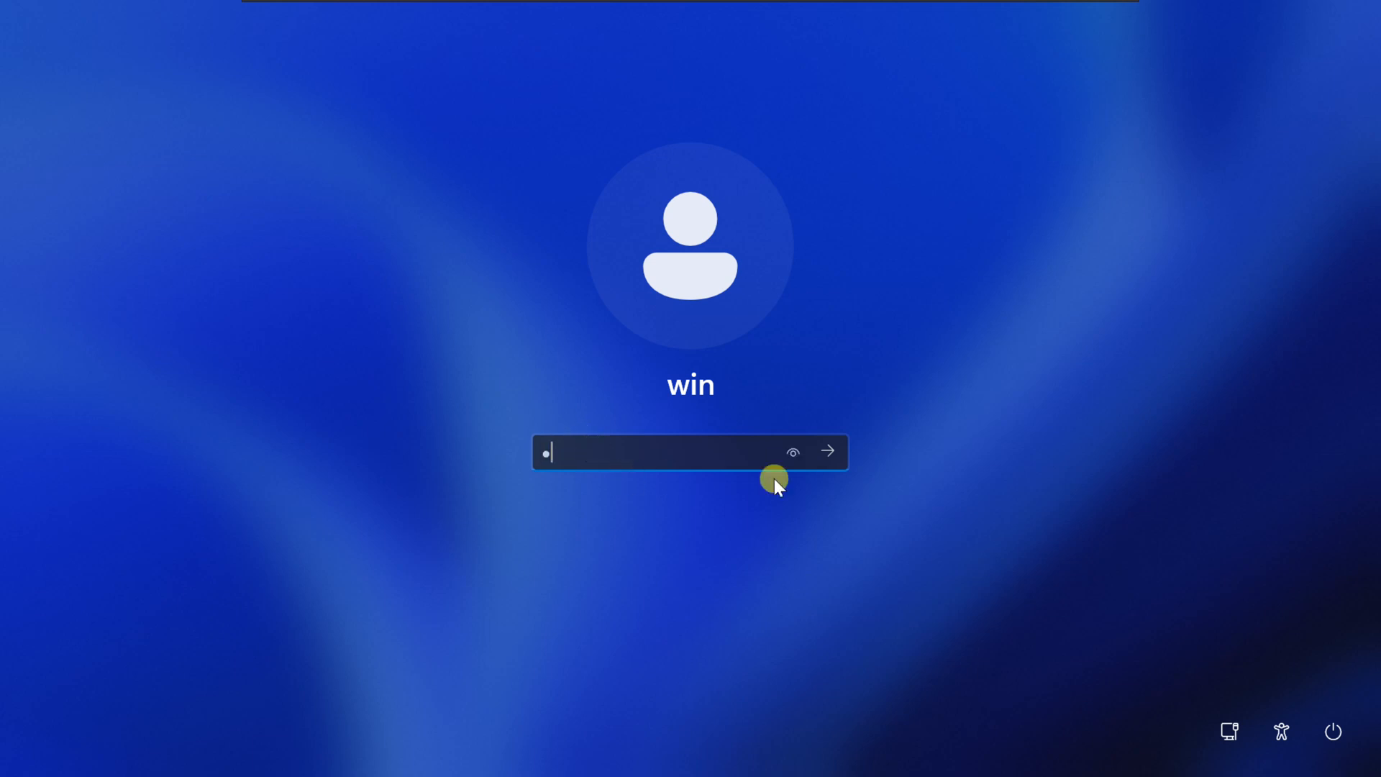
Step: Submit a wrong password for the win account and dismiss the 'password is incorrect' message
{"action": "left_click", "coordinate": [826, 450]}
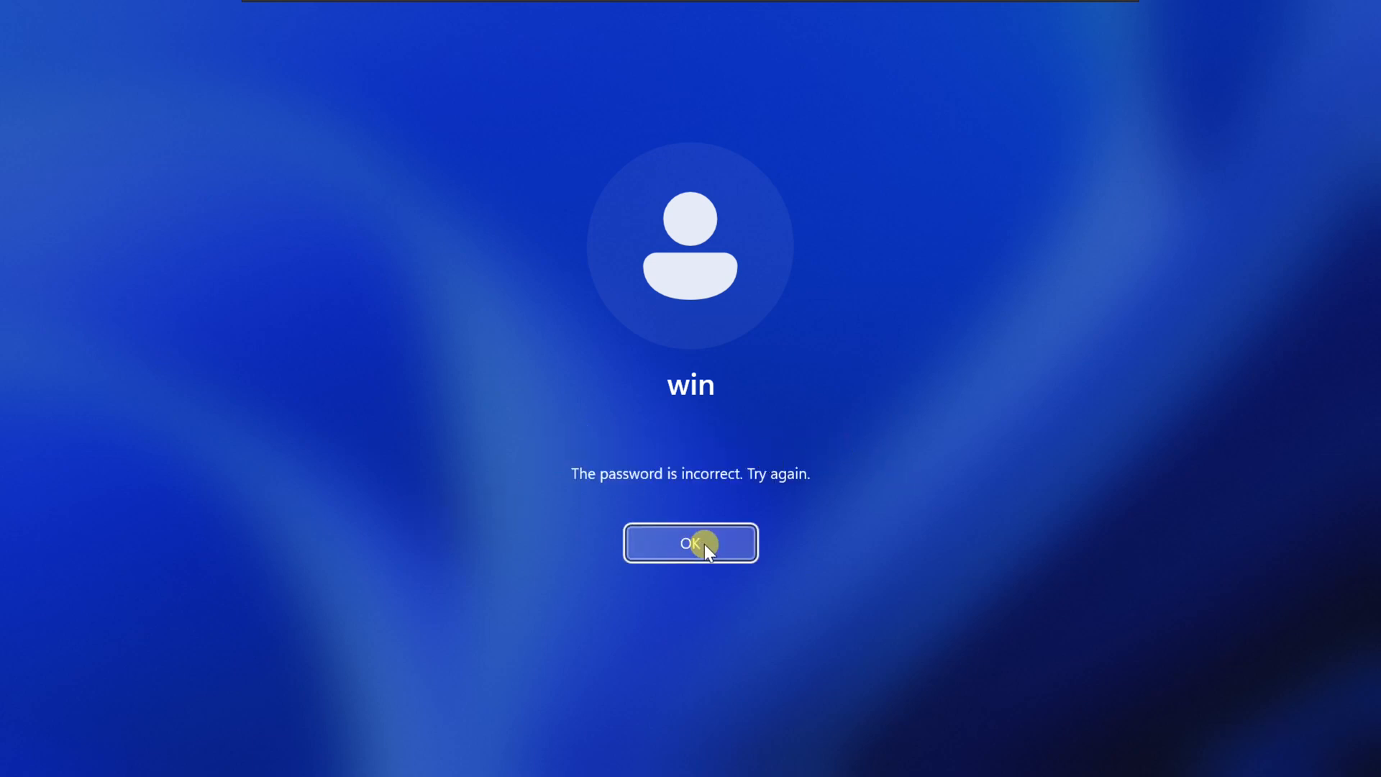
{"action": "left_click", "coordinate": [689, 542]}
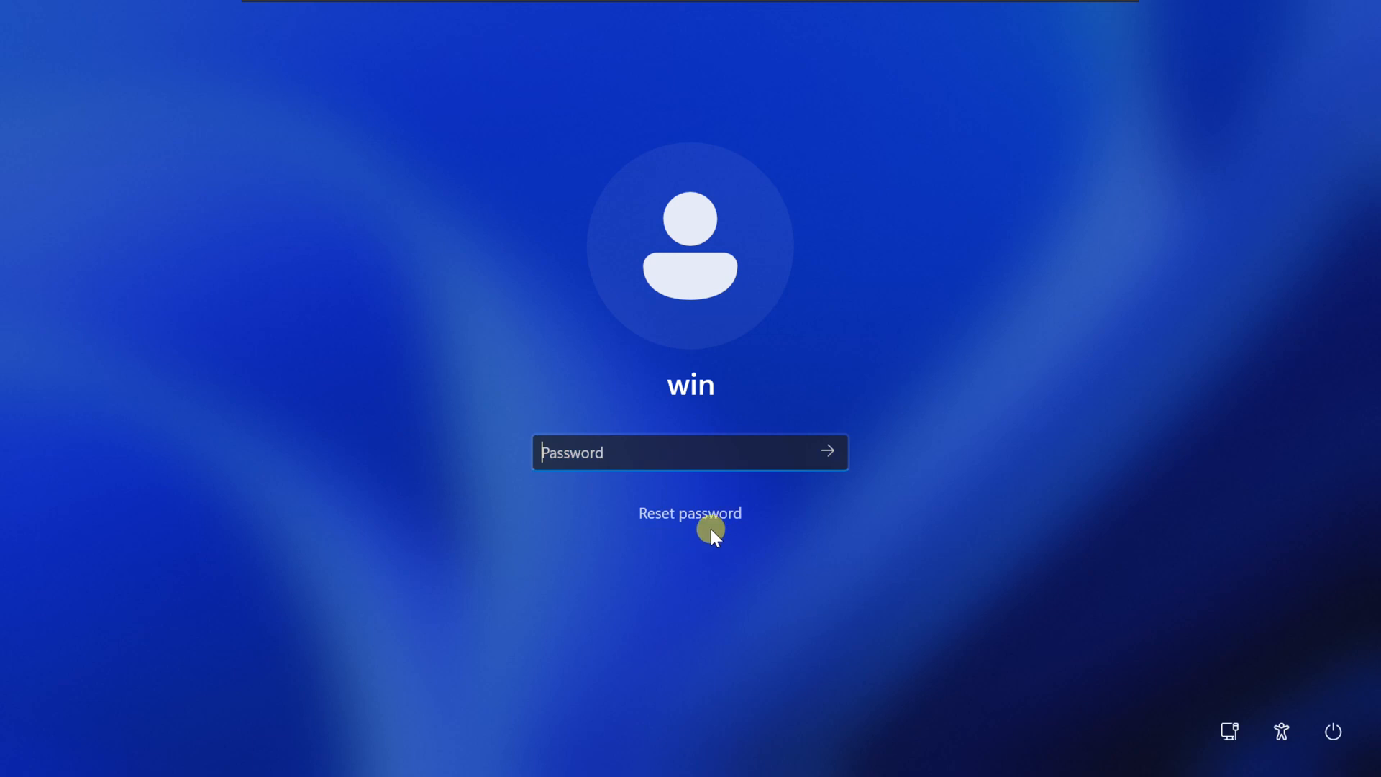
{"action": "mouse_move", "coordinate": [671, 512]}
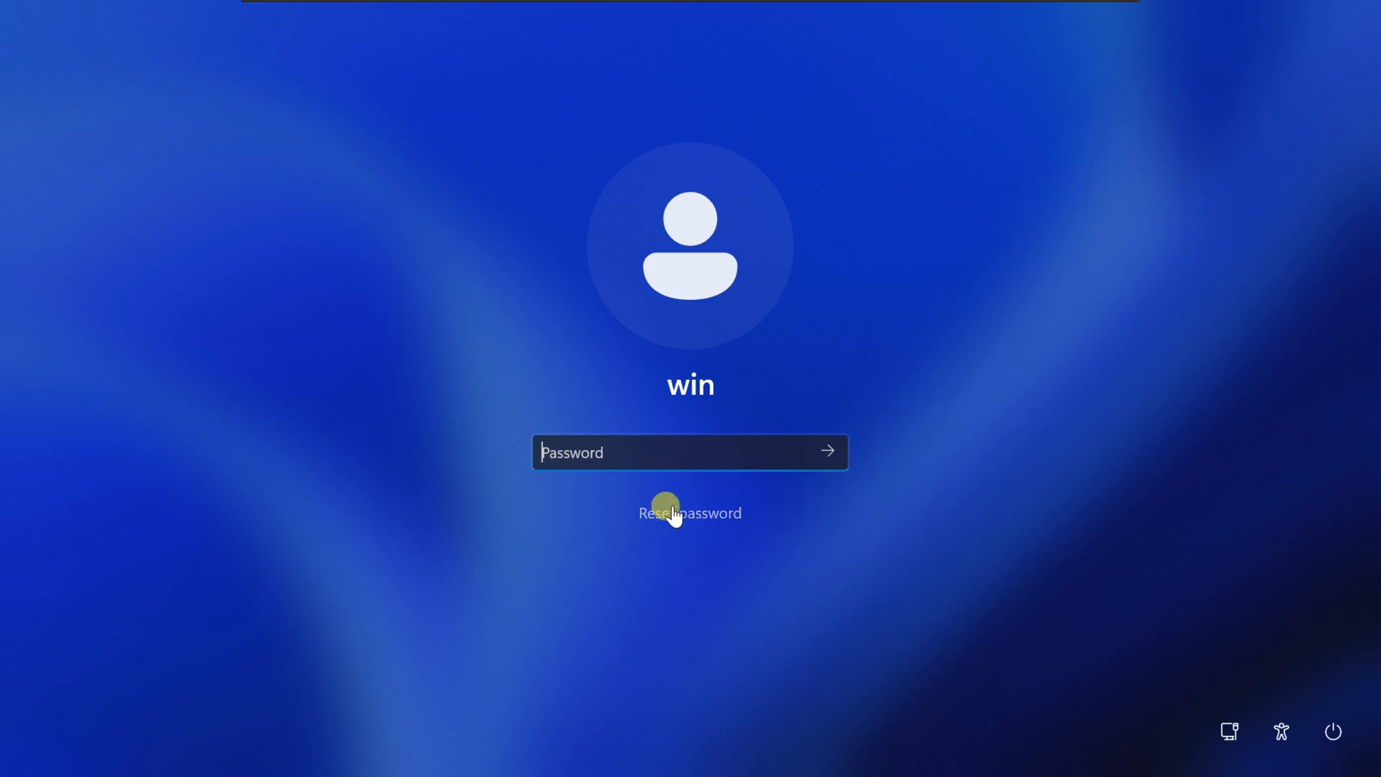
{"action": "mouse_move", "coordinate": [634, 452]}
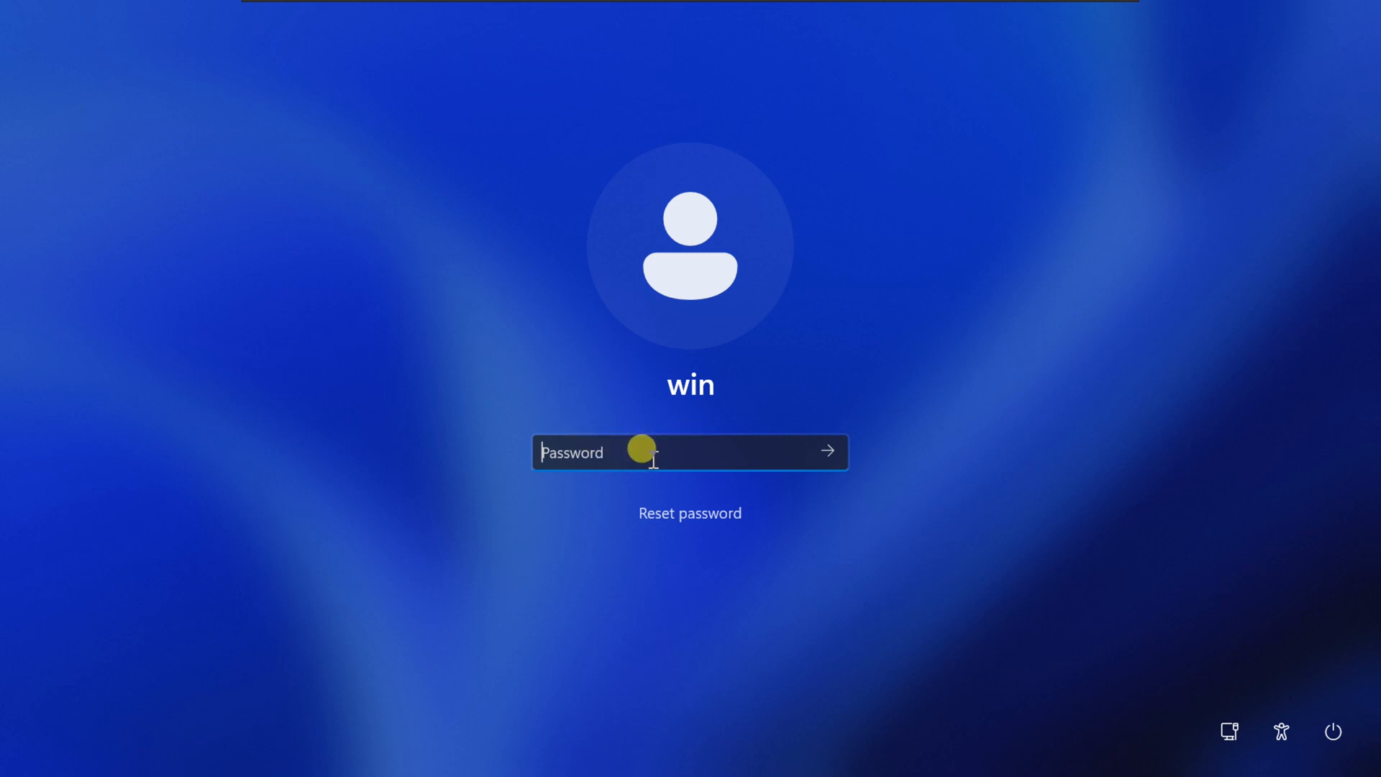
{"action": "mouse_move", "coordinate": [1112, 556]}
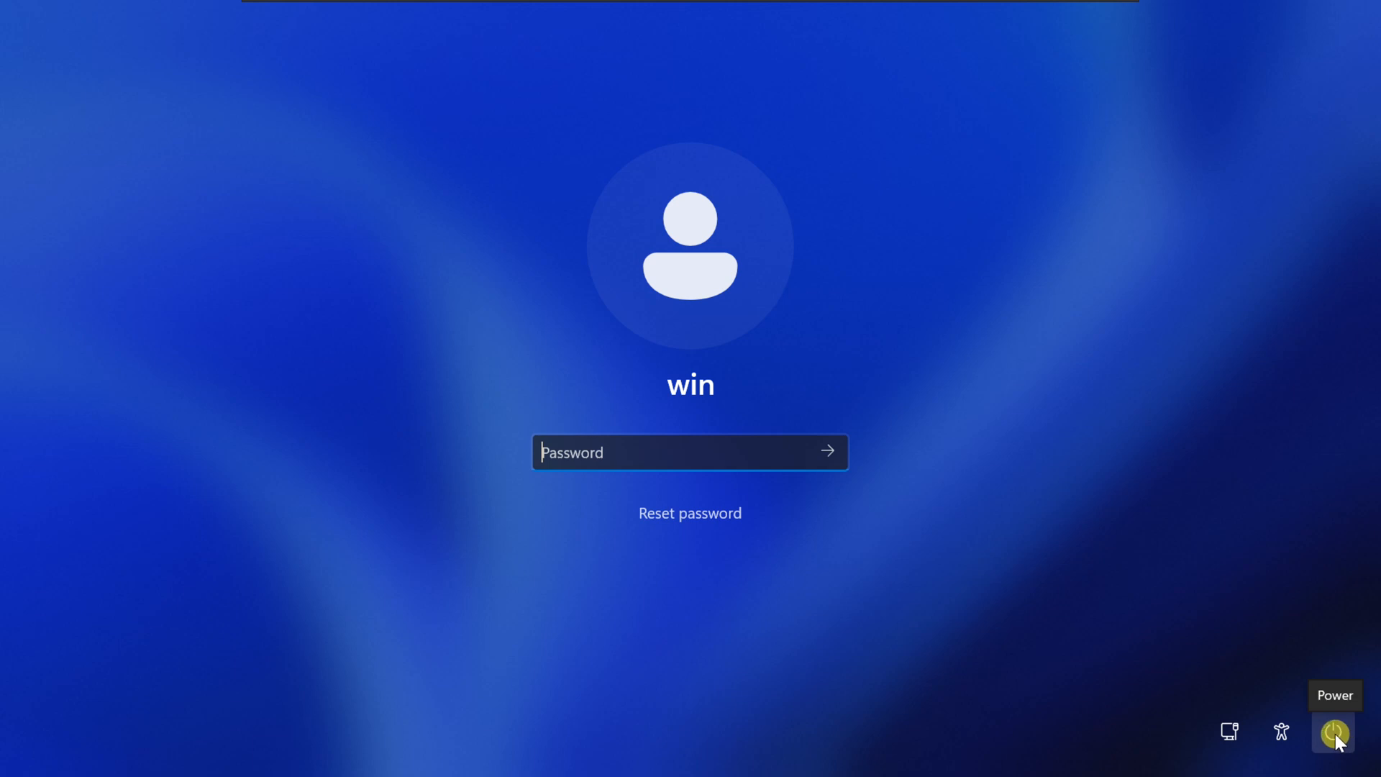
{"action": "mouse_move", "coordinate": [1332, 732]}
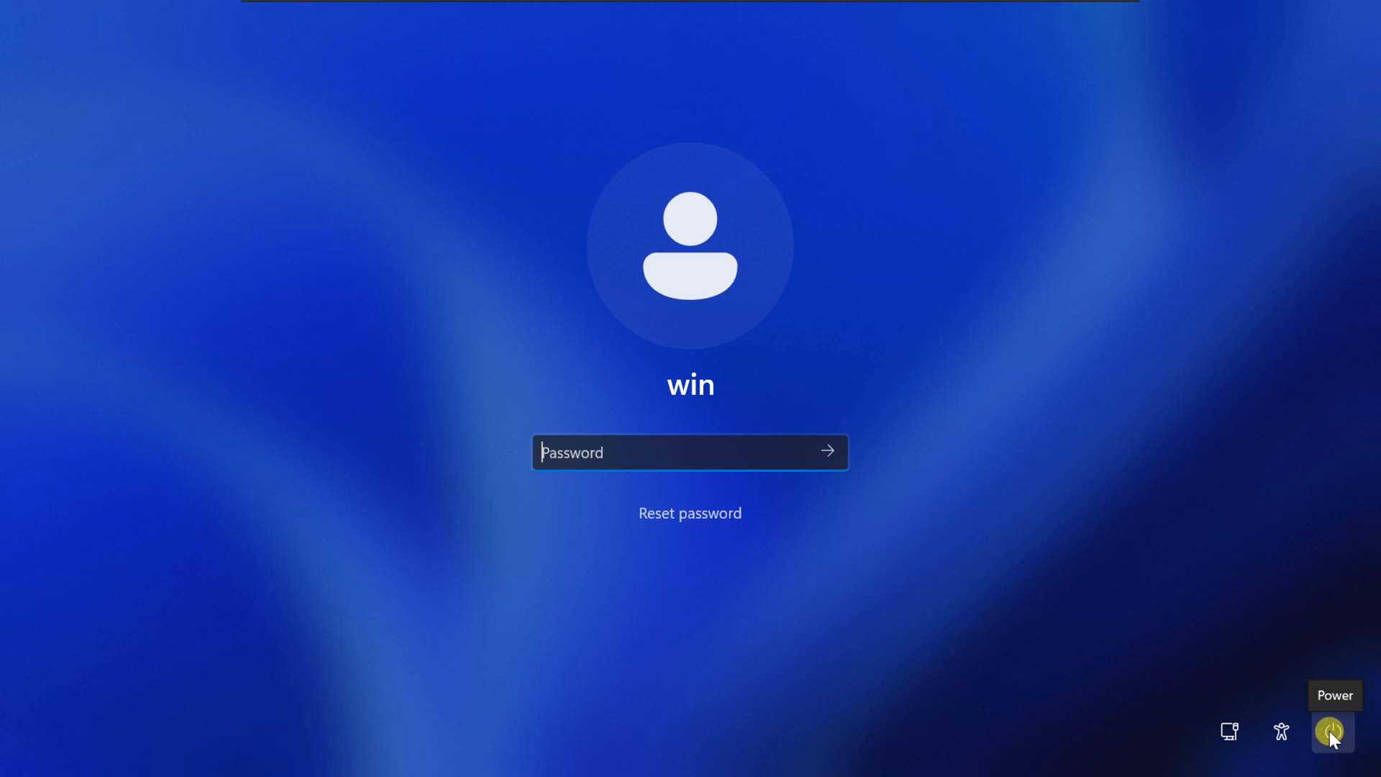
Step: Restart the PC from the power menu while holding Shift and confirm Restart anyway
{"action": "left_click", "coordinate": [1332, 730]}
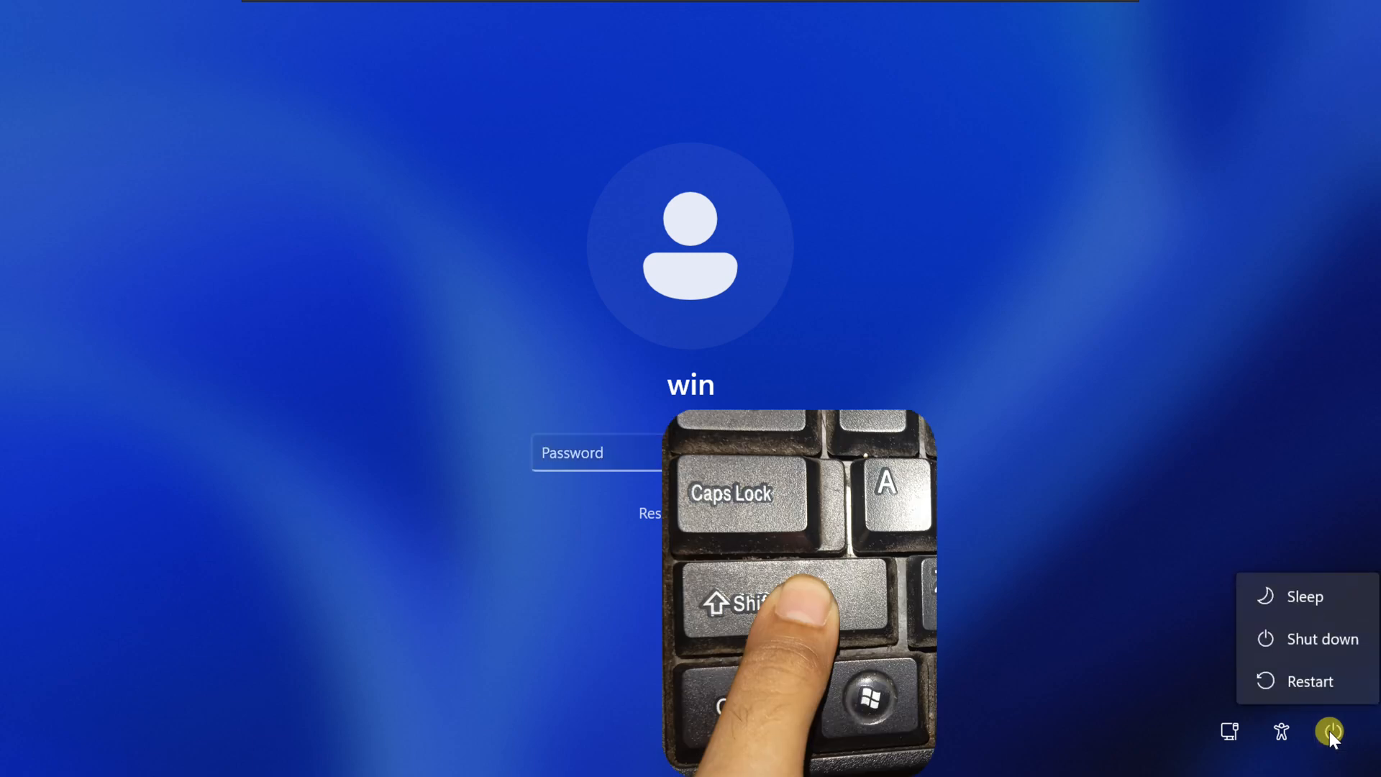
{"action": "mouse_move", "coordinate": [1308, 680]}
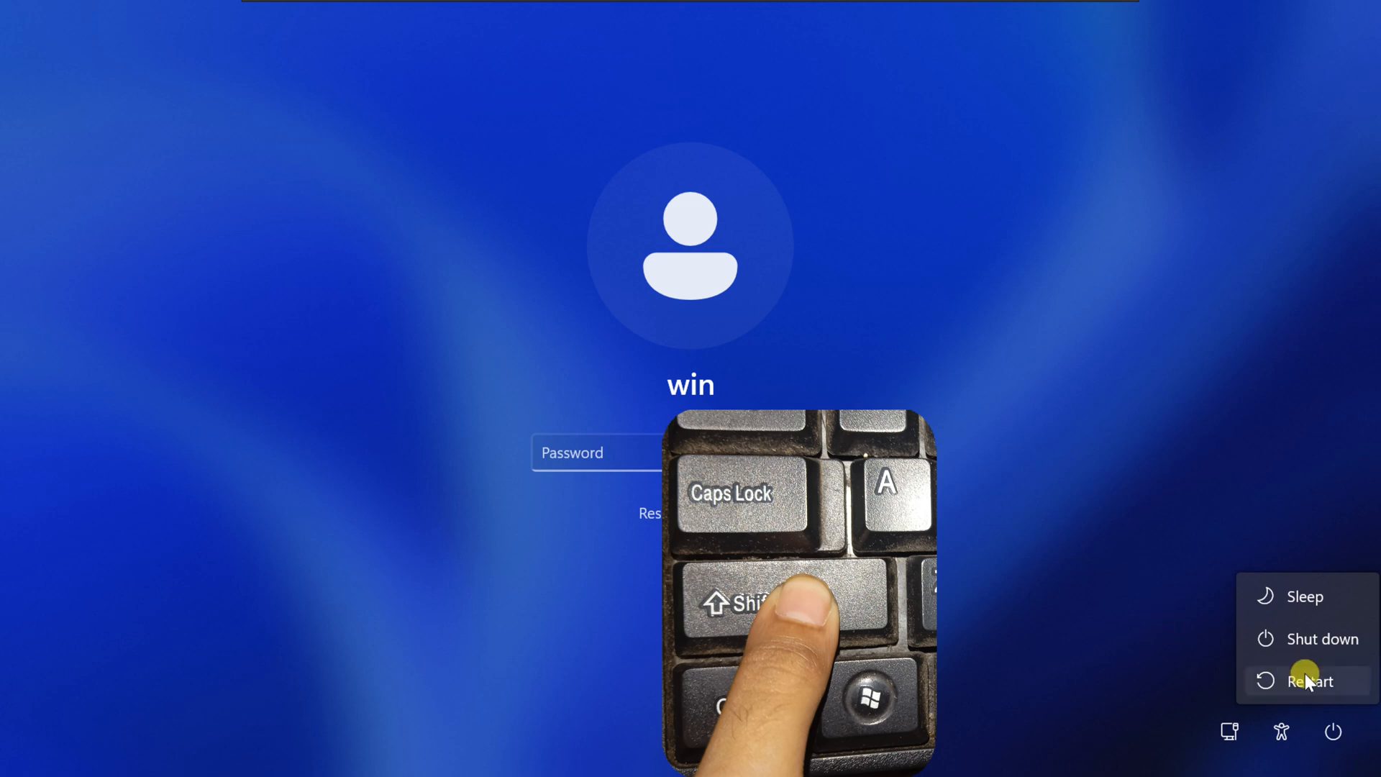
{"action": "mouse_move", "coordinate": [1310, 681]}
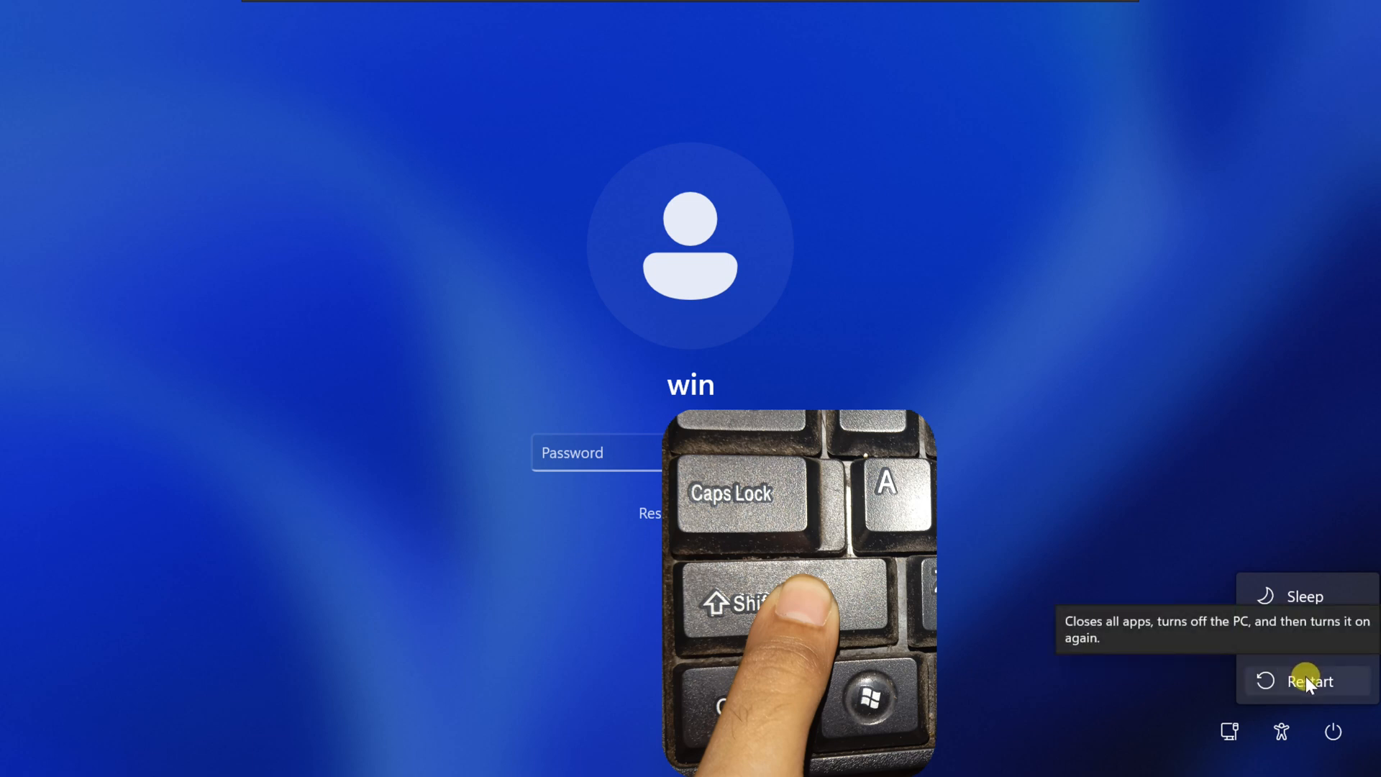
{"action": "left_click", "coordinate": [1309, 681]}
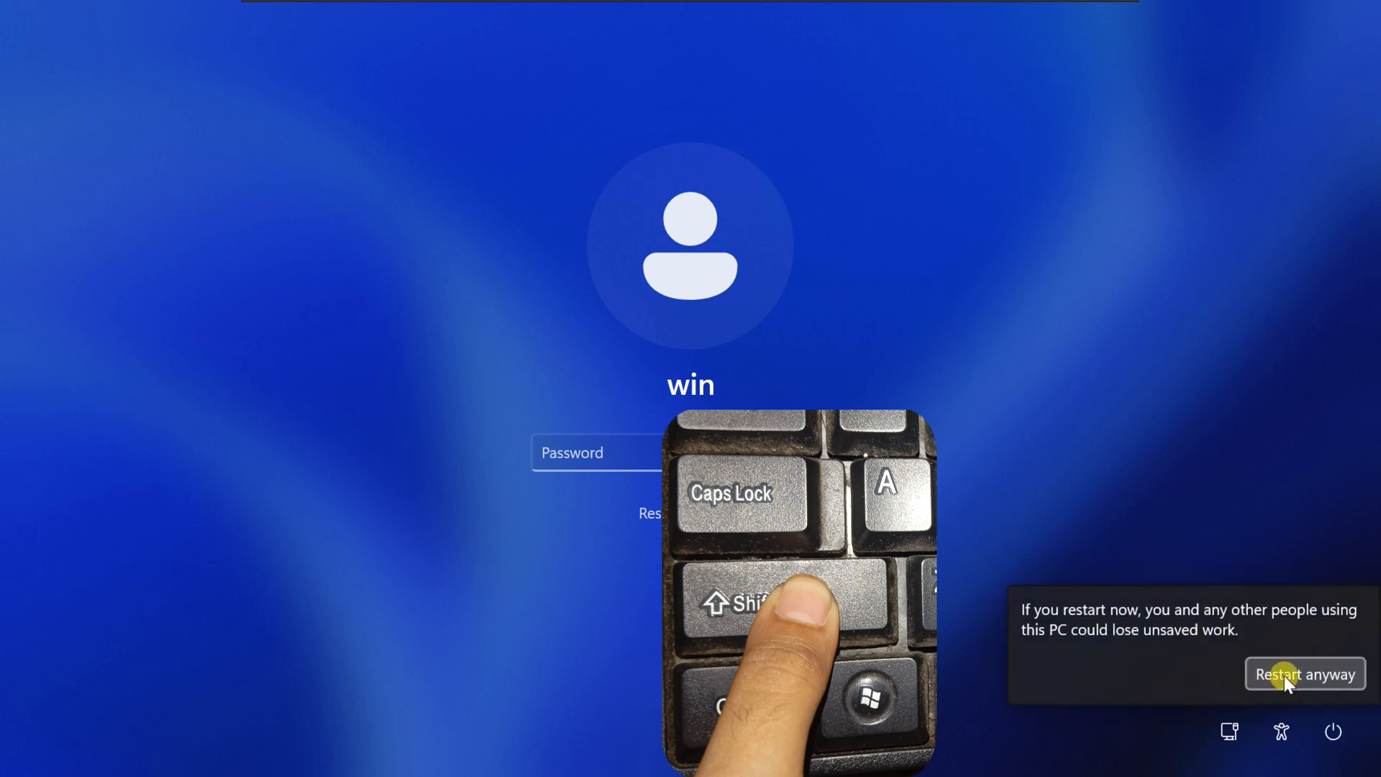
{"action": "left_click", "coordinate": [1304, 673]}
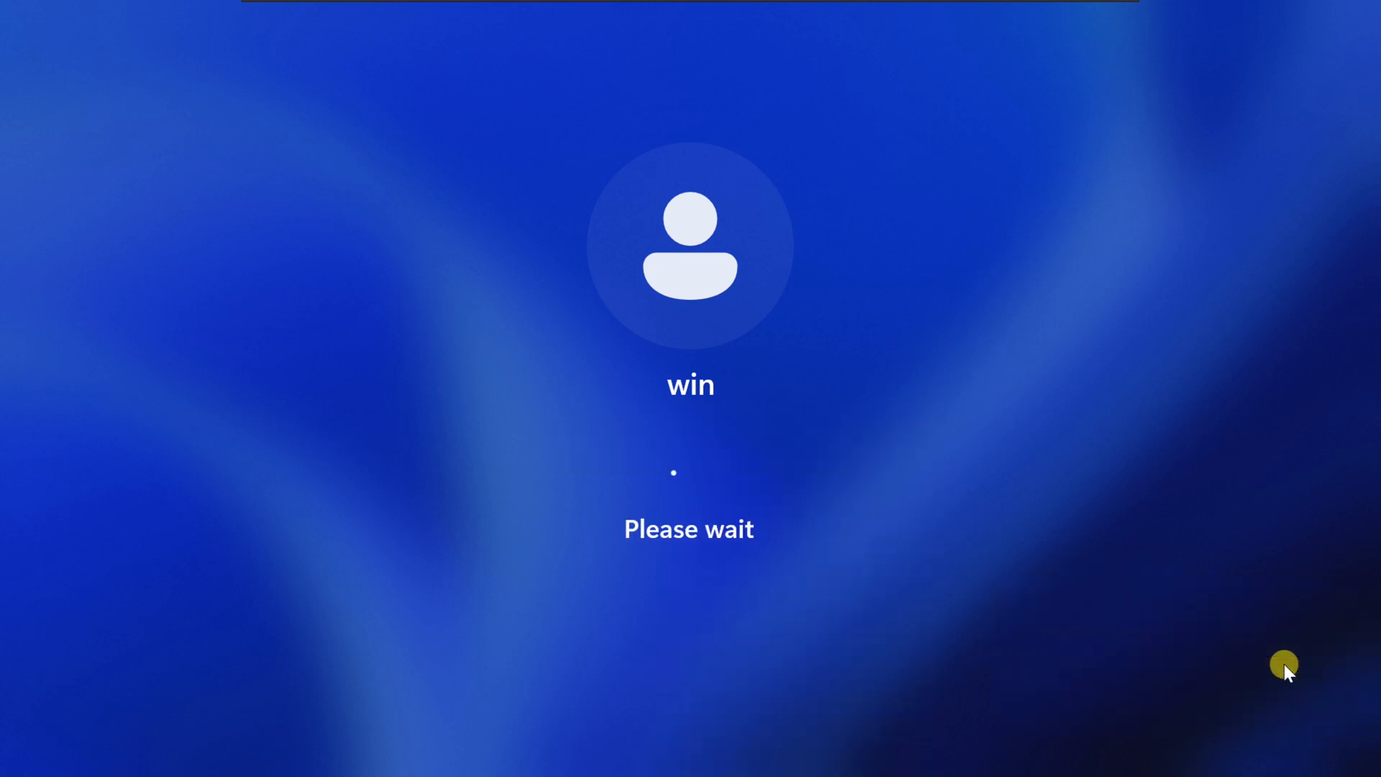
{"action": "mouse_move", "coordinate": [1187, 589]}
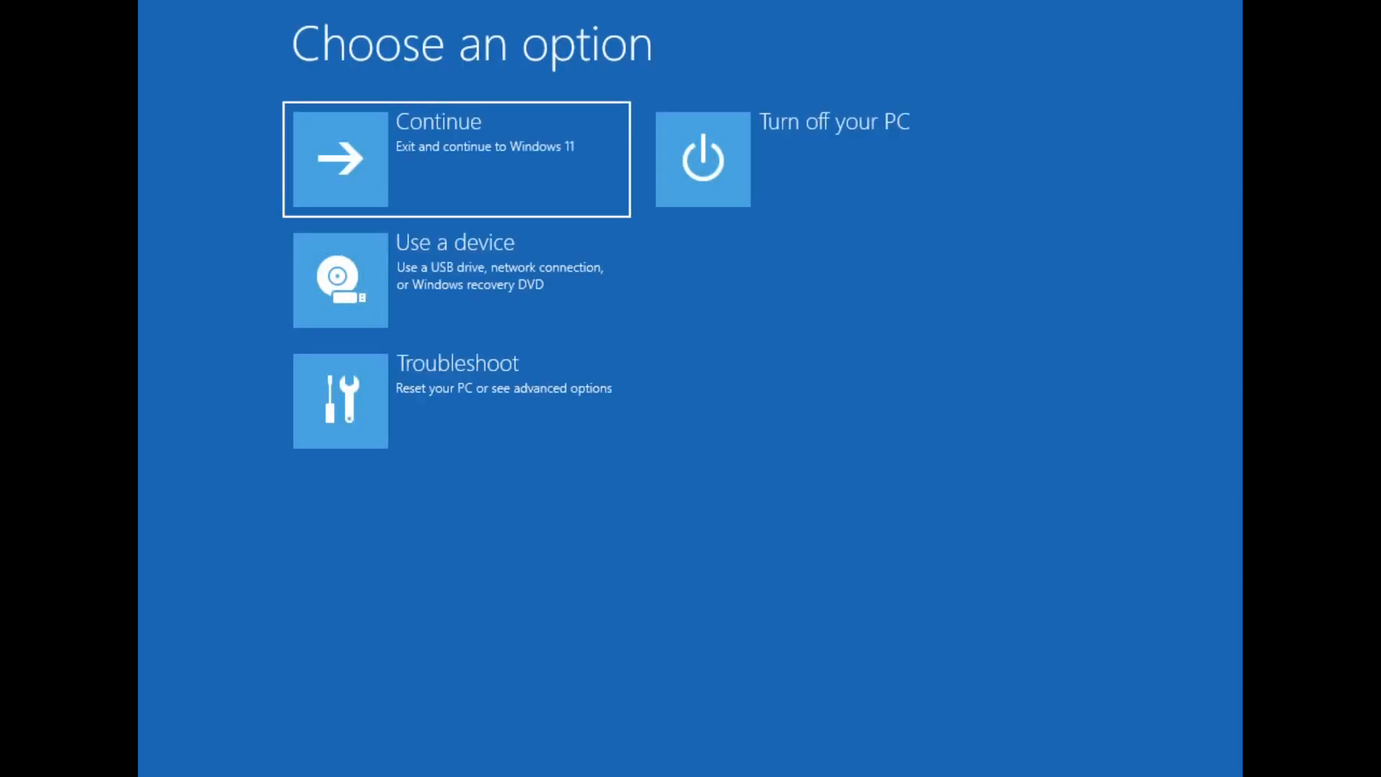
{"action": "mouse_move", "coordinate": [1353, 617]}
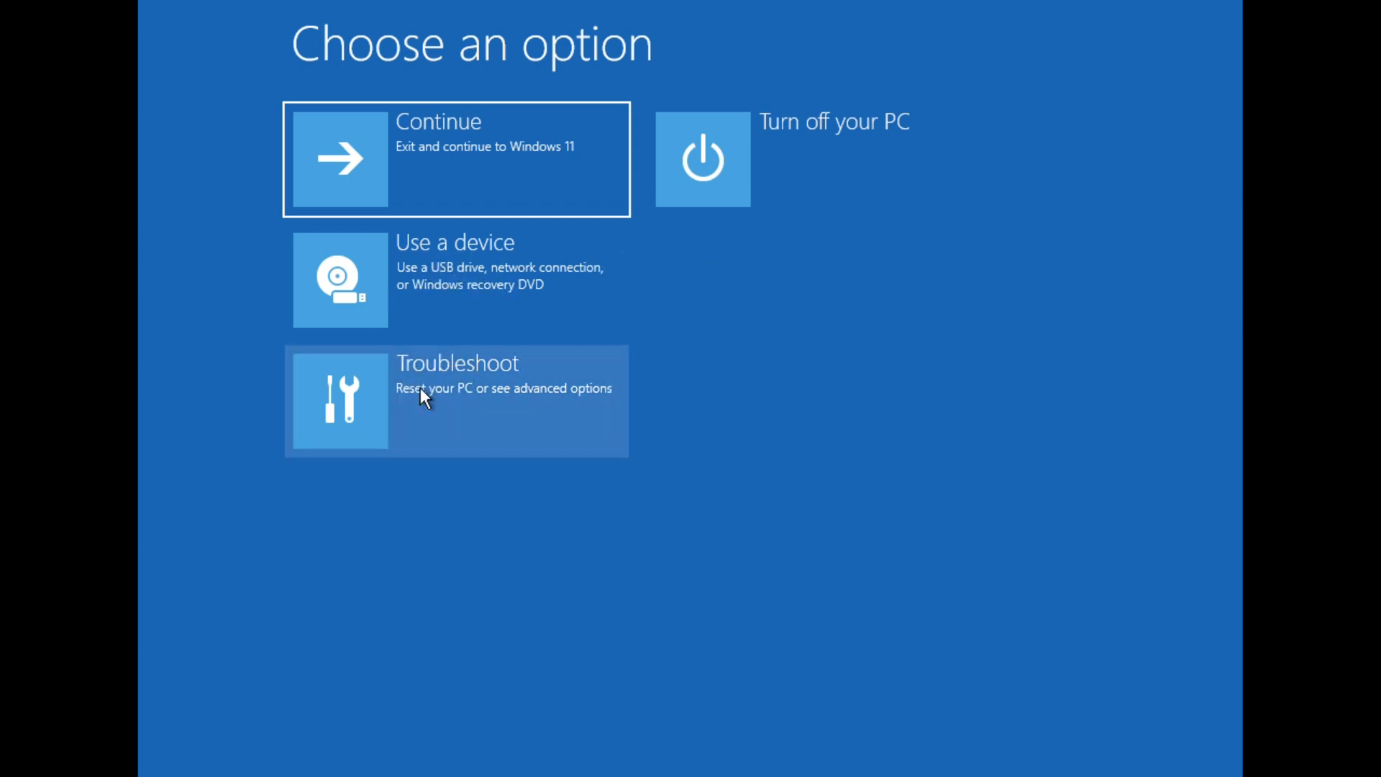
Step: Go through Troubleshoot to launch the recovery Command Prompt at X:\Windows\System32
{"action": "left_click", "coordinate": [456, 400]}
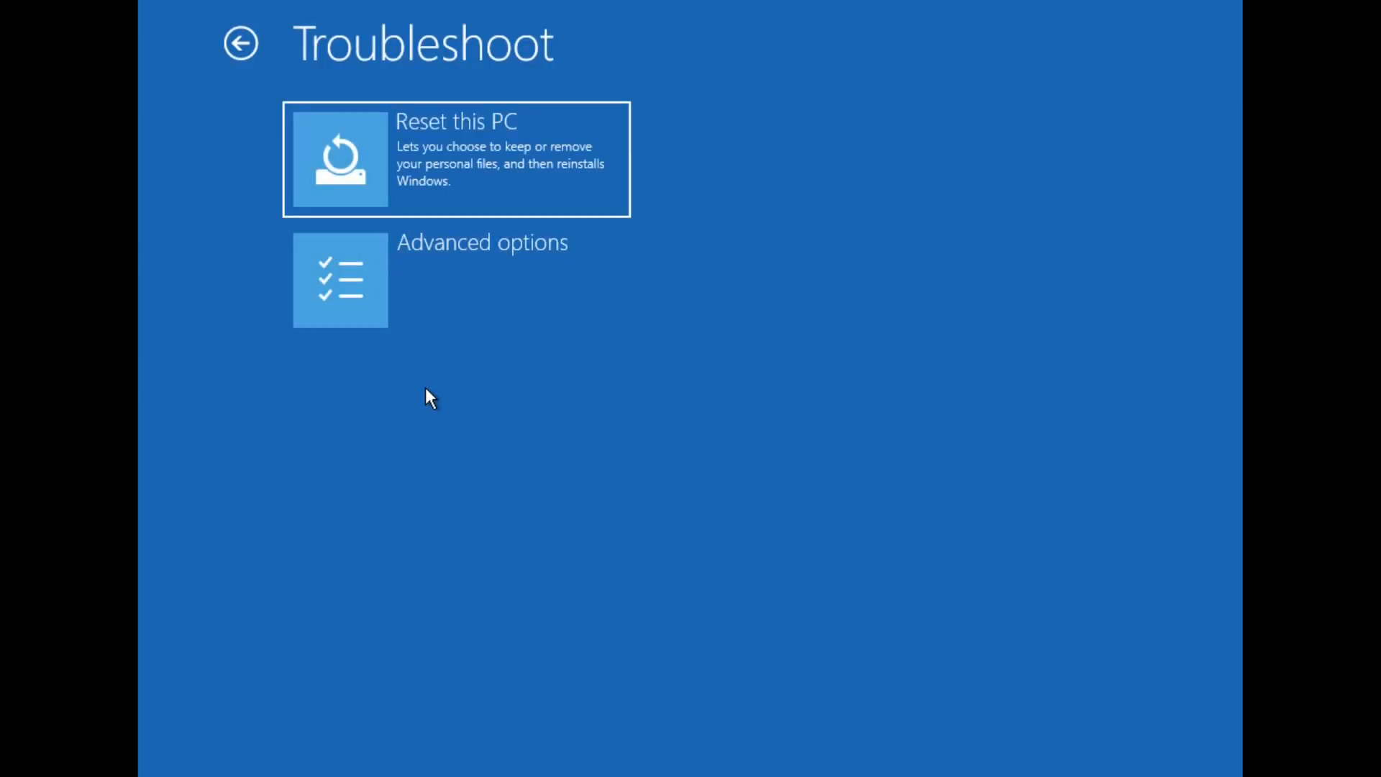
{"action": "mouse_move", "coordinate": [351, 300]}
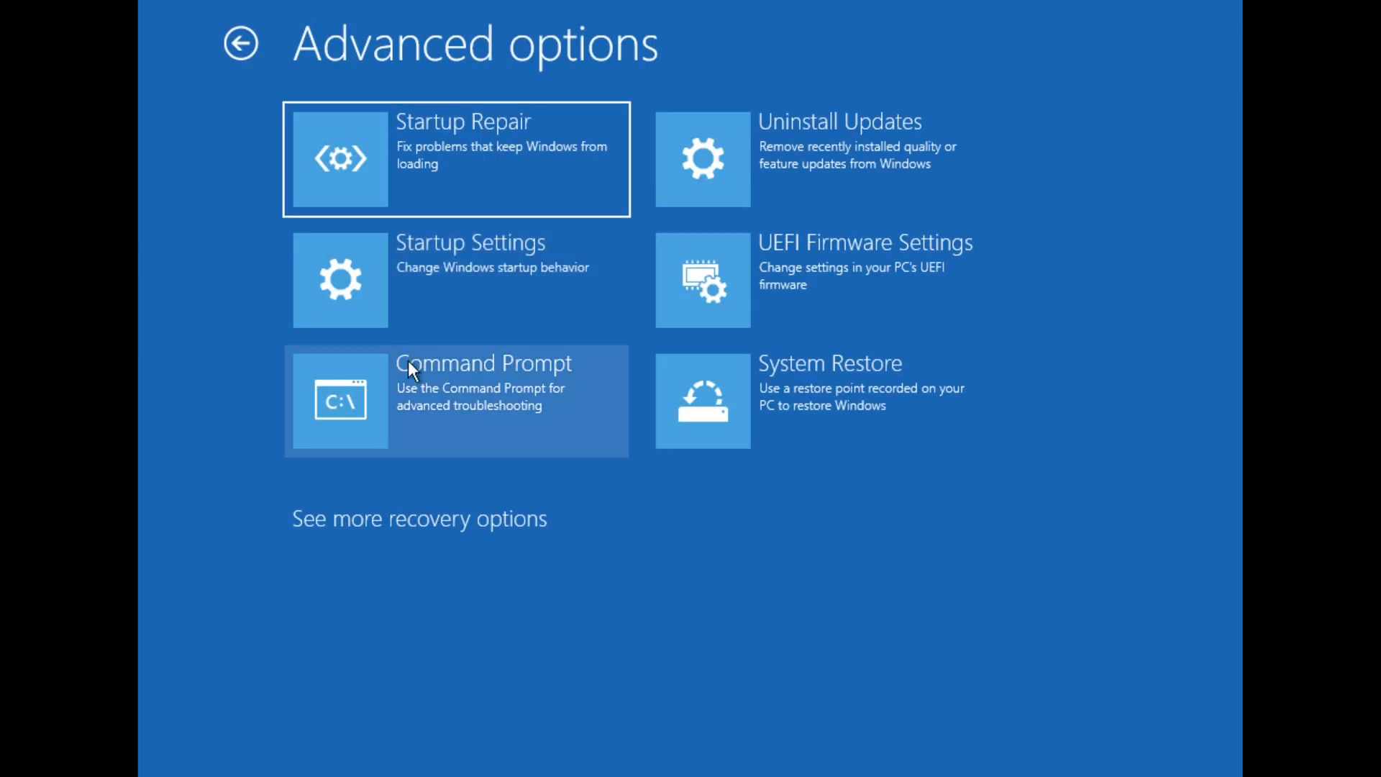
{"action": "mouse_move", "coordinate": [466, 406]}
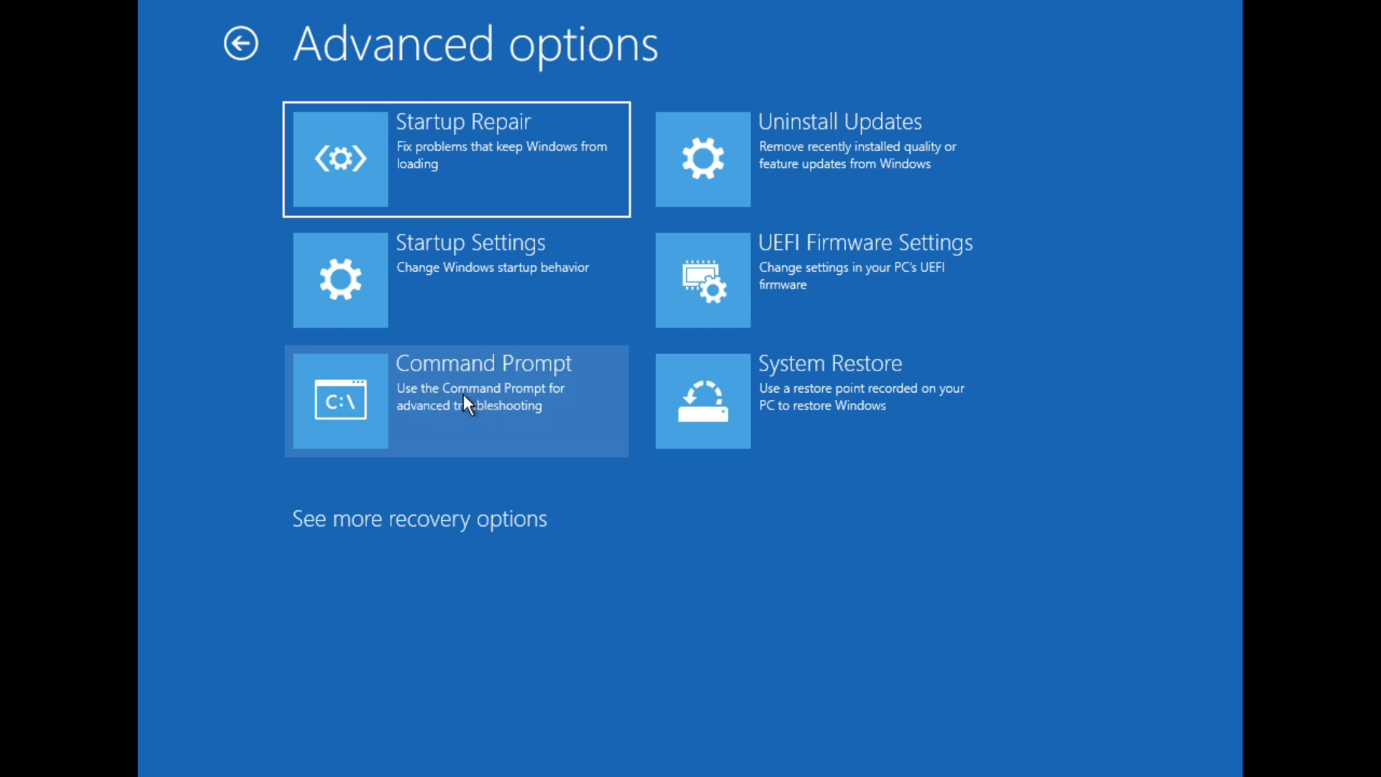
{"action": "left_click", "coordinate": [456, 400]}
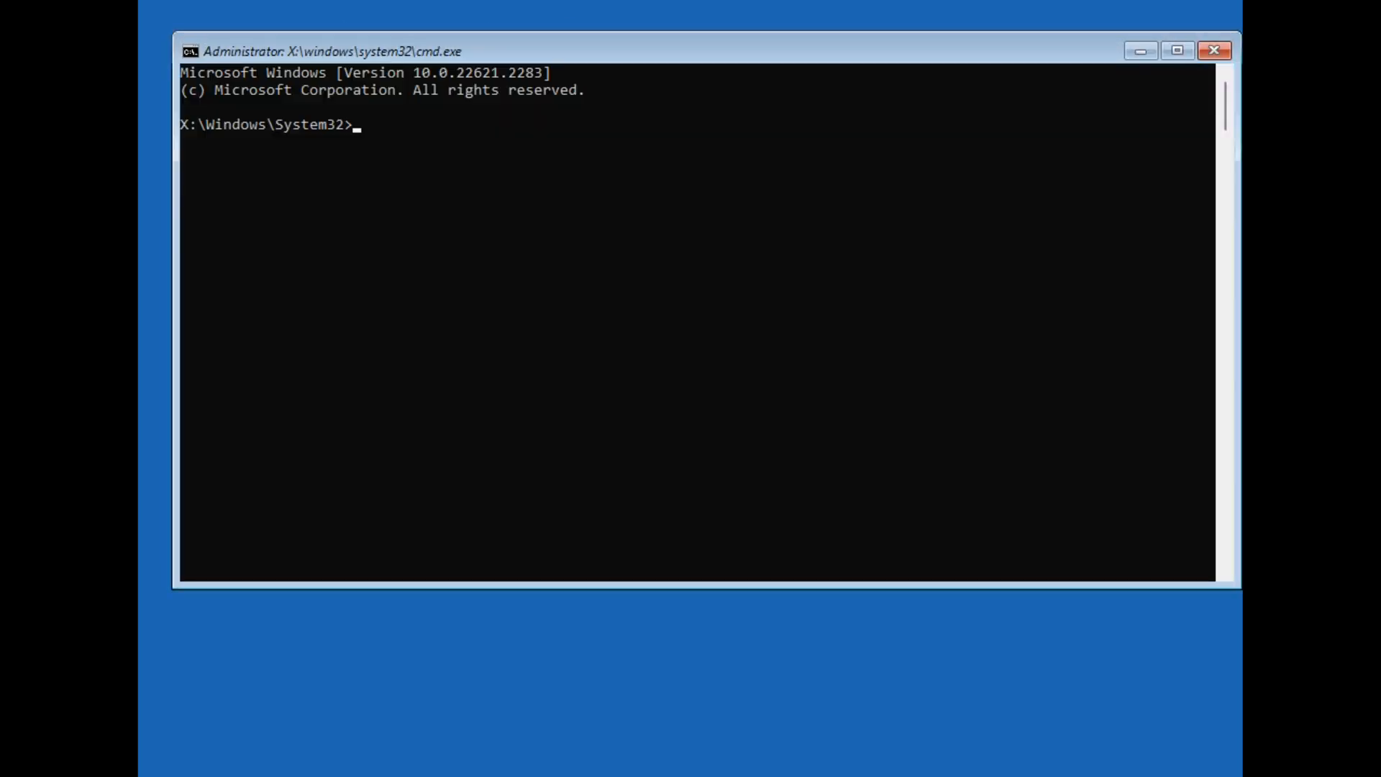
{"action": "mouse_move", "coordinate": [201, 137]}
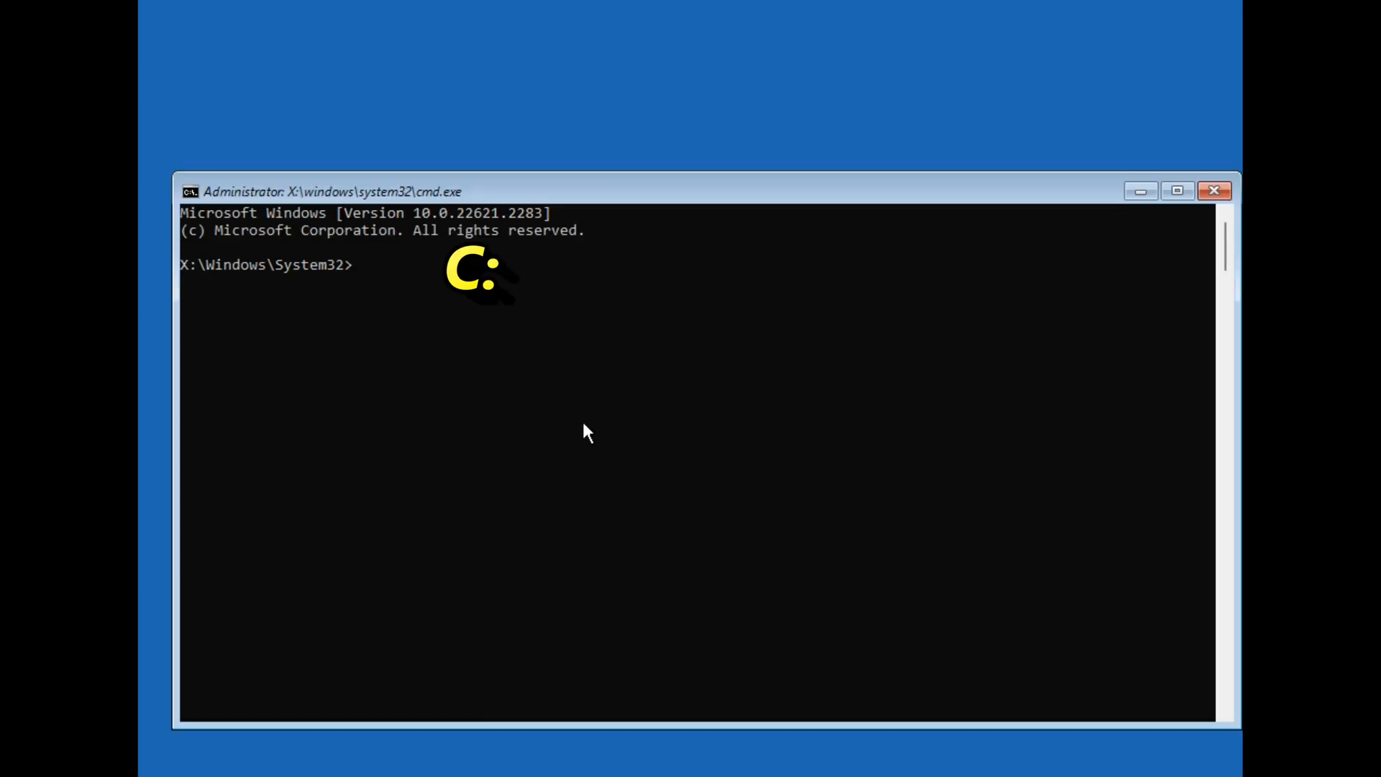
Step: Run dir on drives C, D and E to locate the Windows folder on C:
{"action": "type", "text": "c:"}
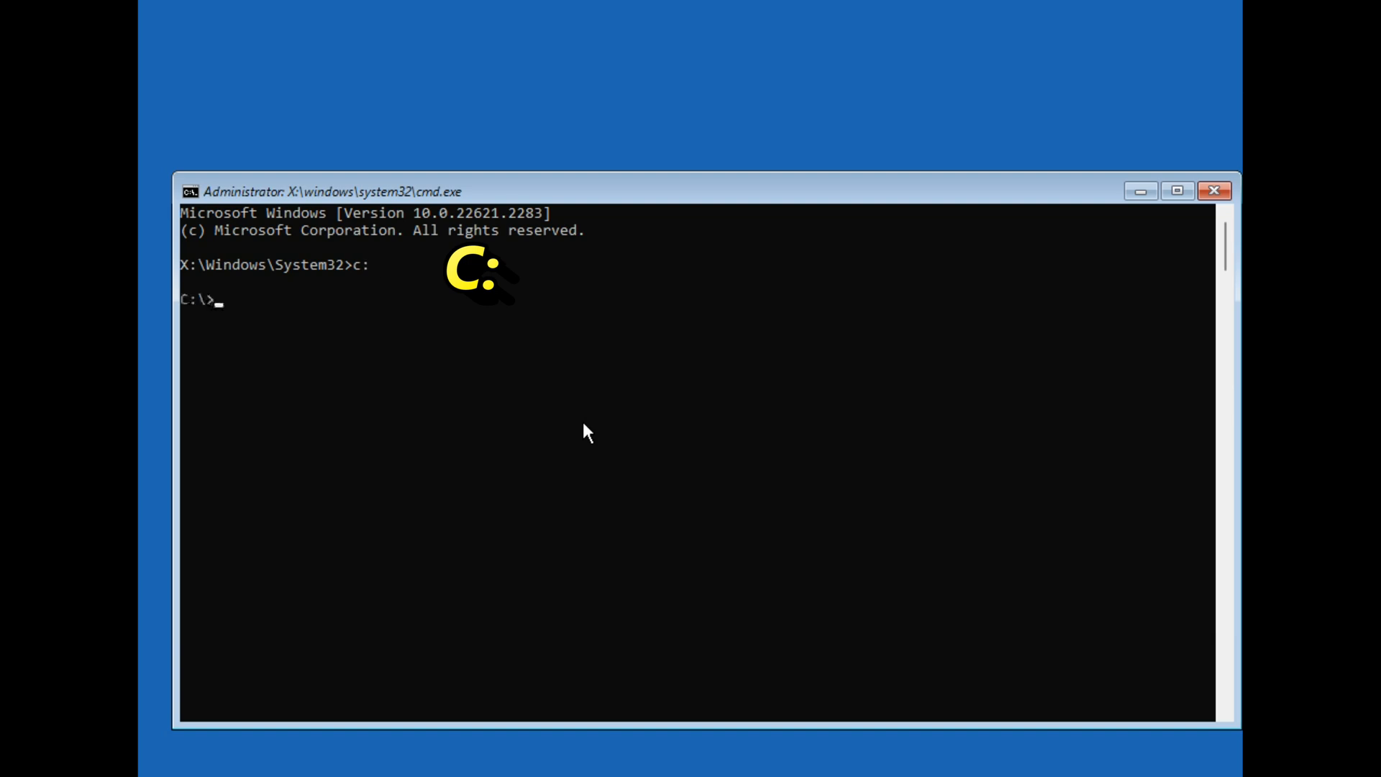
{"action": "type", "text": "dir"}
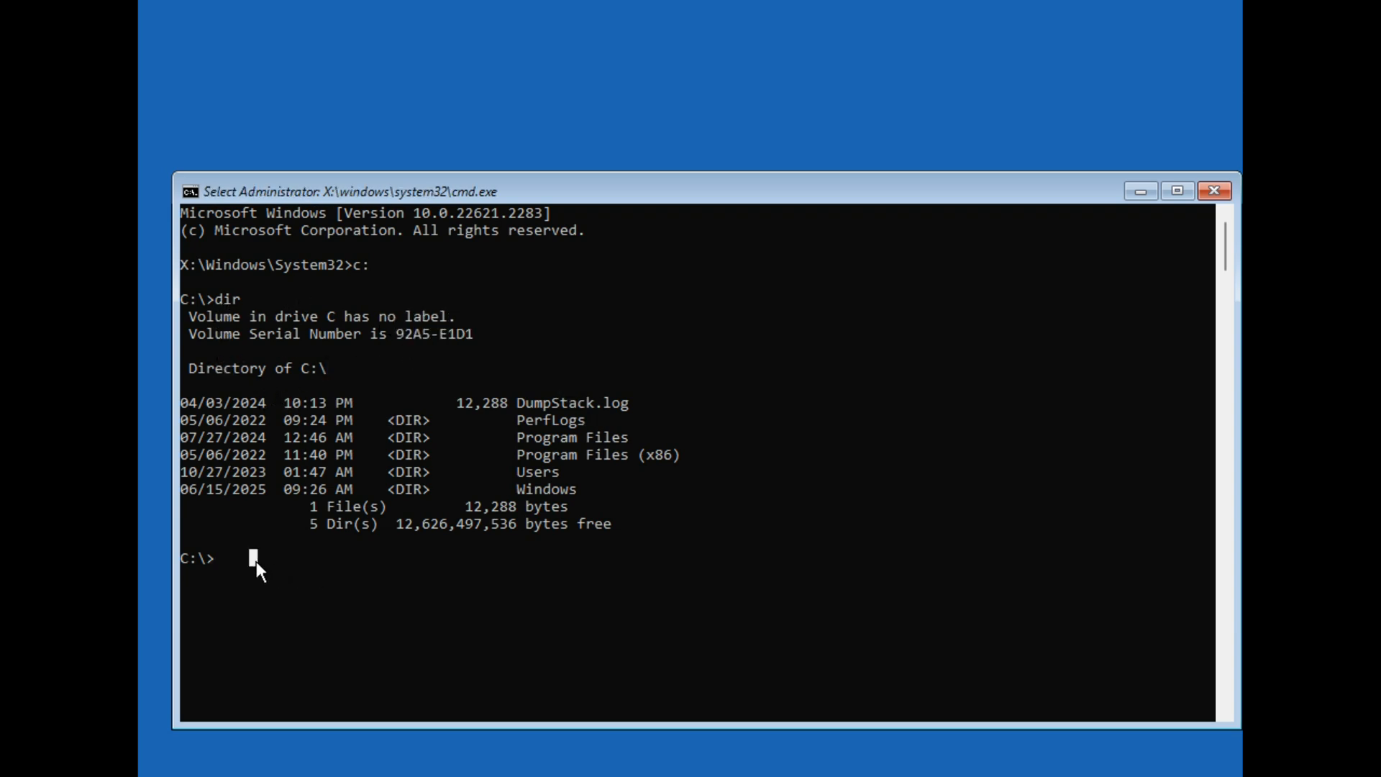
{"action": "mouse_move", "coordinate": [216, 569]}
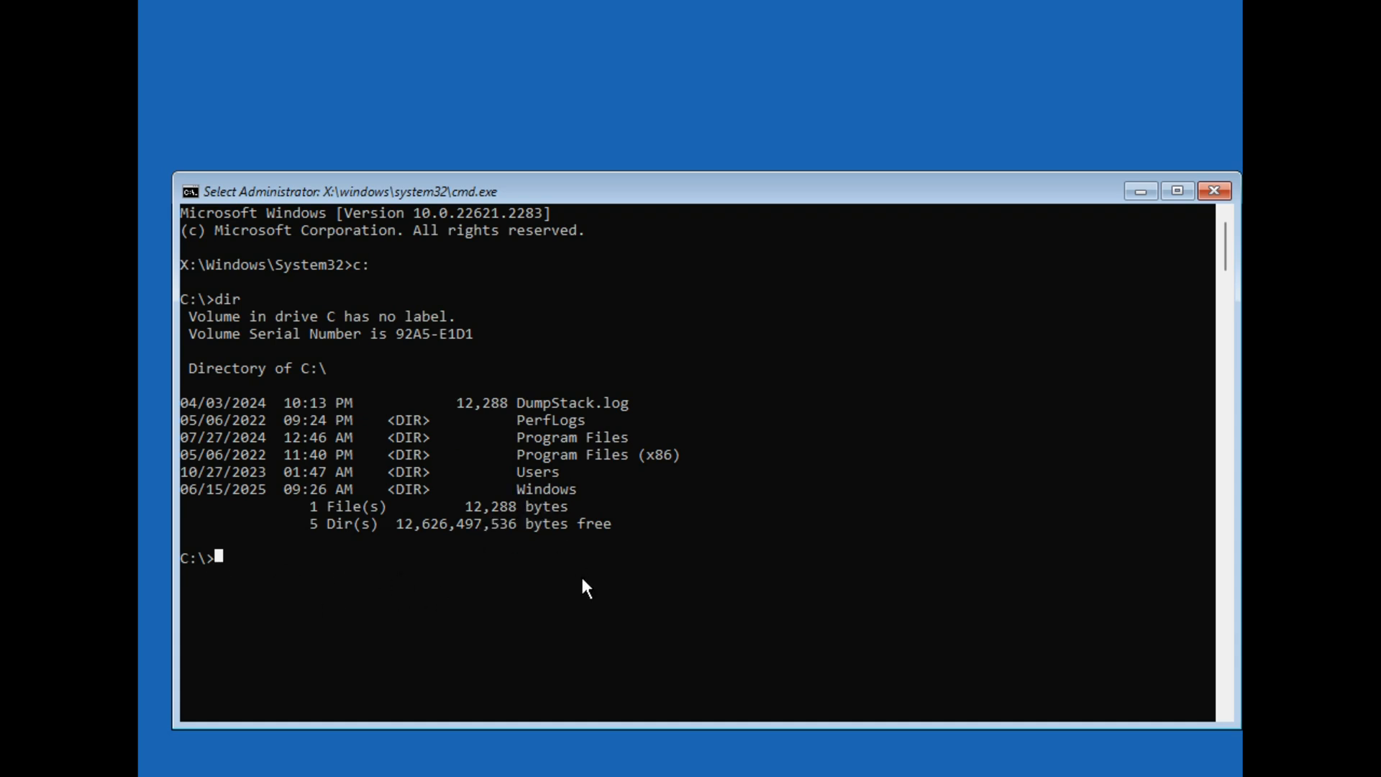
{"action": "type", "text": "d:"}
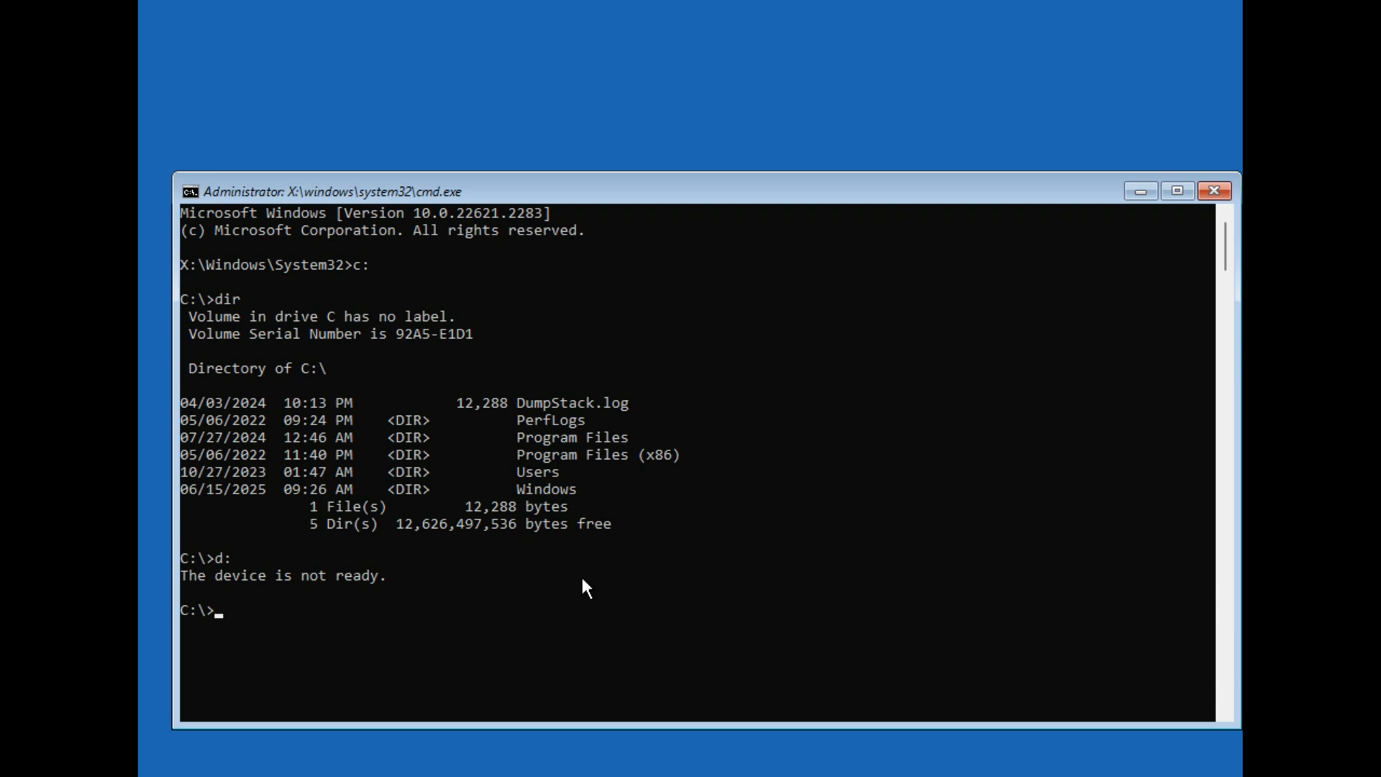
{"action": "type", "text": "e:"}
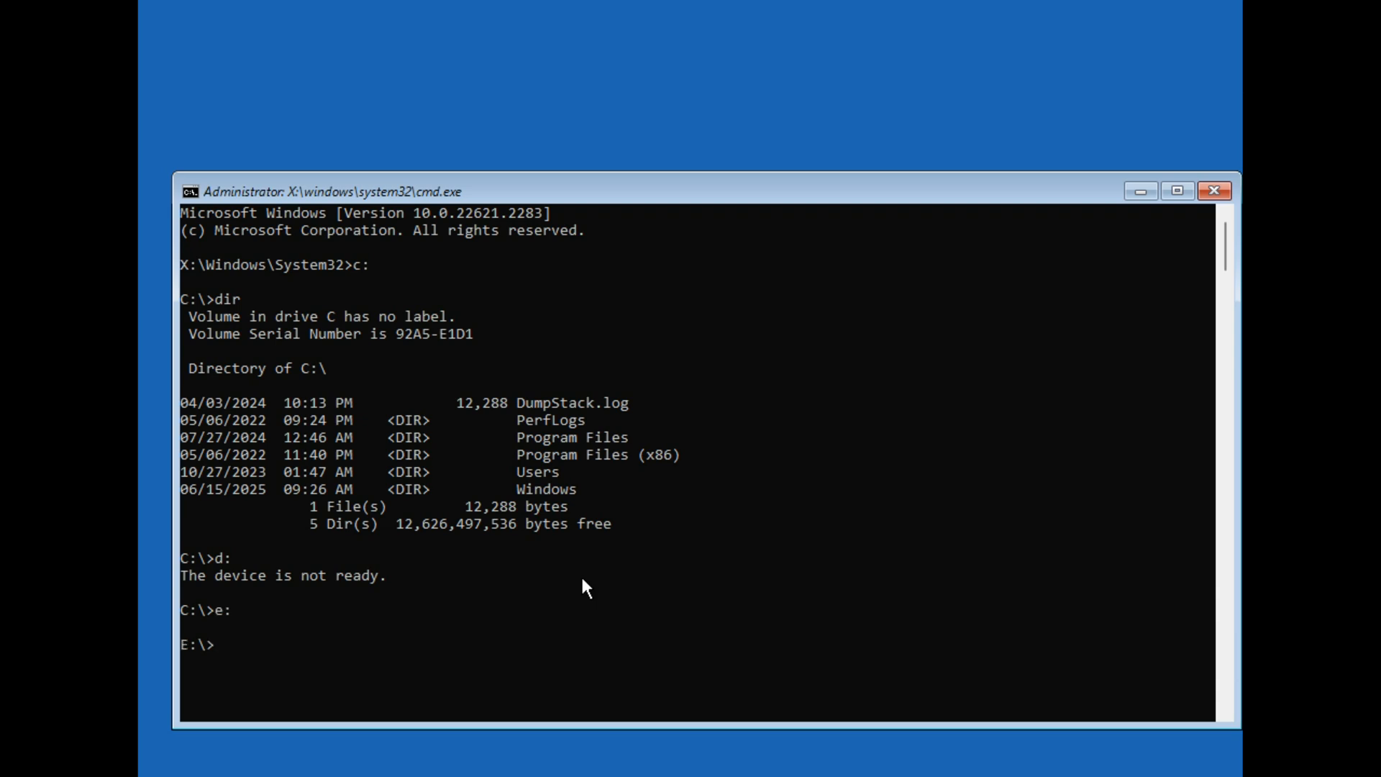
{"action": "type", "text": "dir"}
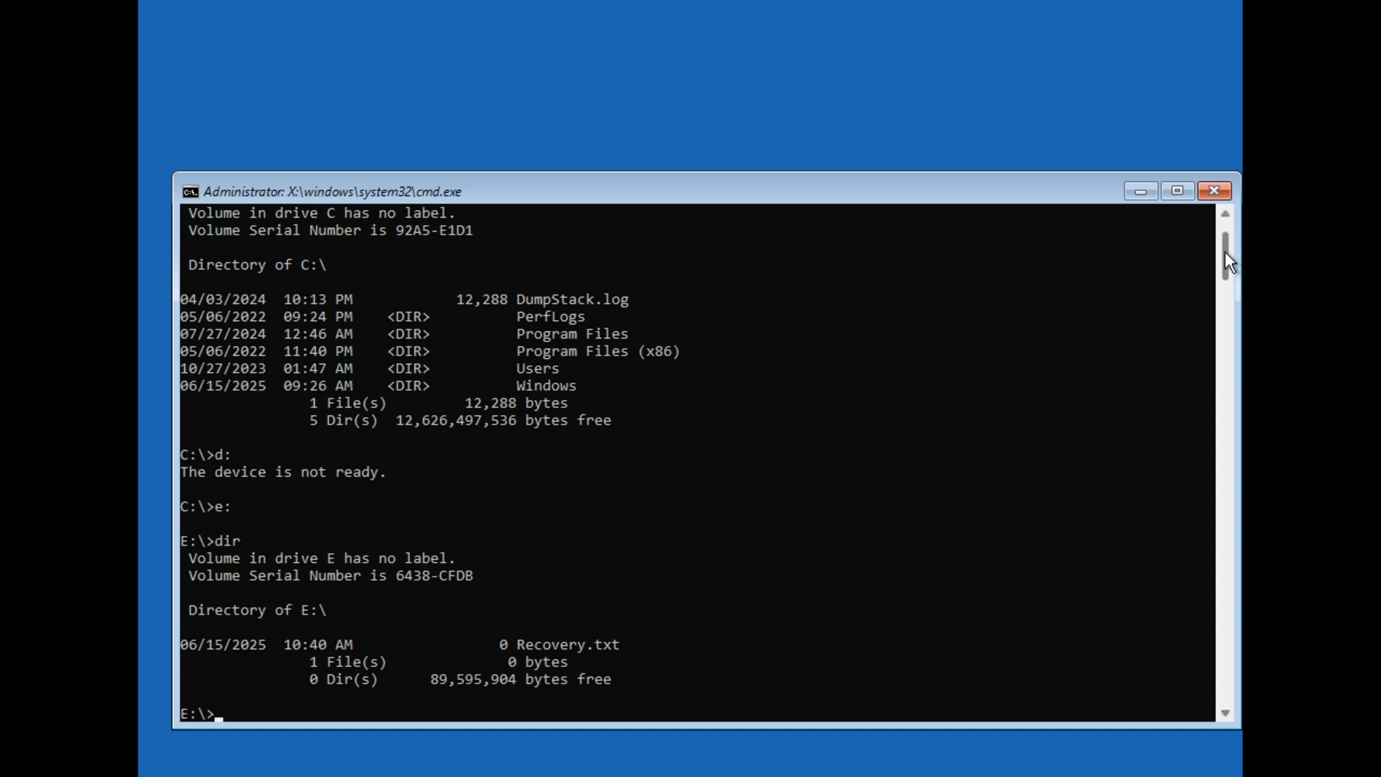
Step: Switch back to drive C and list its contents again
{"action": "scroll", "scroll_direction": "down", "scroll_amount": 3}
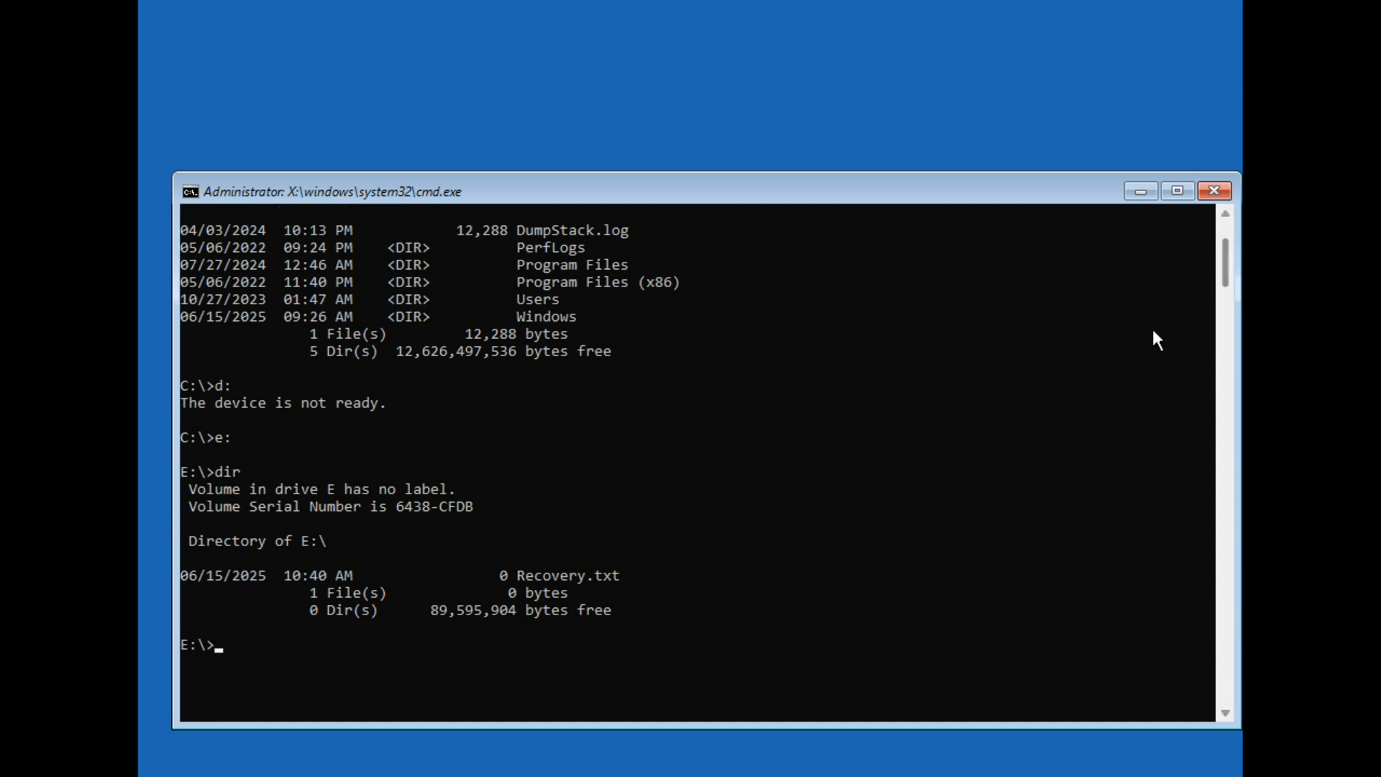
{"action": "type", "text": "c:"}
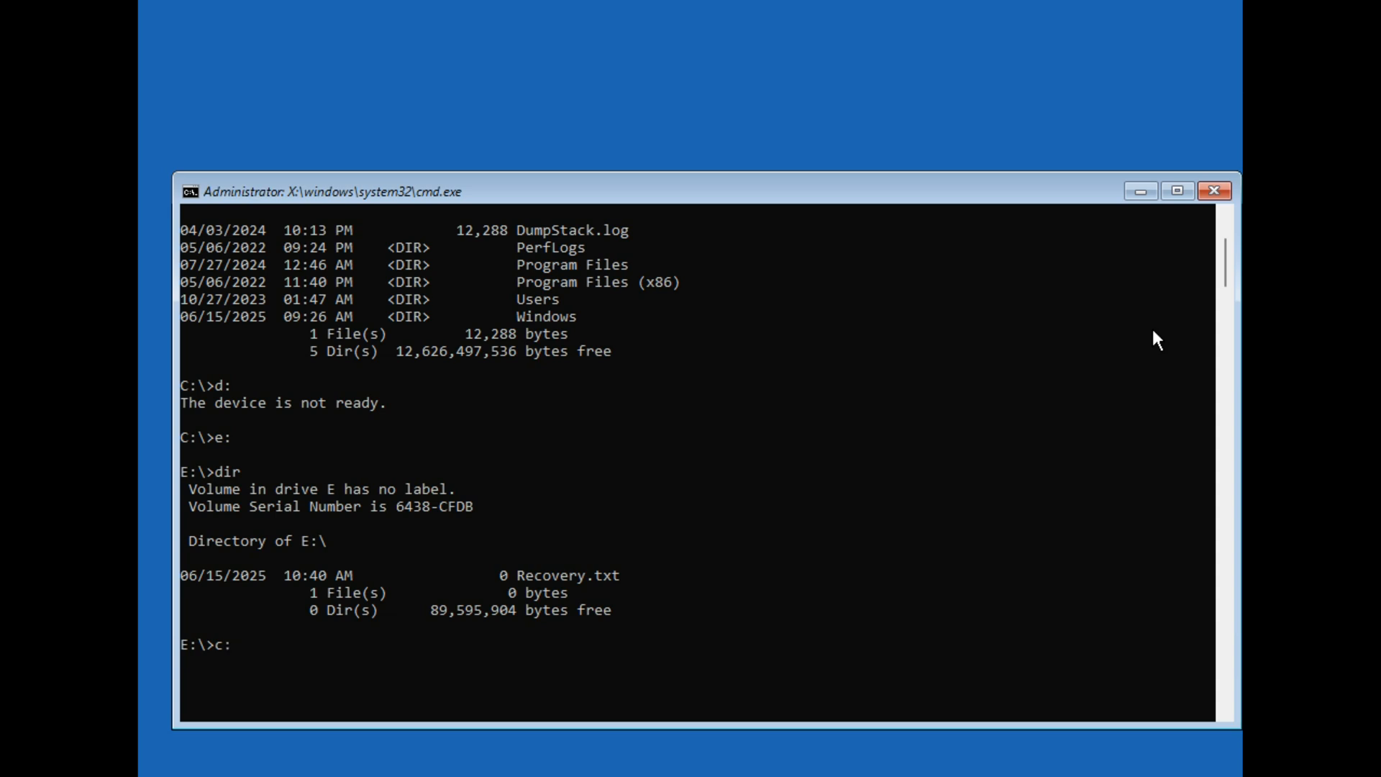
{"action": "type", "text": "dir"}
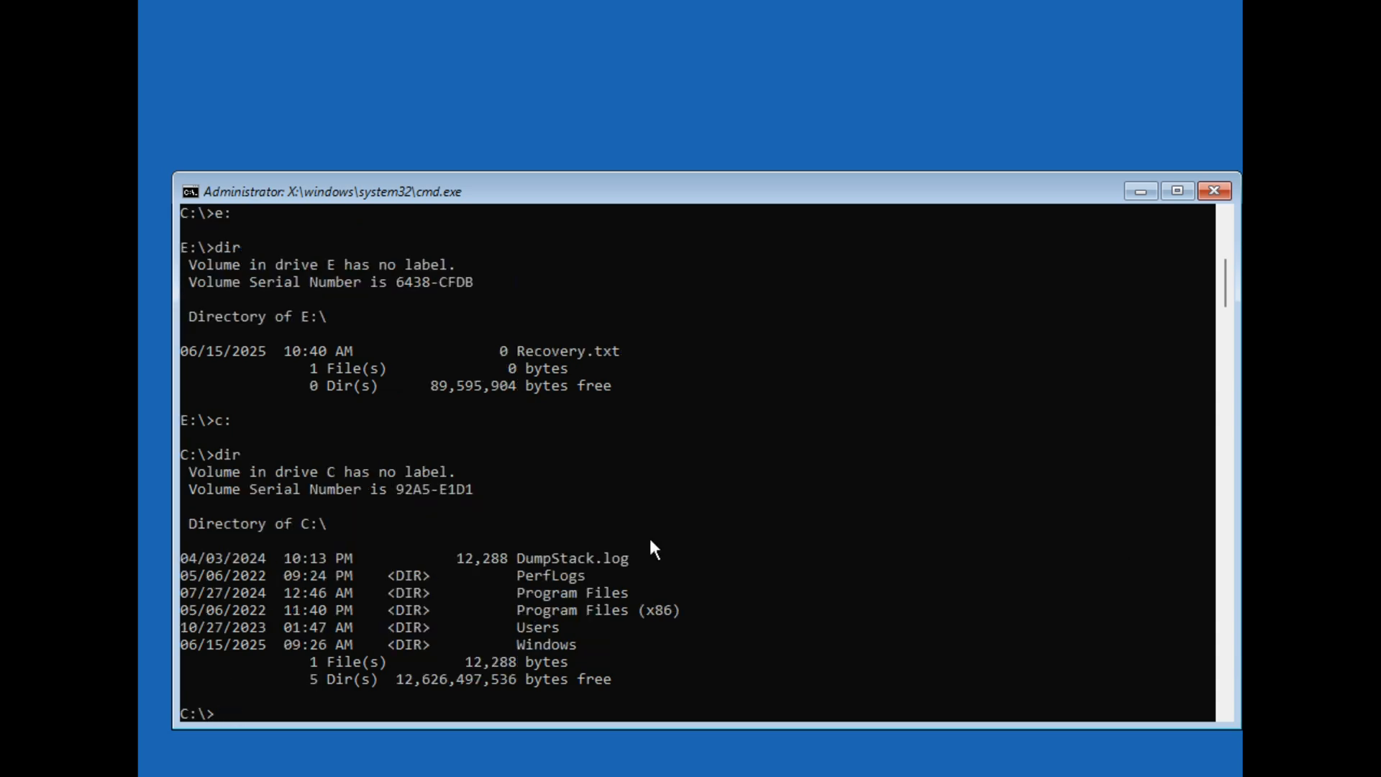
{"action": "mouse_move", "coordinate": [833, 632]}
{"action": "type", "text": "re"}
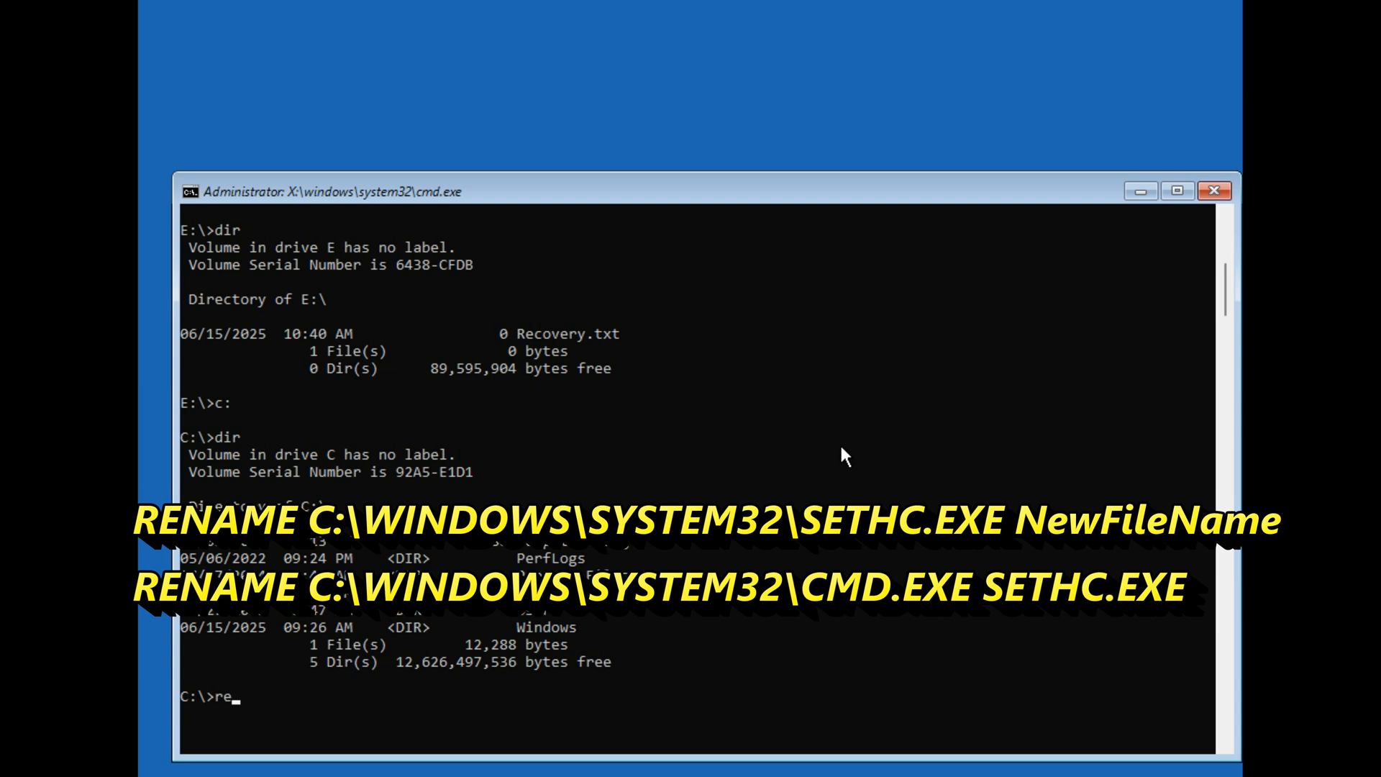
Step: Run rename c:\windows\system32\sethc.exe sethback to back up the Sticky Keys executable
{"action": "type", "text": "name"}
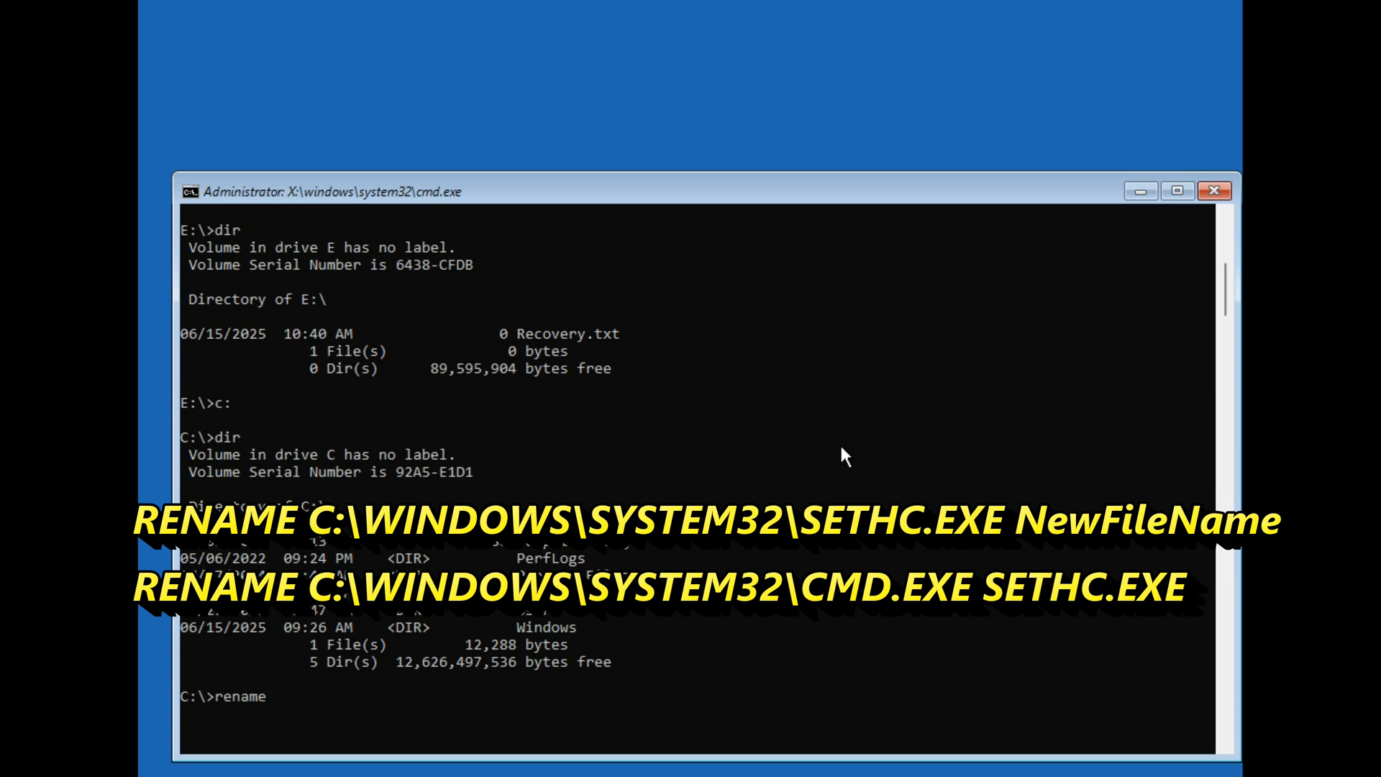
{"action": "type", "text": "c:\\"}
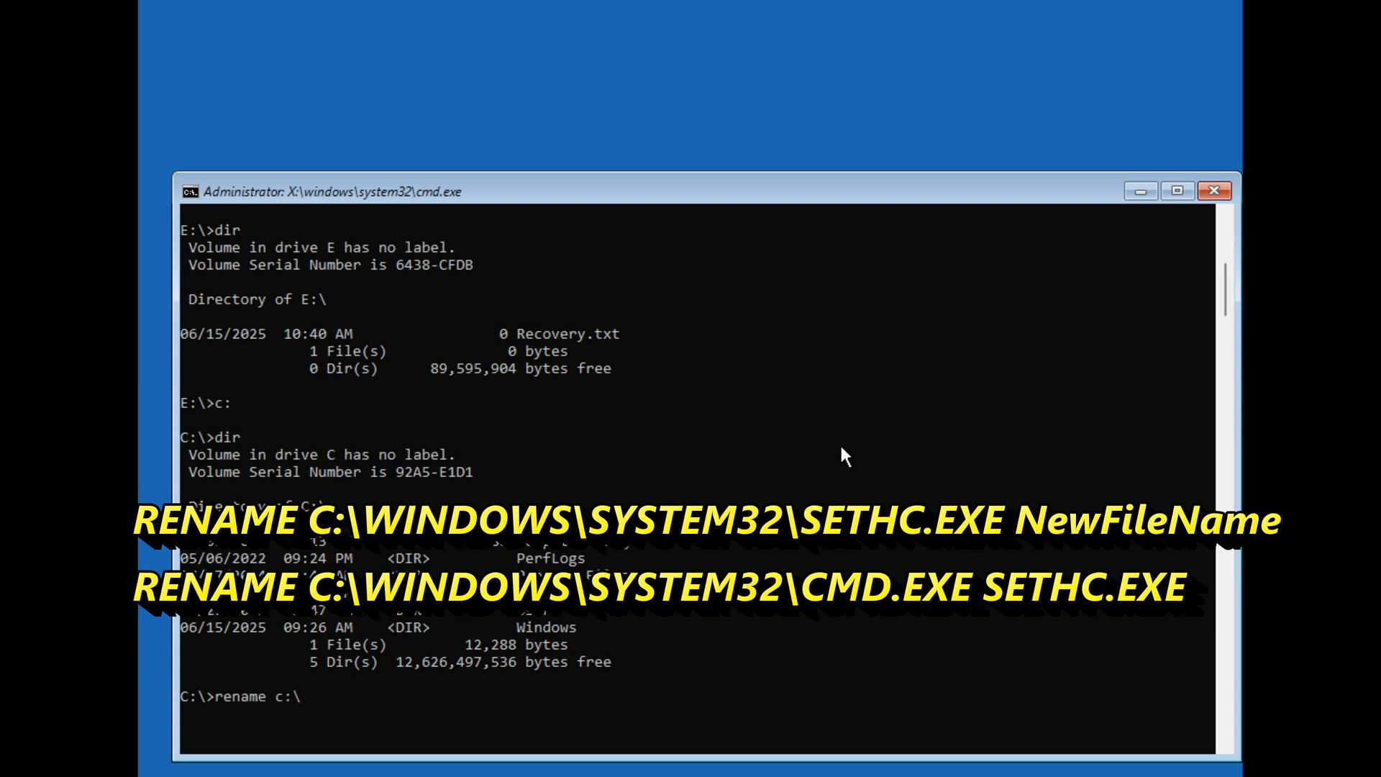
{"action": "type", "text": "wind"}
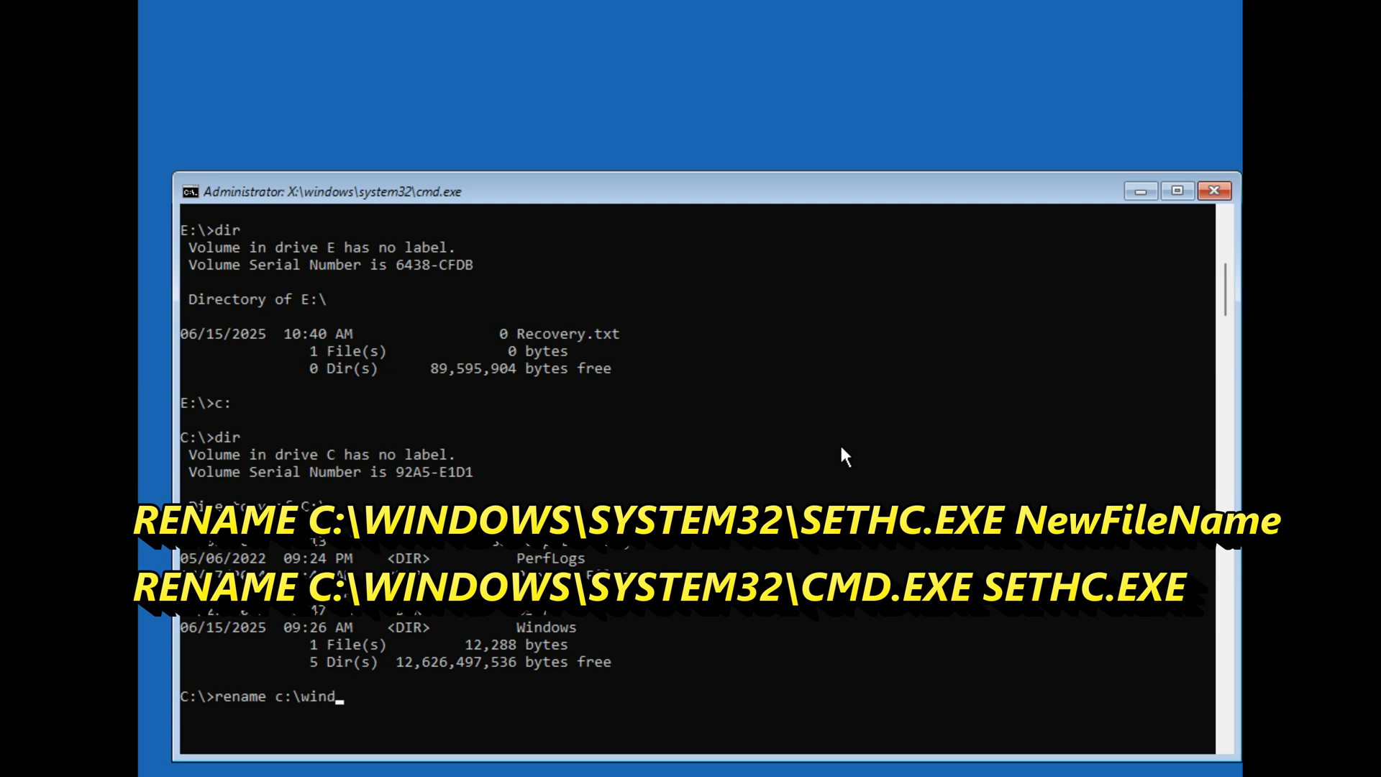
{"action": "type", "text": "ows\\"}
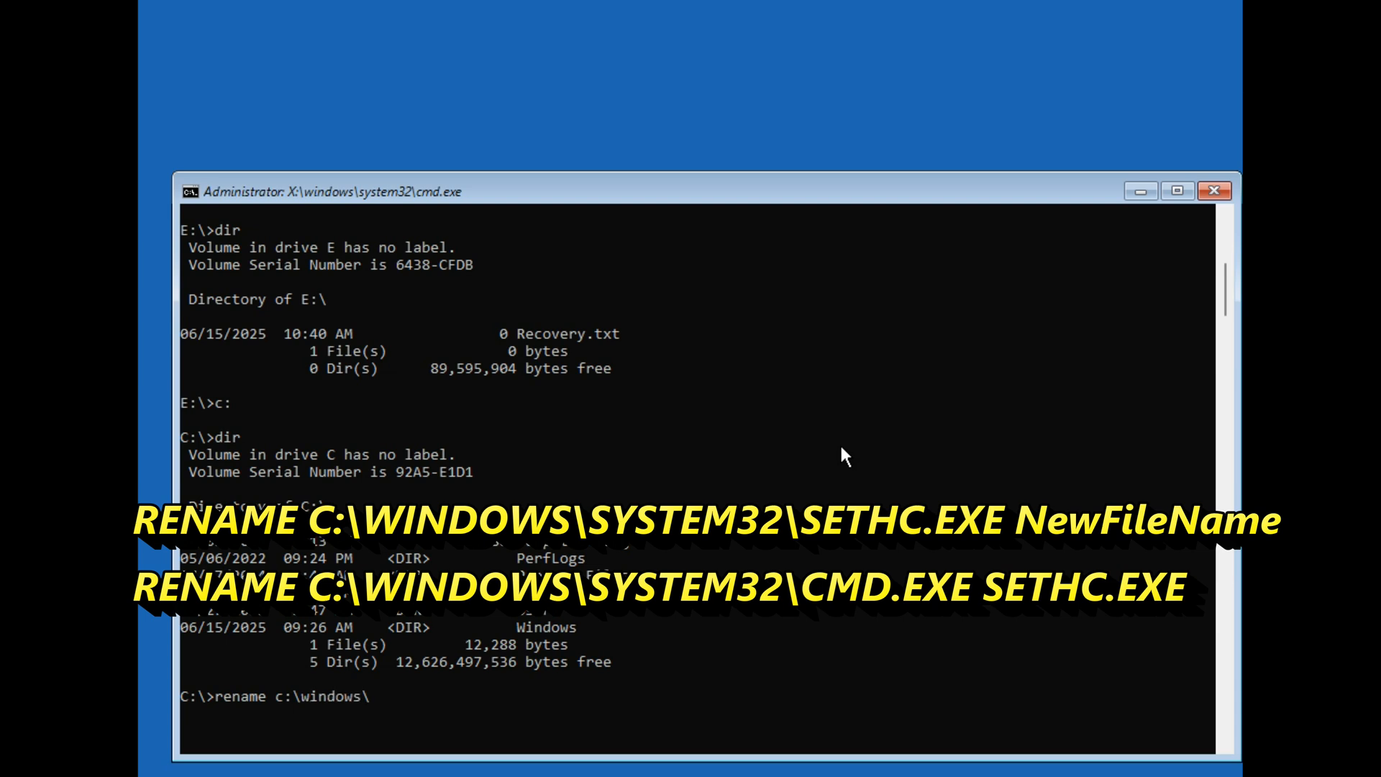
{"action": "type", "text": "system"}
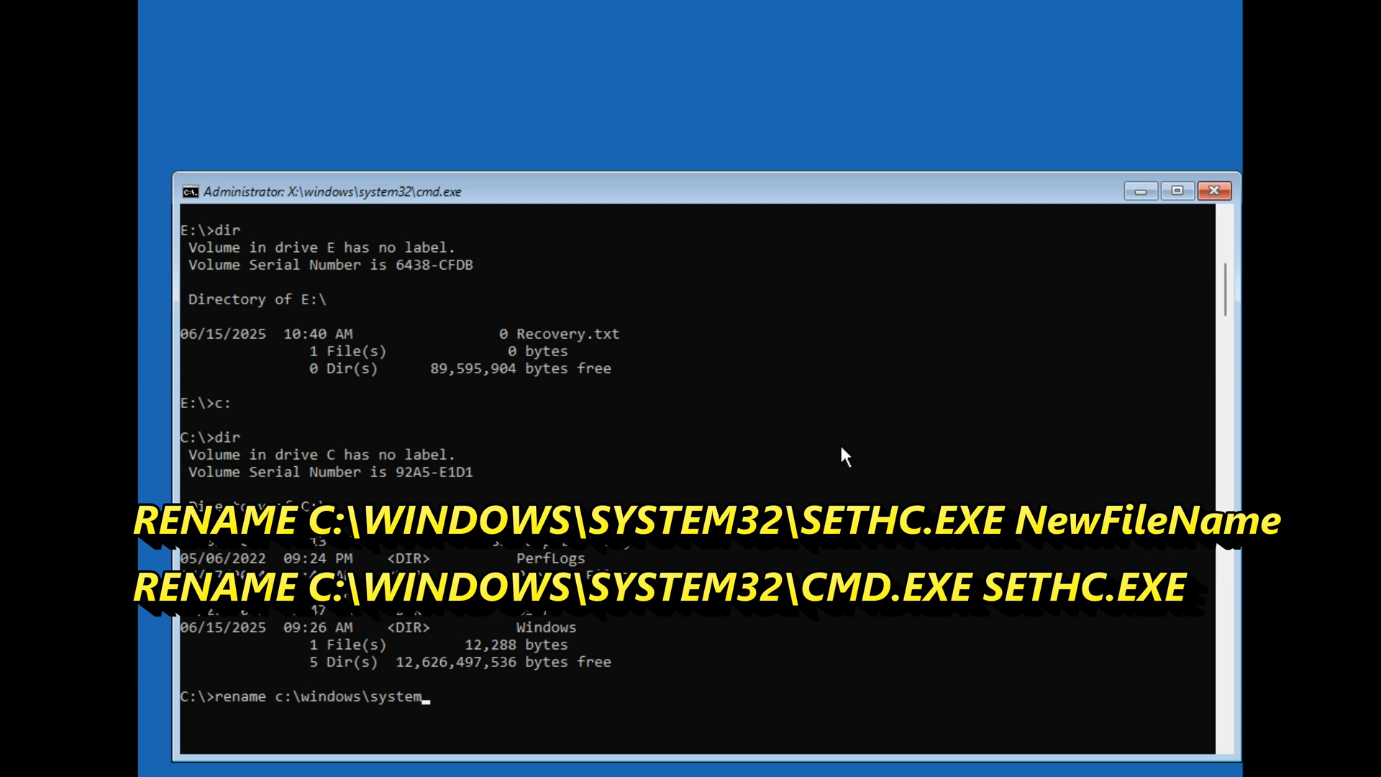
{"action": "type", "text": "32"}
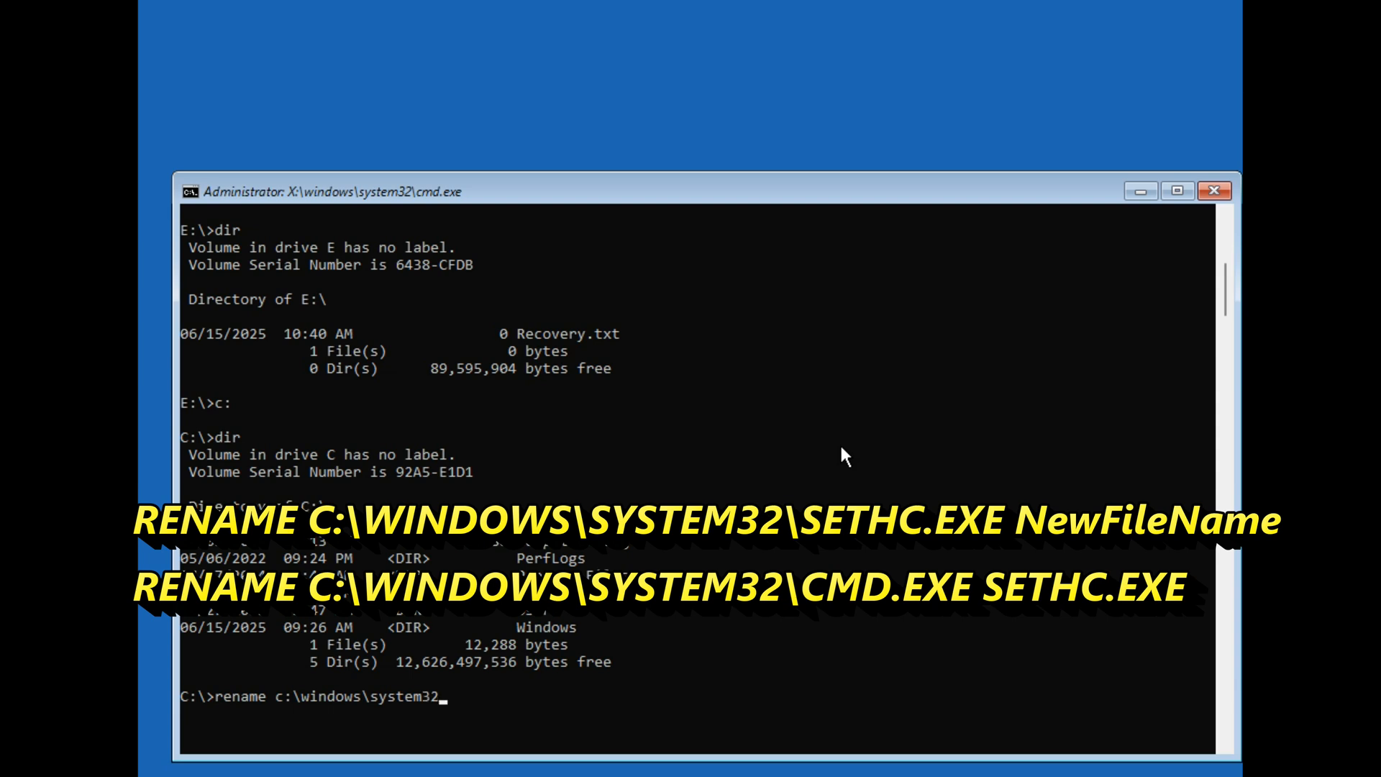
{"action": "type", "text": "\\"}
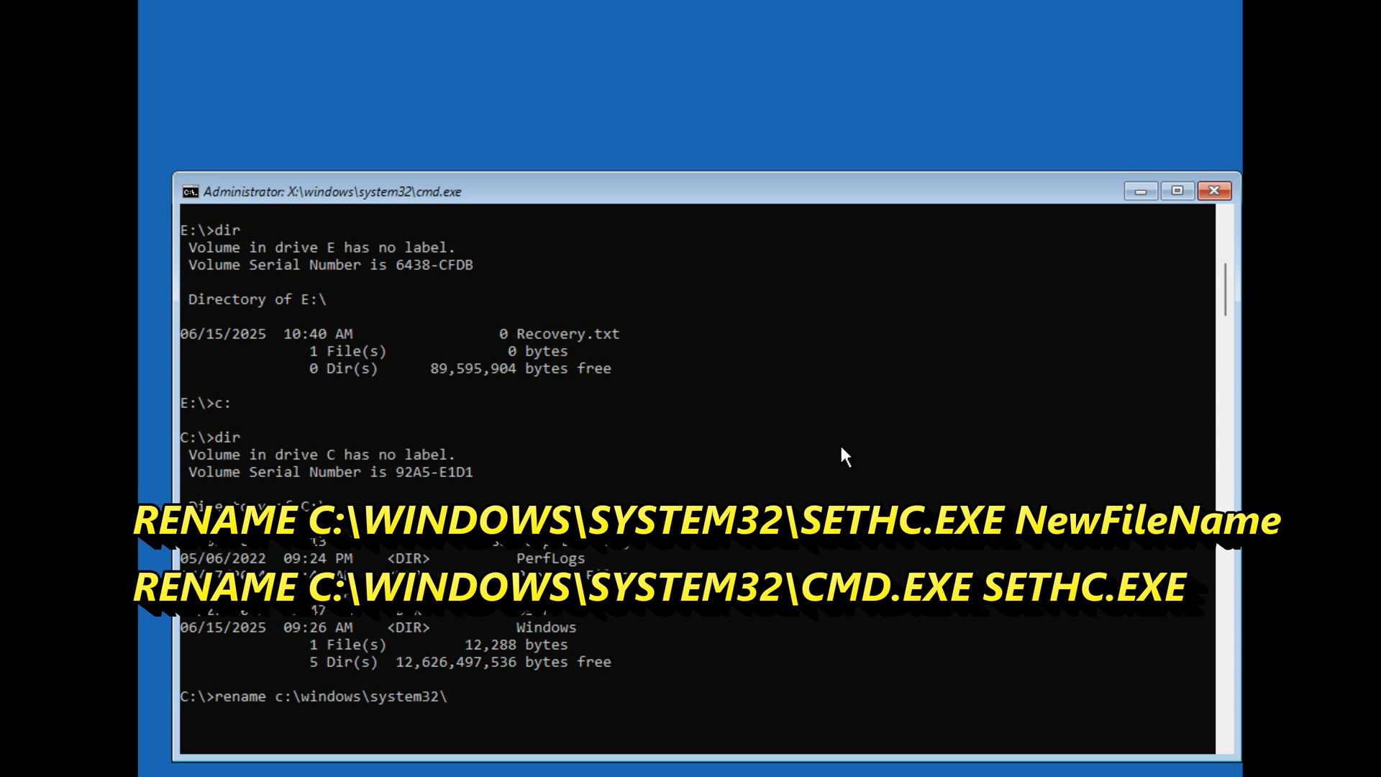
{"action": "type", "text": "sethc"}
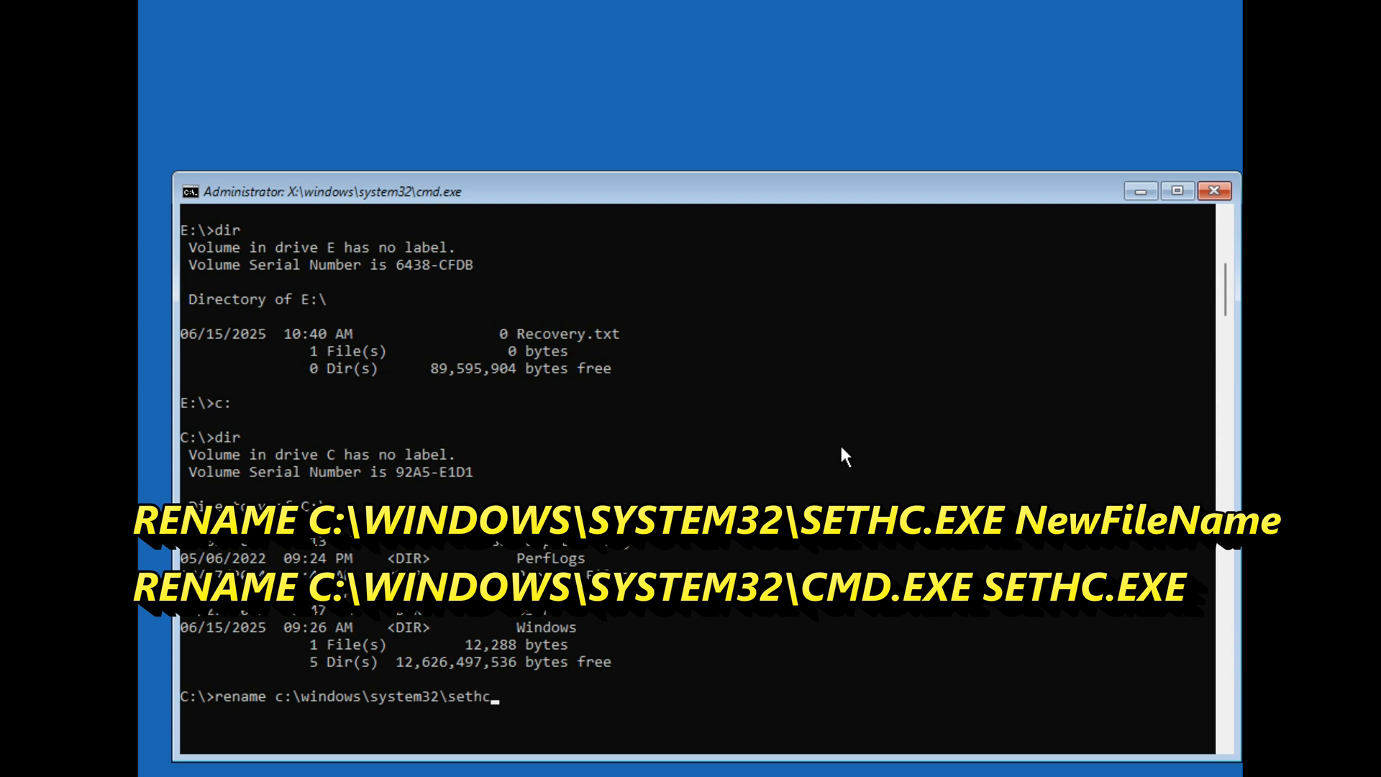
{"action": "type", "text": ".exe"}
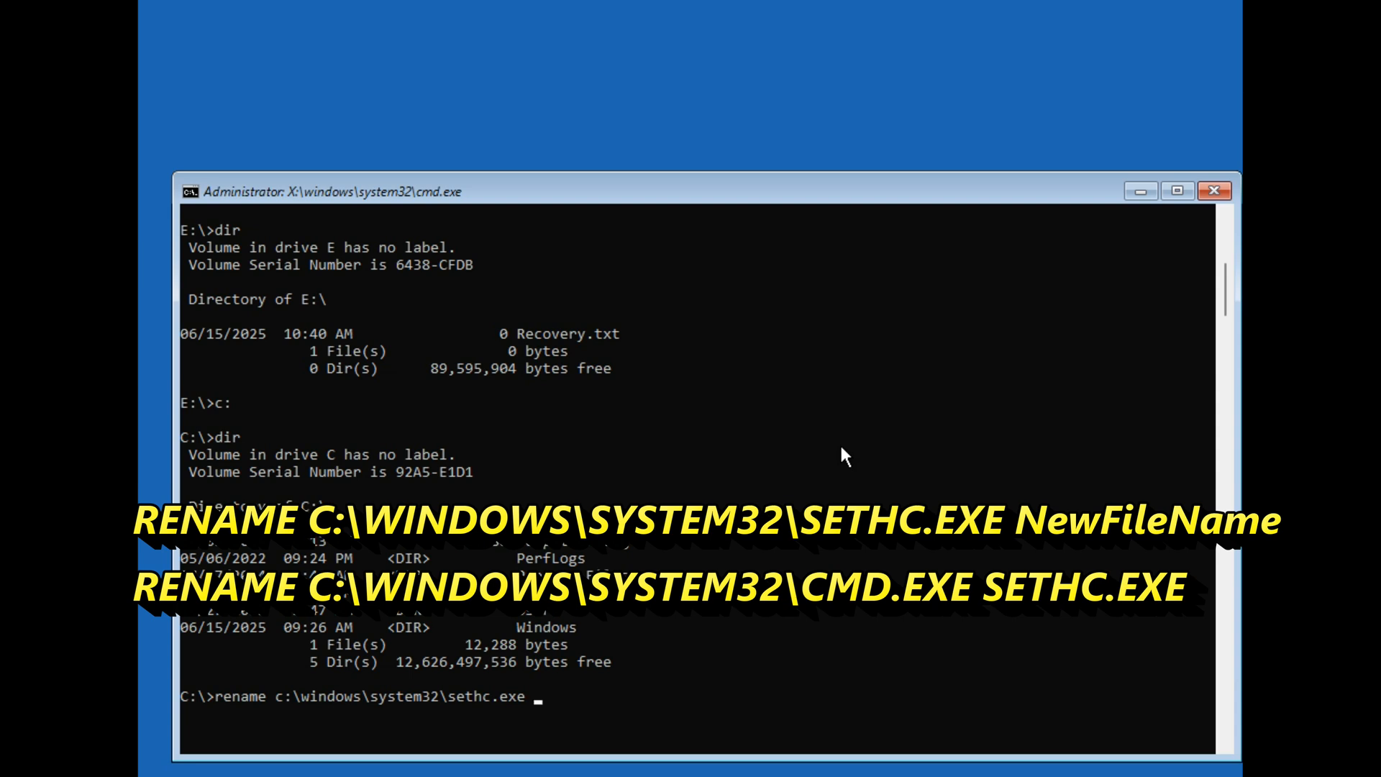
{"action": "type", "text": "sethback"}
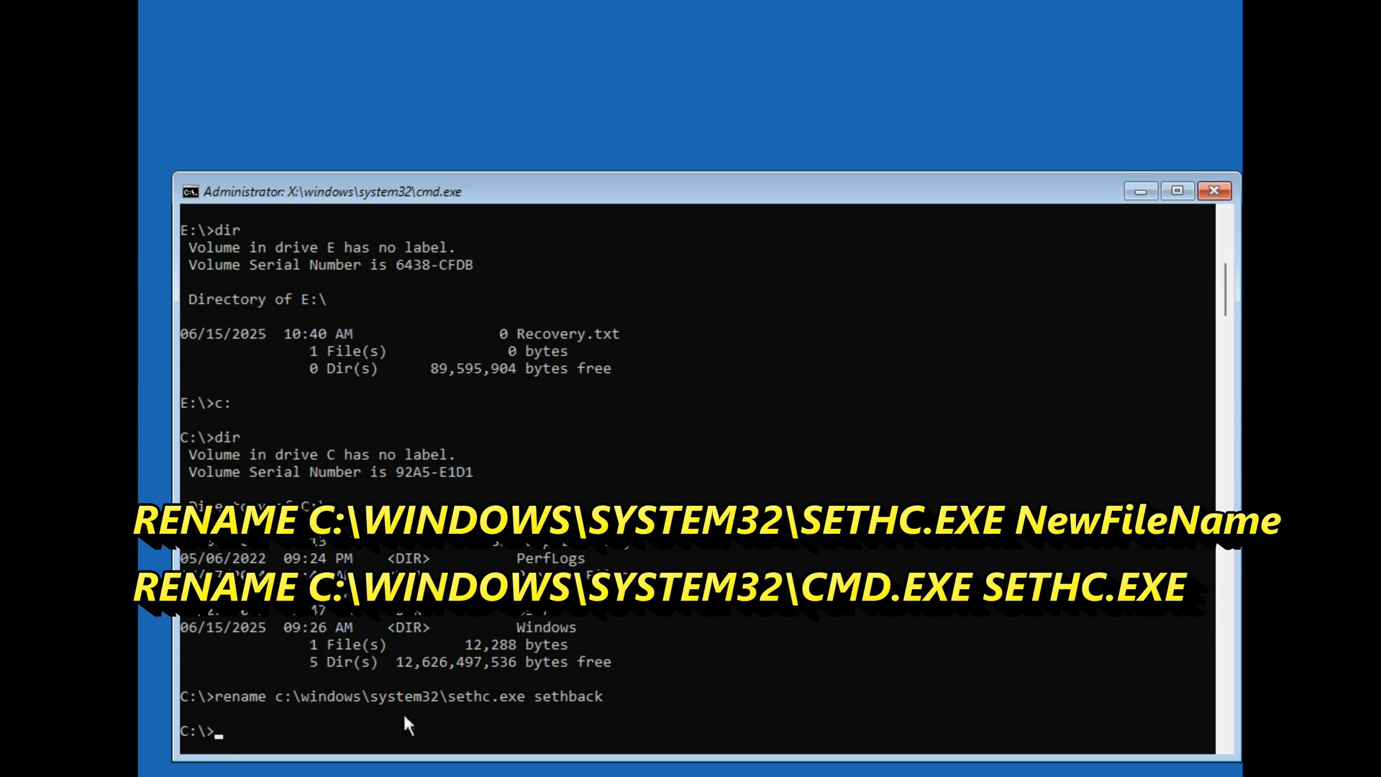
Step: Run rename c:\windows\system32\cmd.exe sethc.exe so the command prompt replaces Sticky Keys
{"action": "type", "text": "r"}
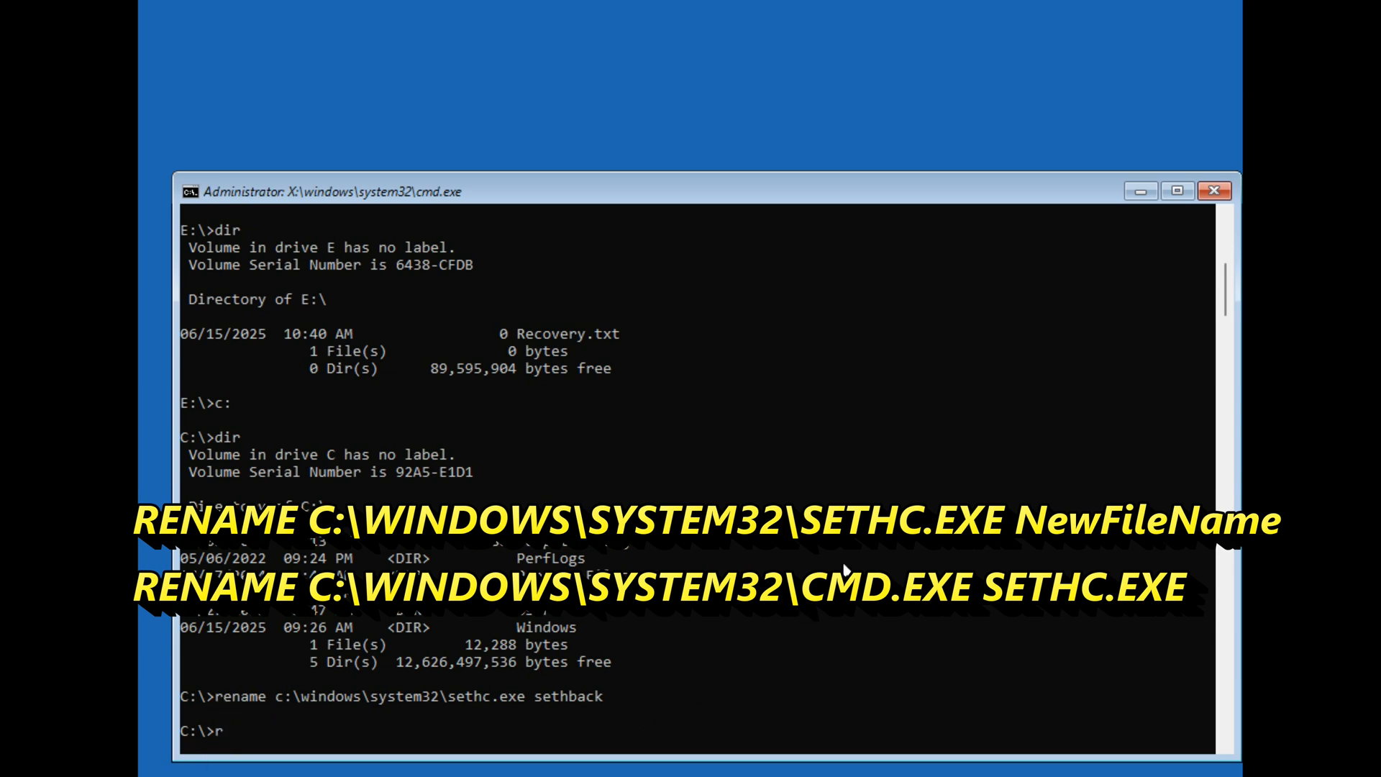
{"action": "type", "text": "ename"}
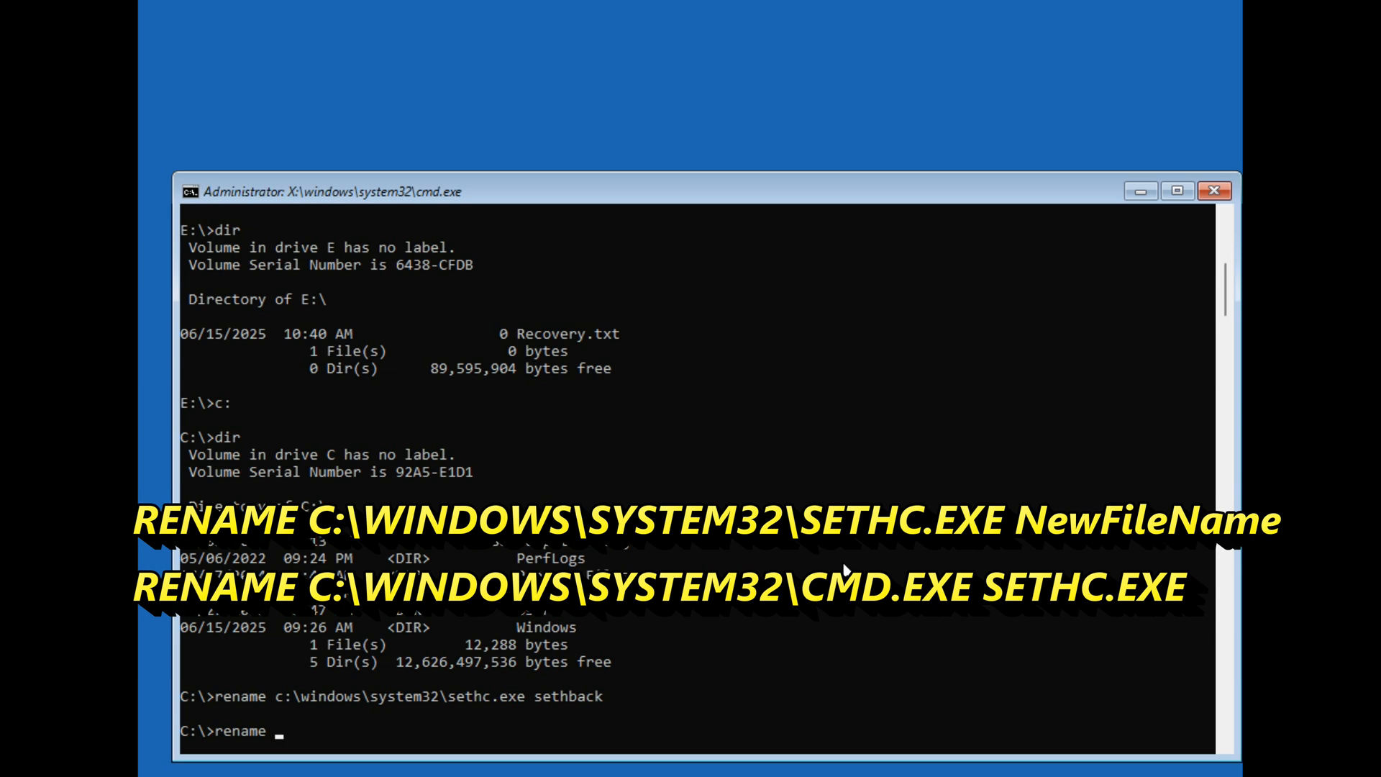
{"action": "type", "text": "c:\\"}
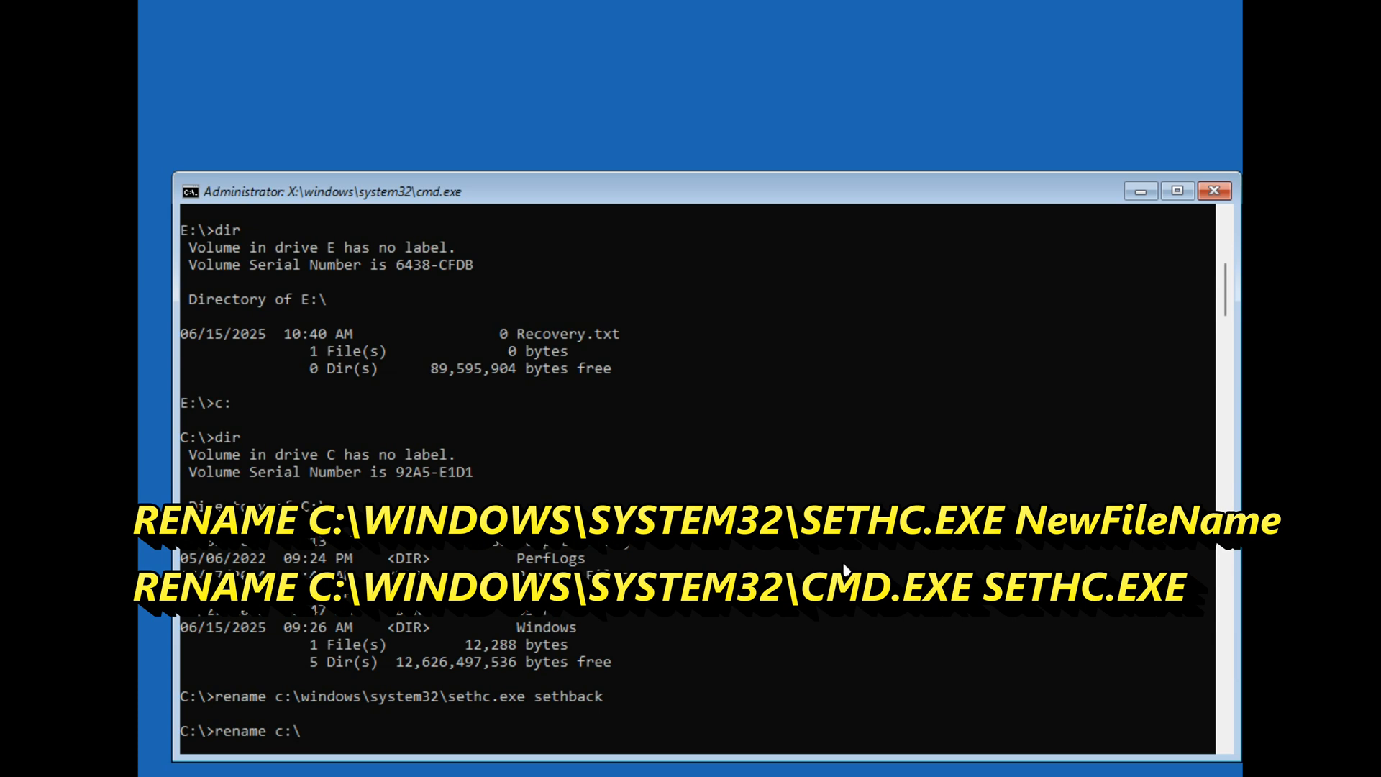
{"action": "type", "text": "windows\\system32\\"}
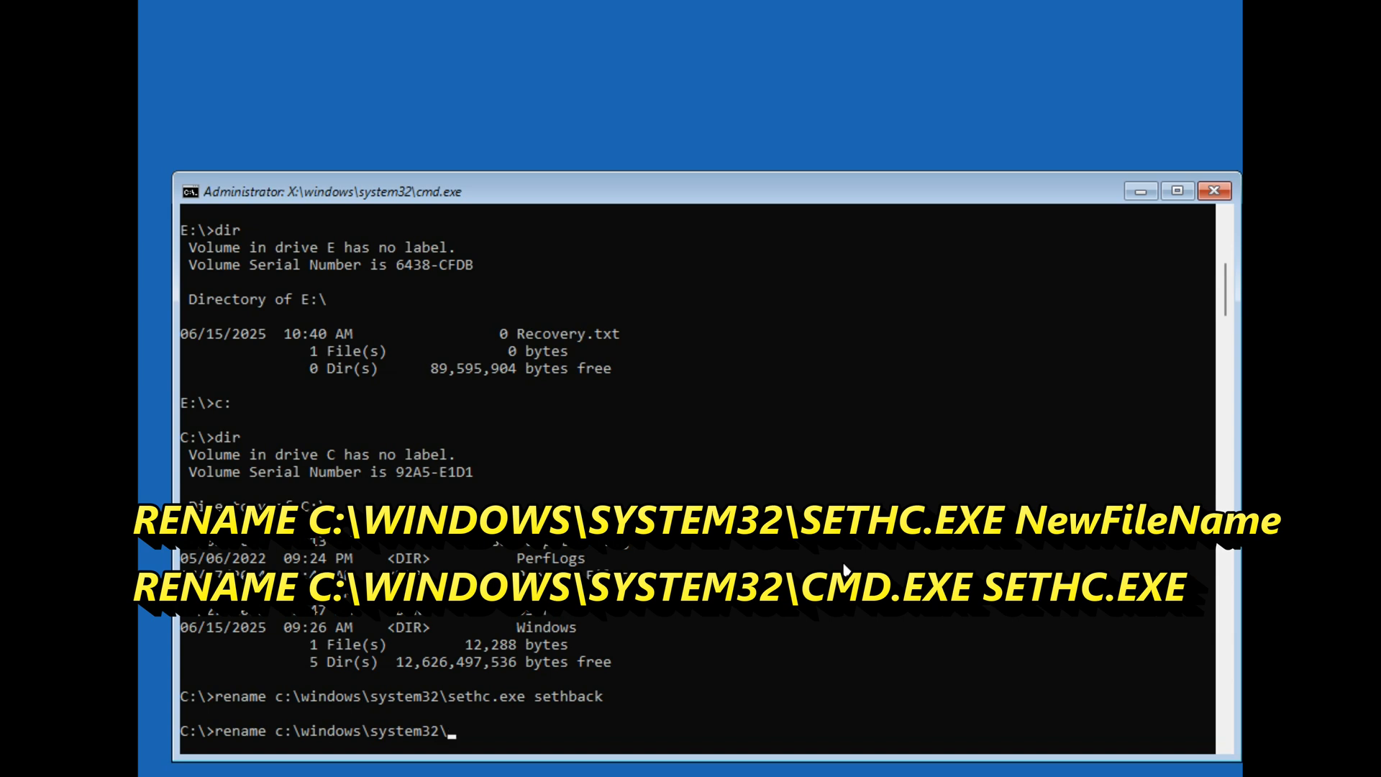
{"action": "type", "text": "cmd.exe"}
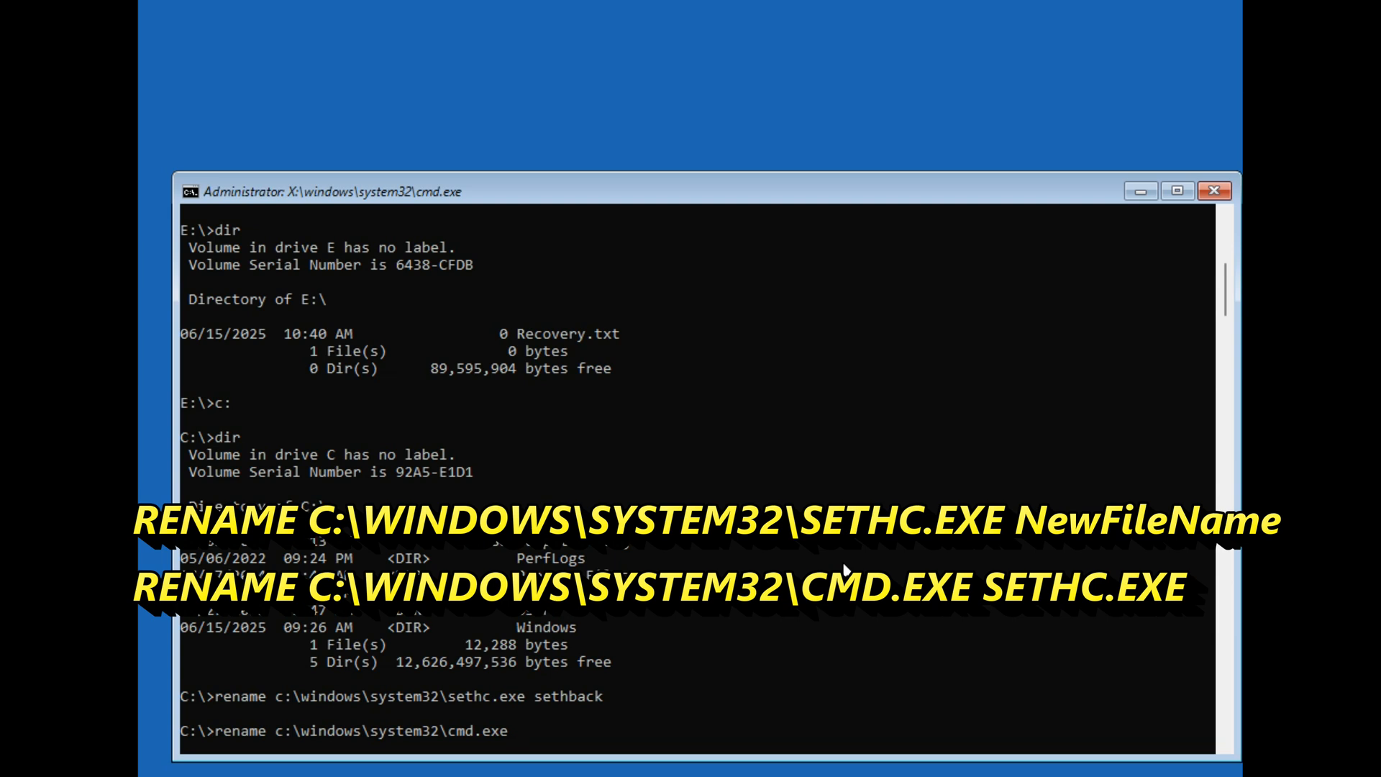
{"action": "type", "text": "sethc.exe"}
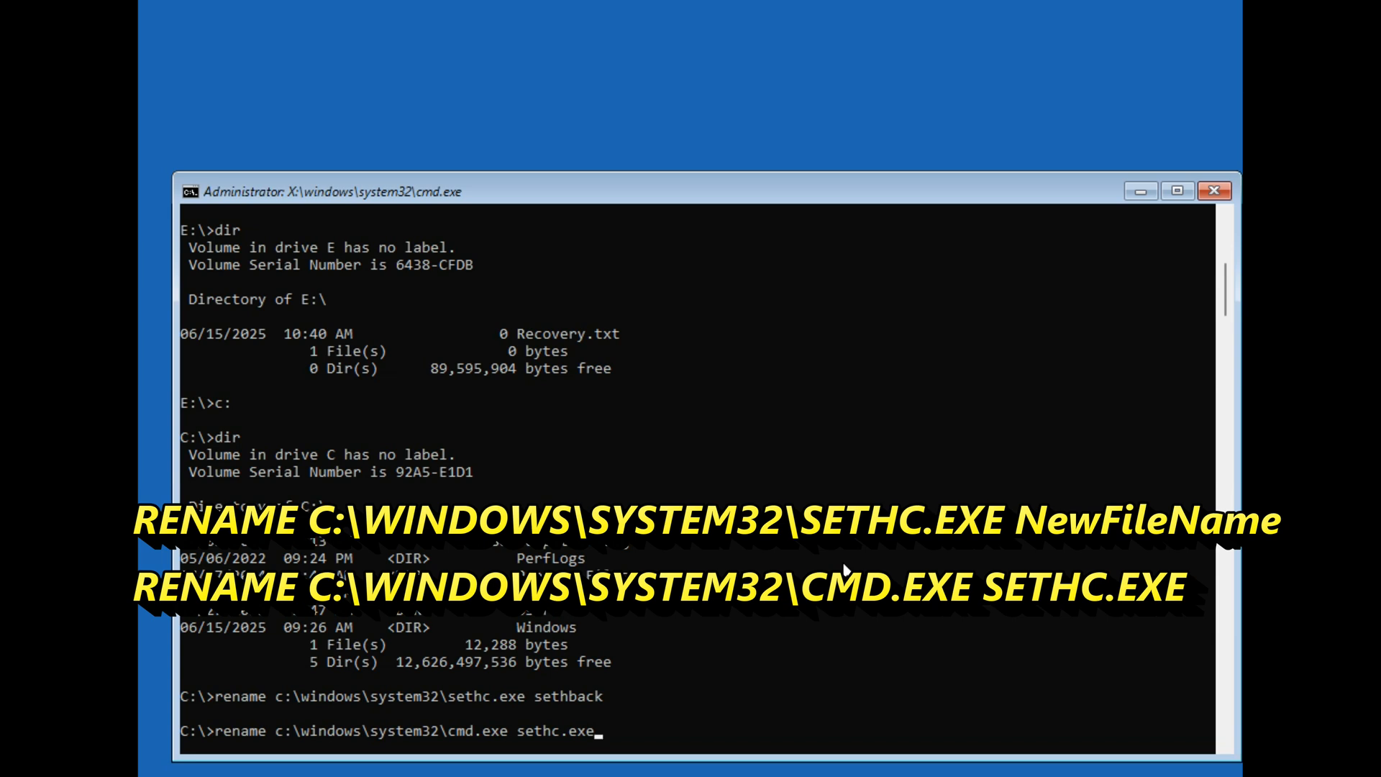
{"action": "key", "text": "enter"}
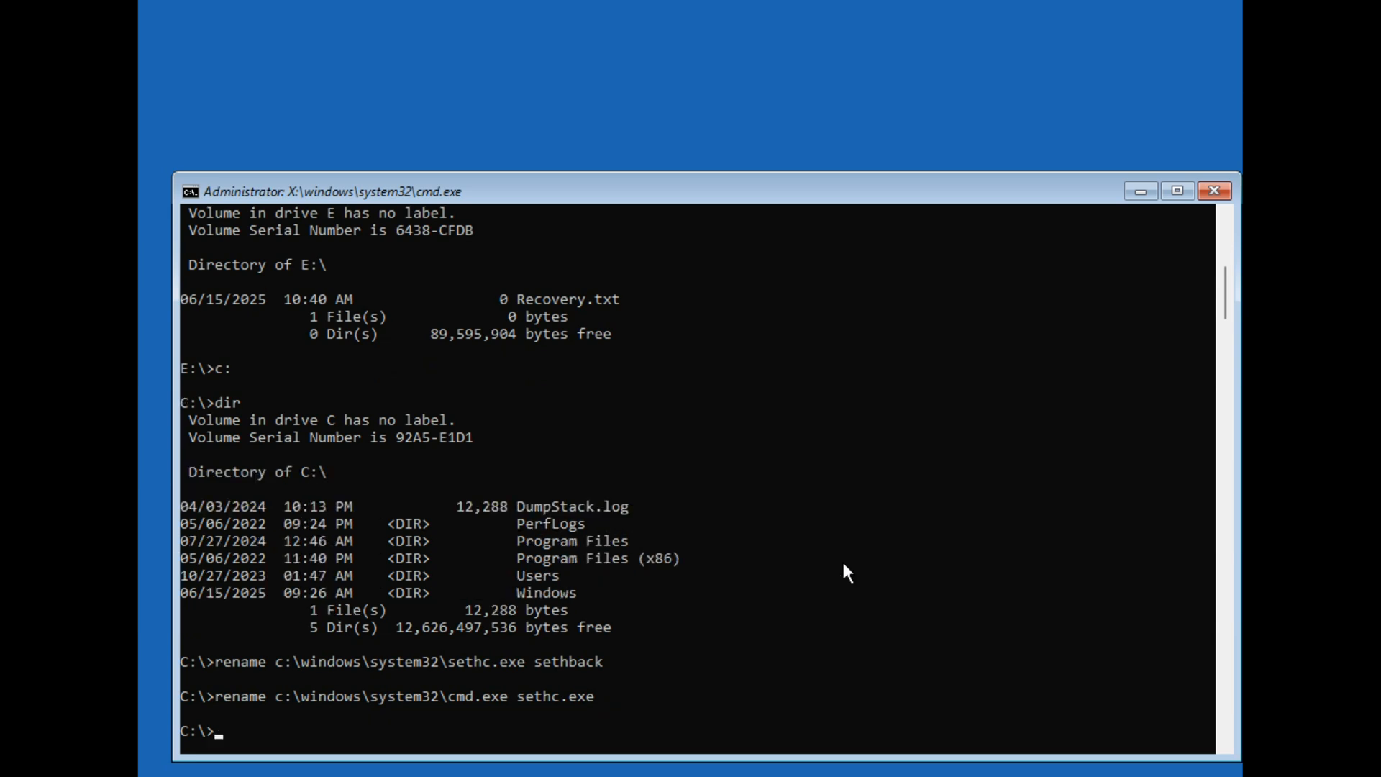
{"action": "mouse_move", "coordinate": [1028, 173]}
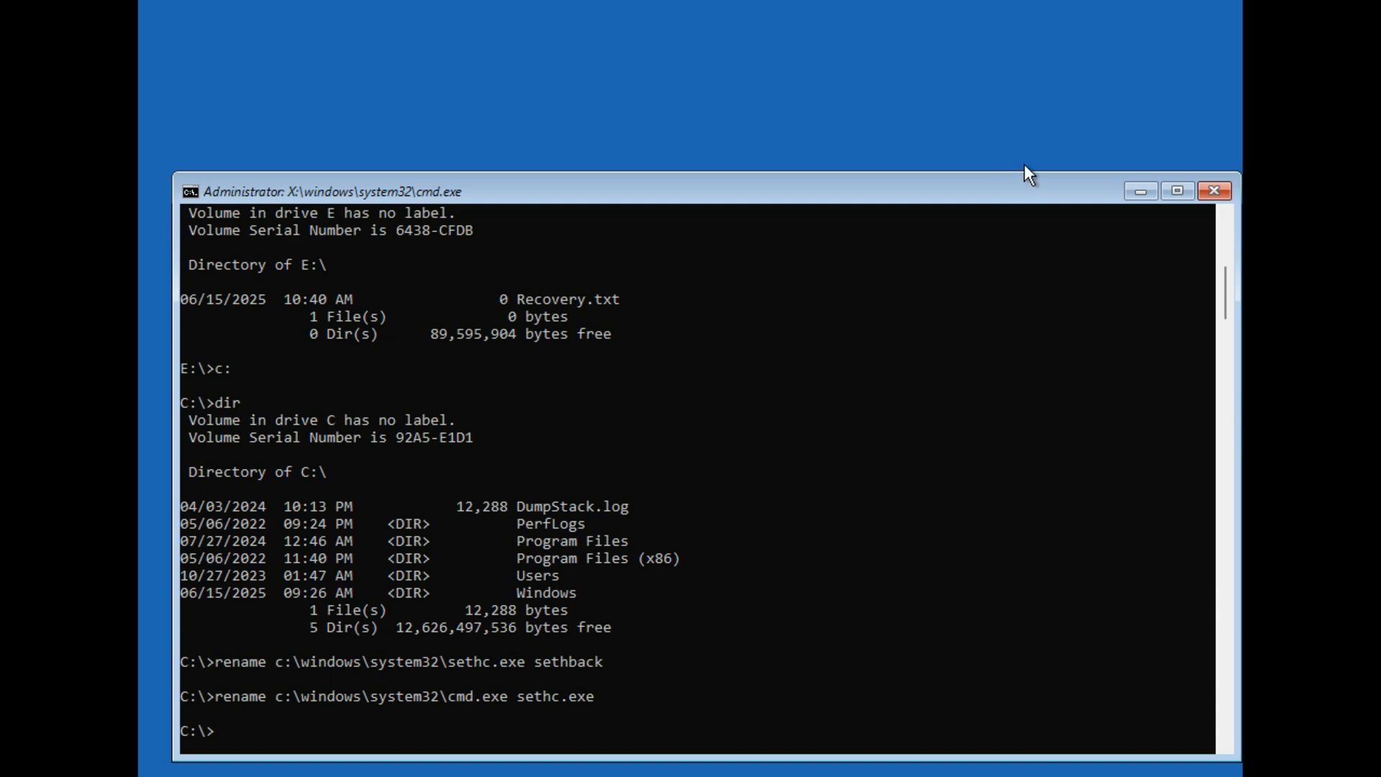
{"action": "mouse_move", "coordinate": [1216, 191]}
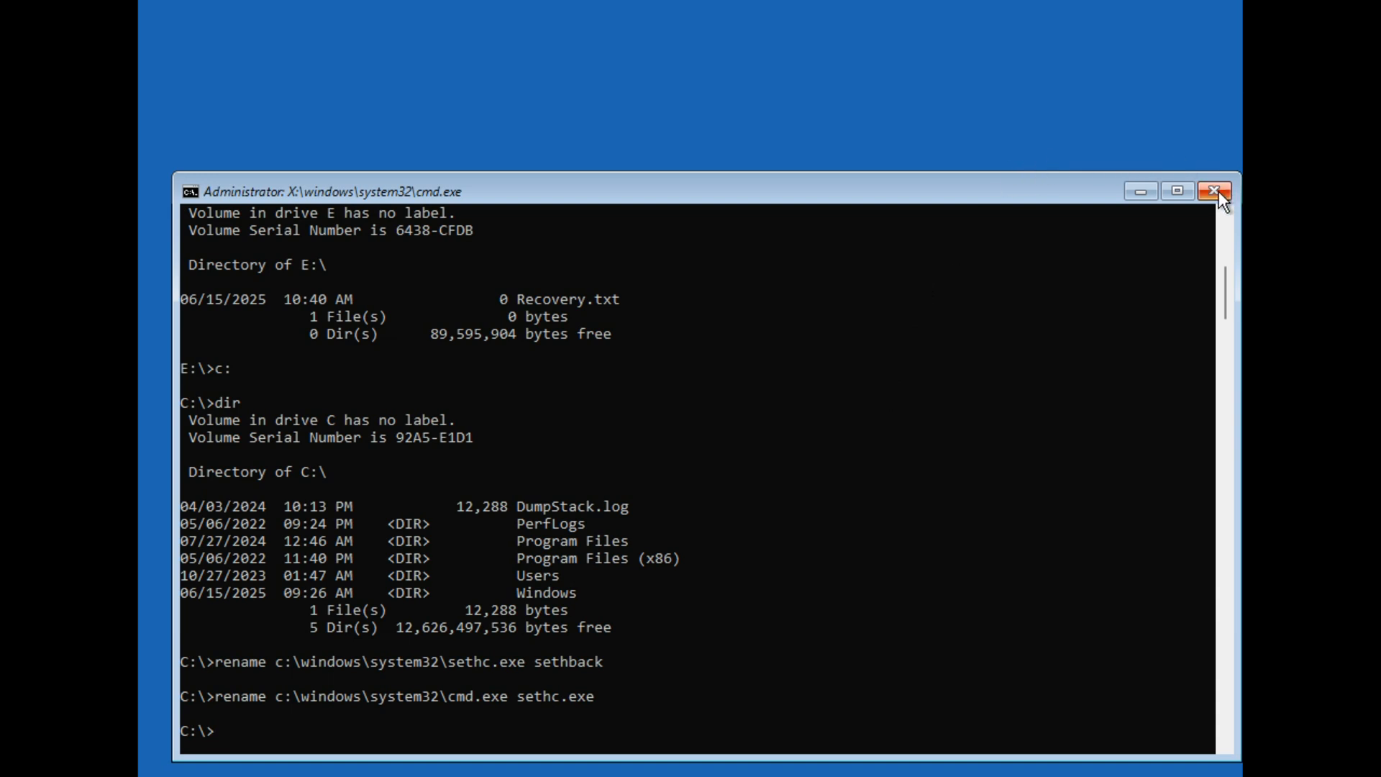
Step: Close the command window and choose Continue to boot into Windows 11
{"action": "left_click", "coordinate": [1216, 192]}
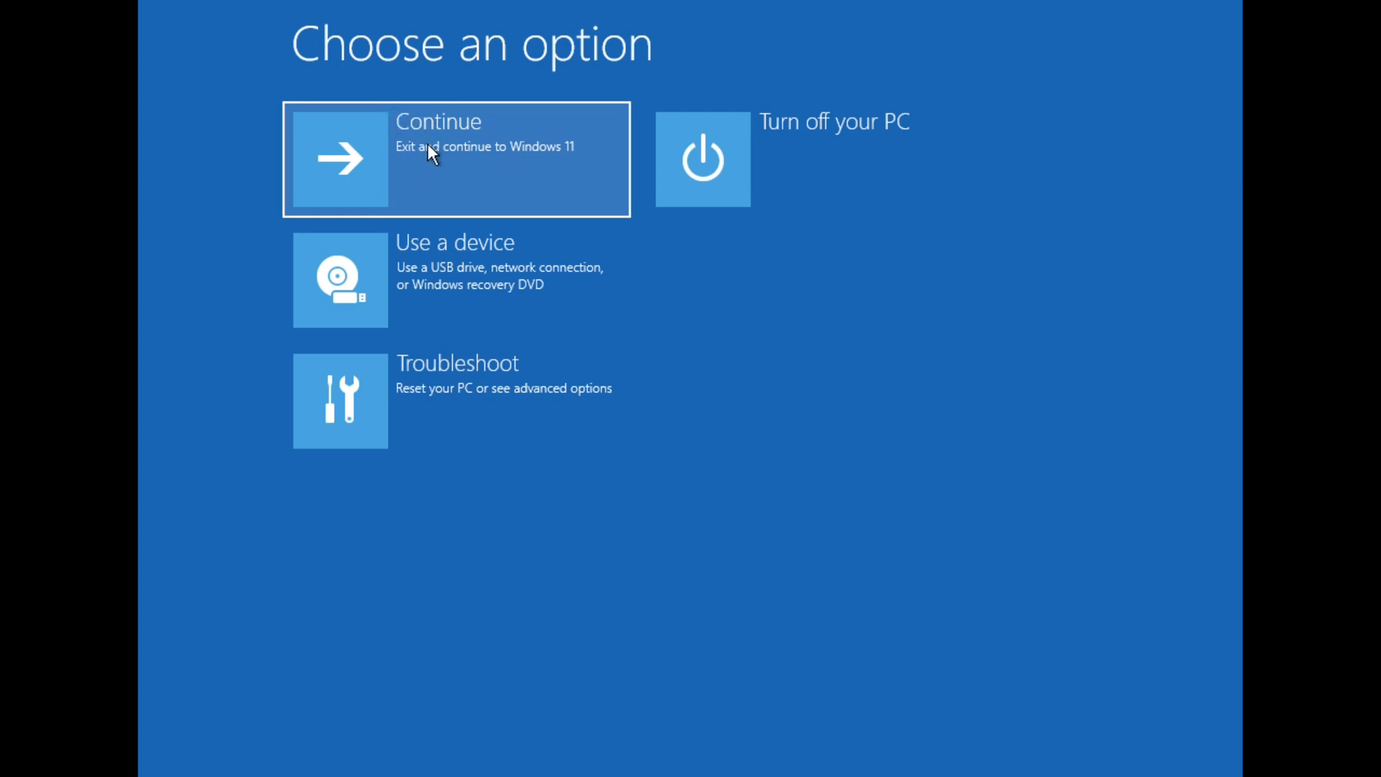
{"action": "mouse_move", "coordinate": [412, 187]}
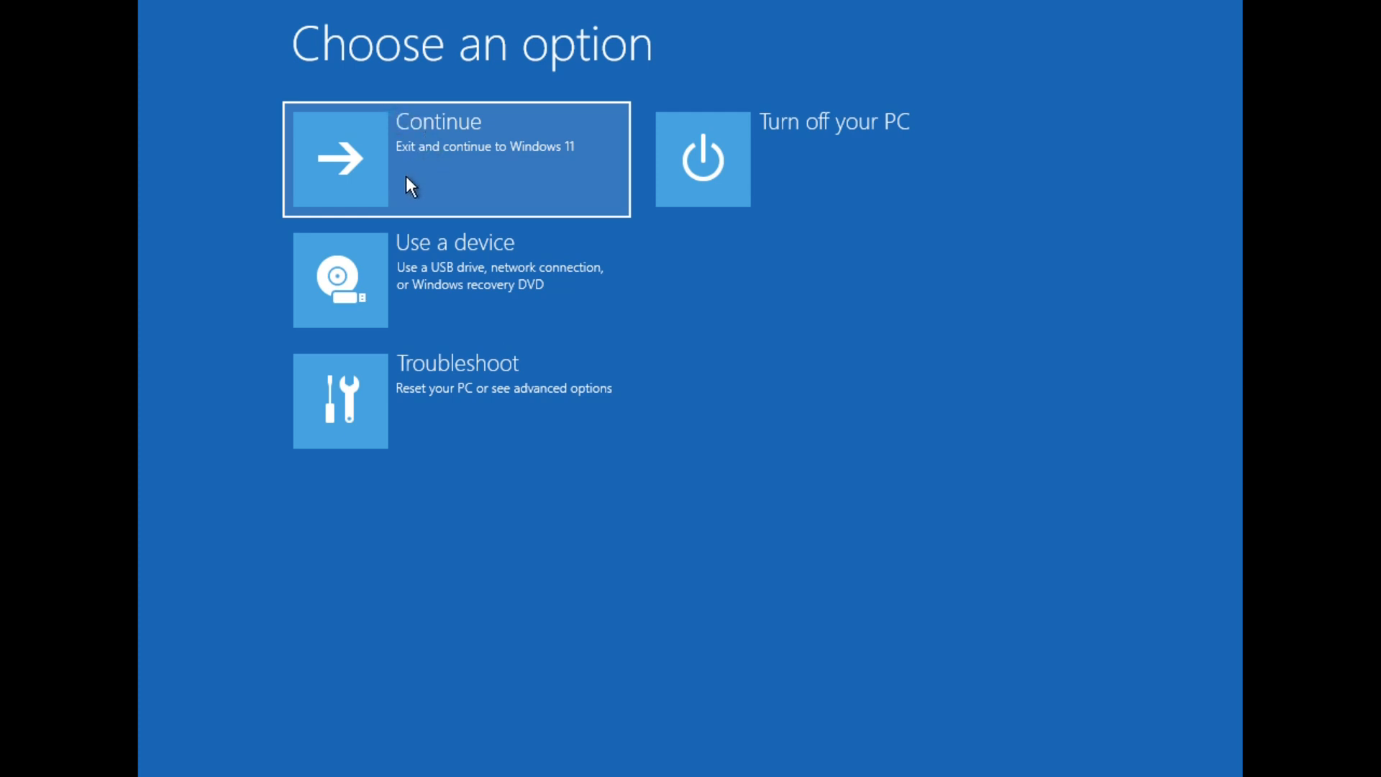
{"action": "left_click", "coordinate": [437, 158]}
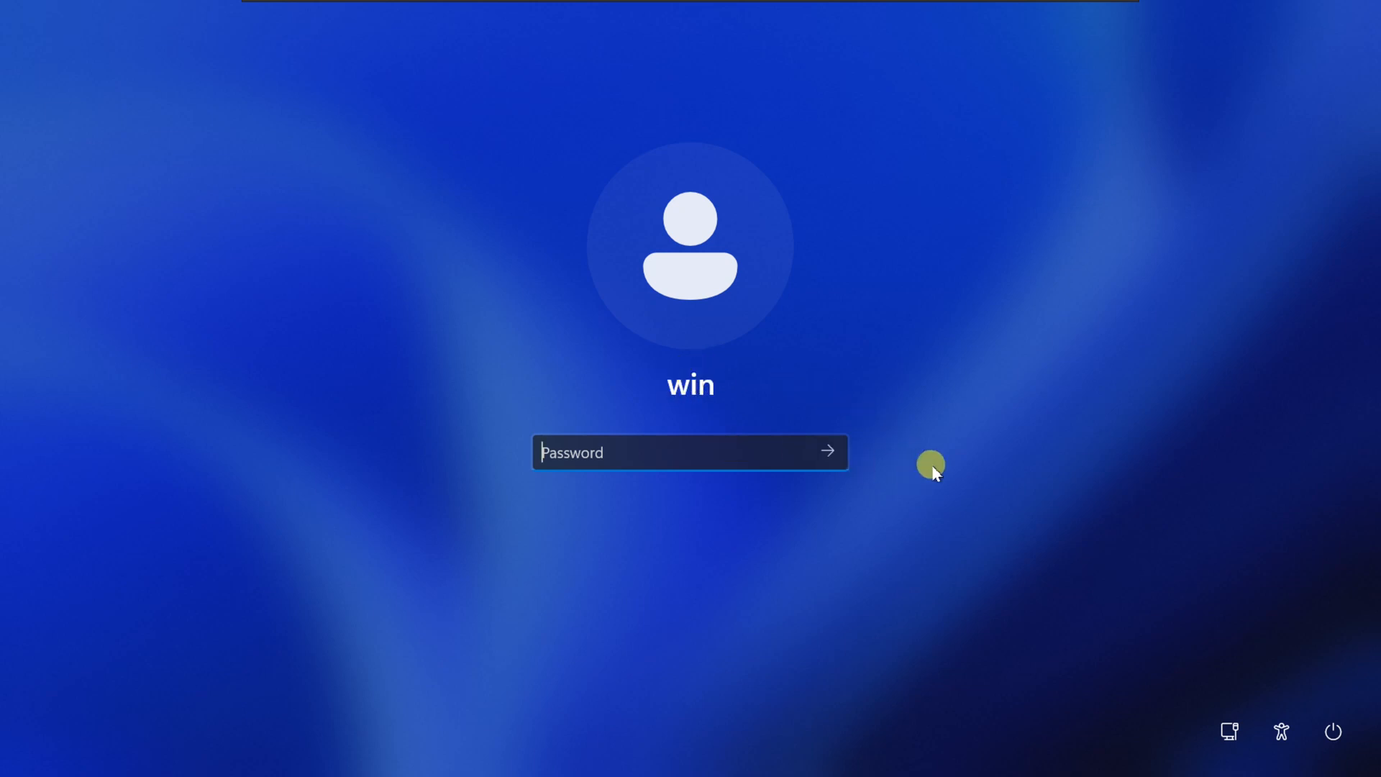
Step: Press Shift repeatedly at the login screen to launch the sethc.exe command prompt and decline Sticky Keys
{"action": "key", "text": "shift"}
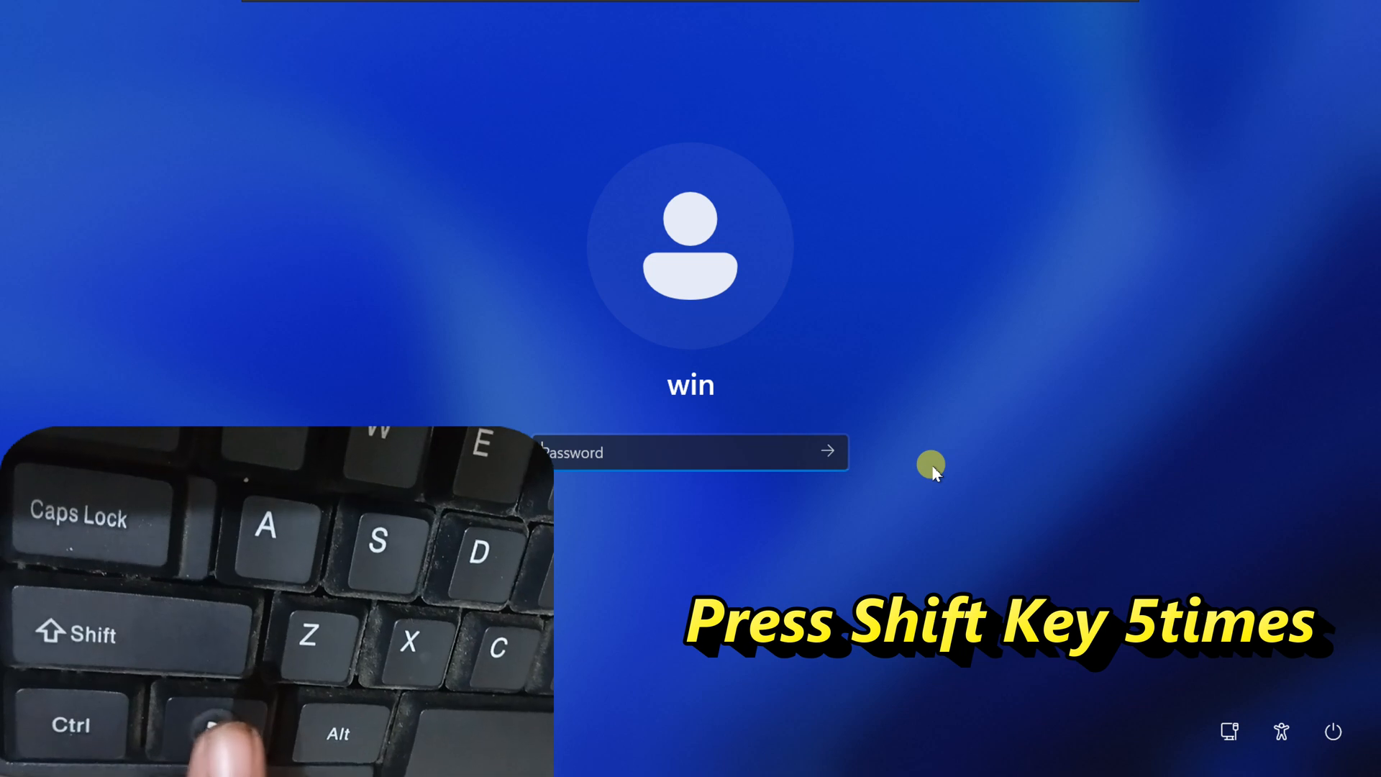
{"action": "key", "text": "shift"}
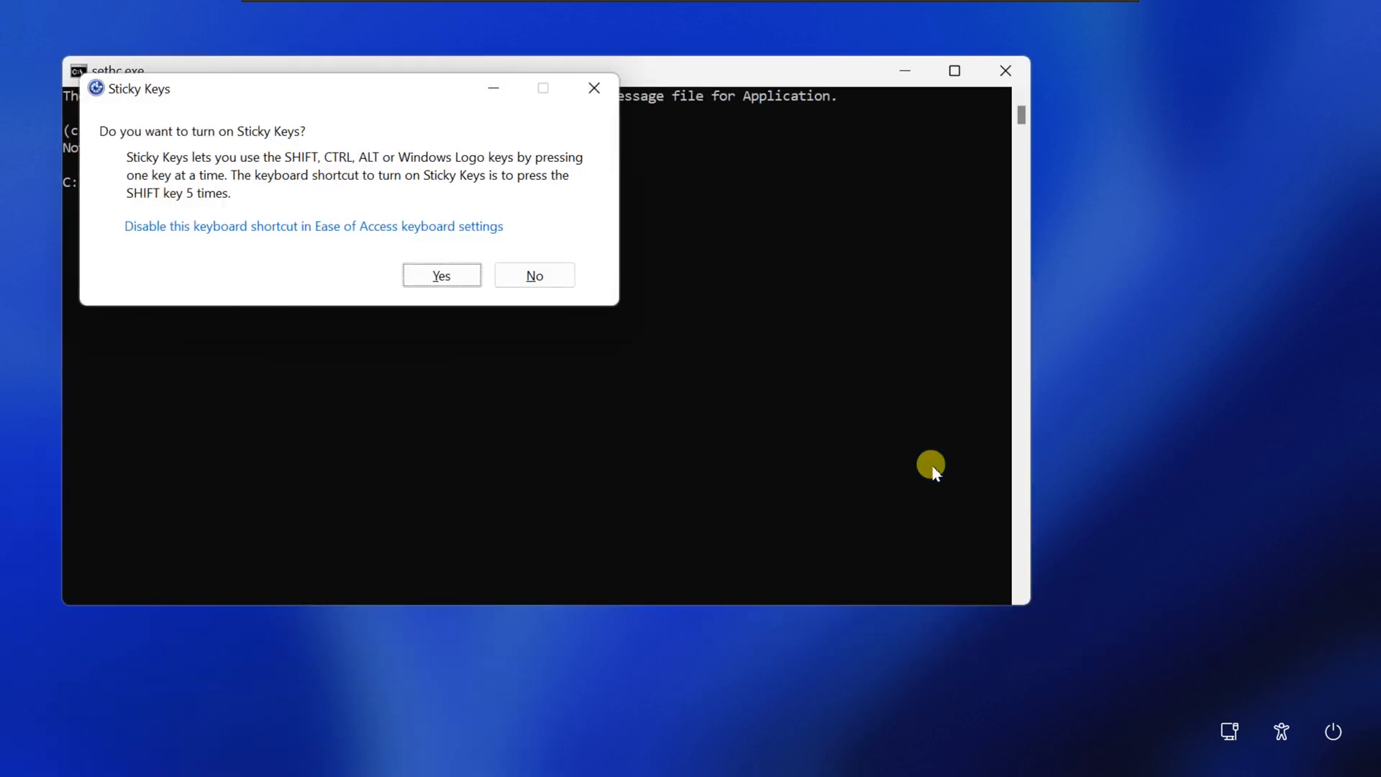
{"action": "mouse_move", "coordinate": [264, 99]}
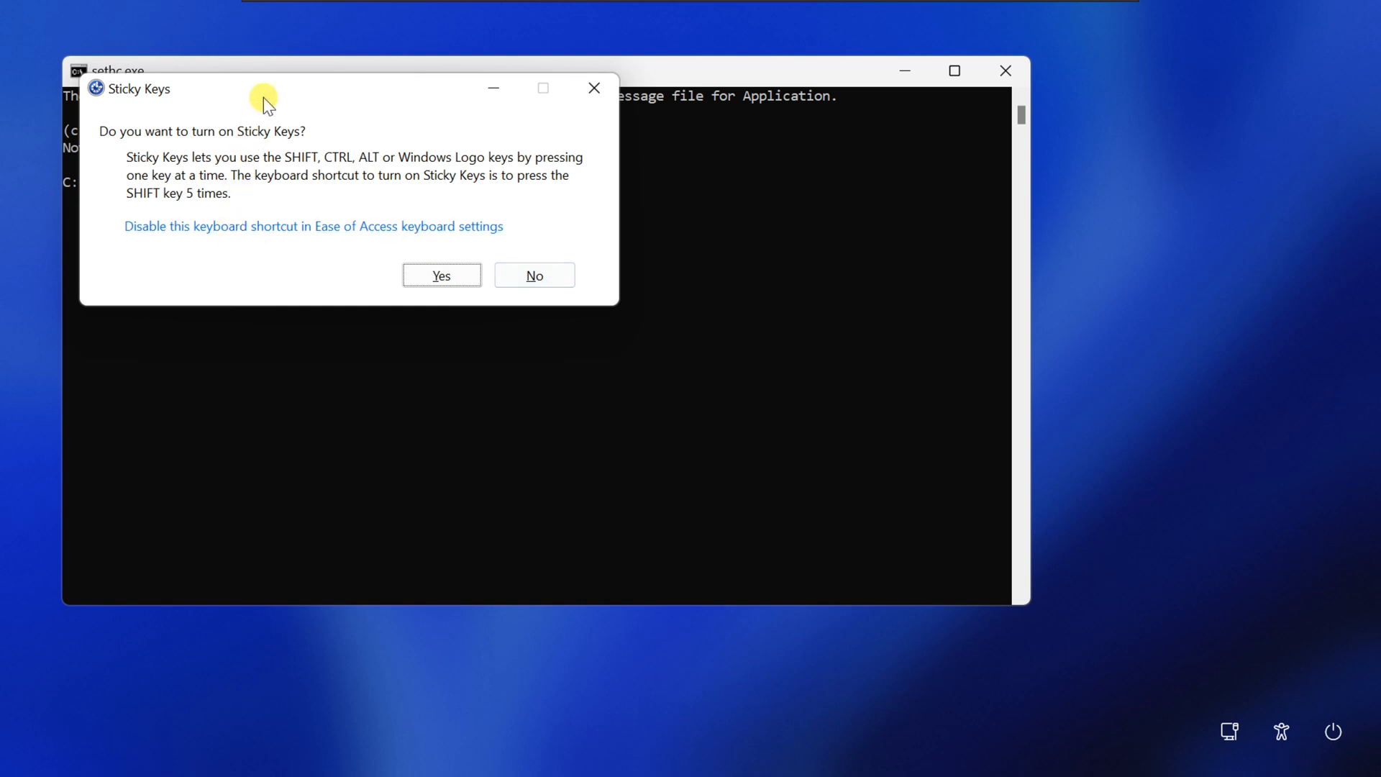
{"action": "mouse_move", "coordinate": [413, 244]}
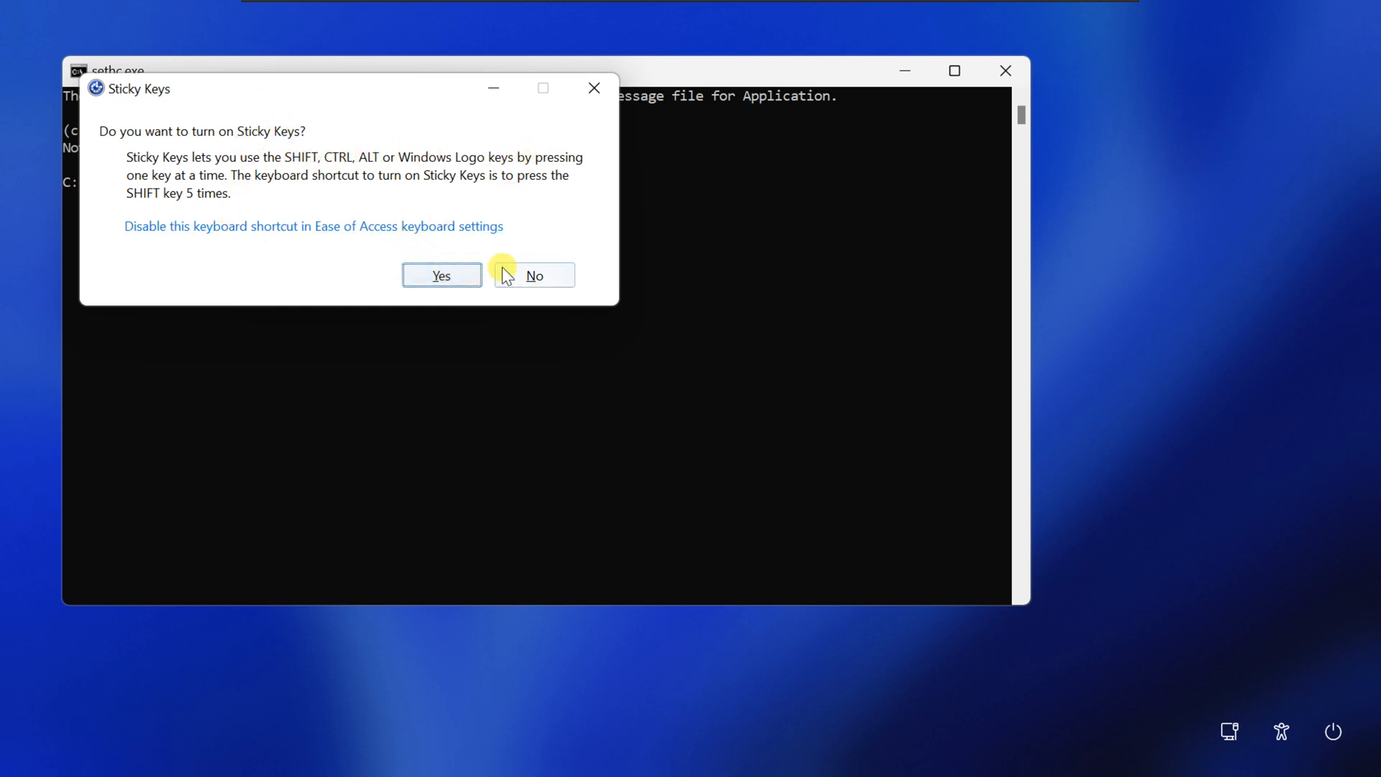
{"action": "left_click", "coordinate": [532, 276]}
{"action": "type", "text": "net"}
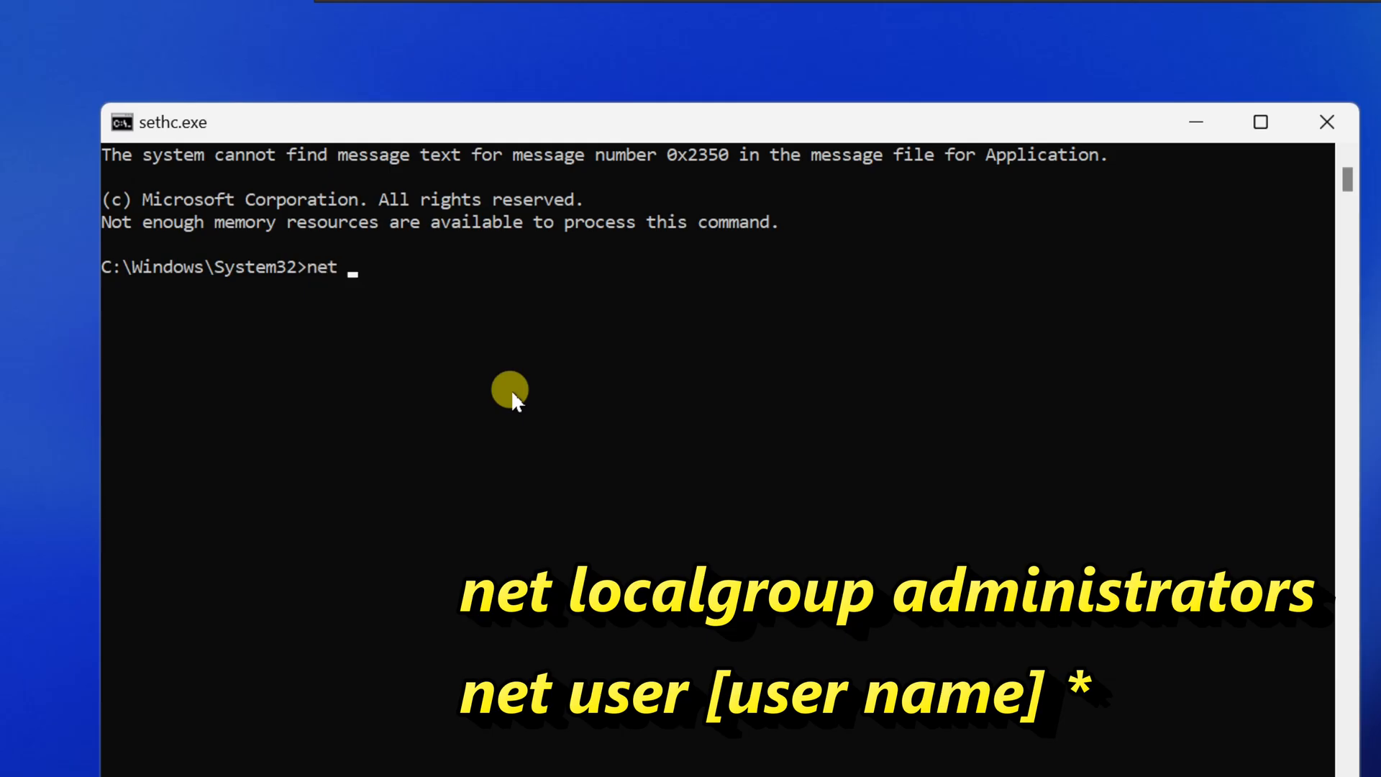
Step: Run net localgroup administrators, listing Administrator and win, and select the win account name
{"action": "type", "text": "local"}
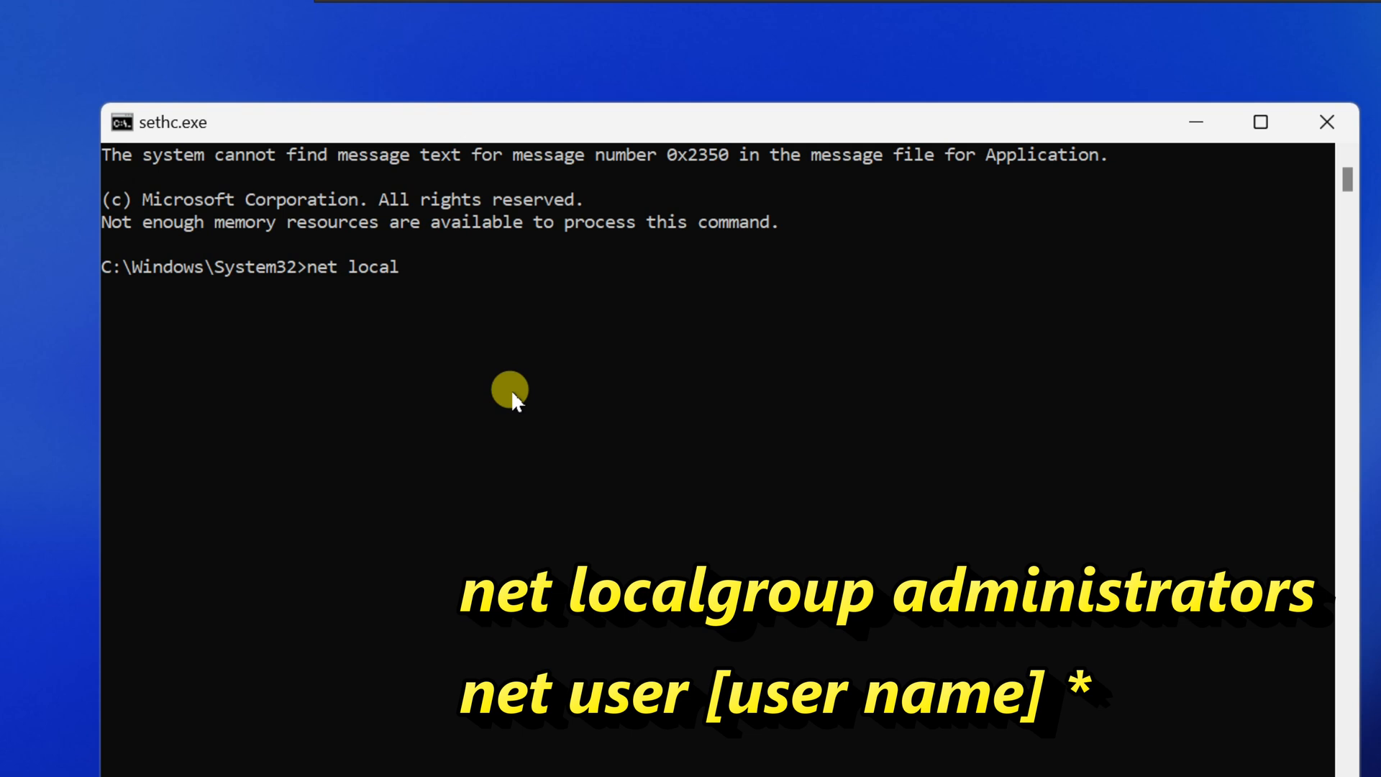
{"action": "type", "text": "group a"}
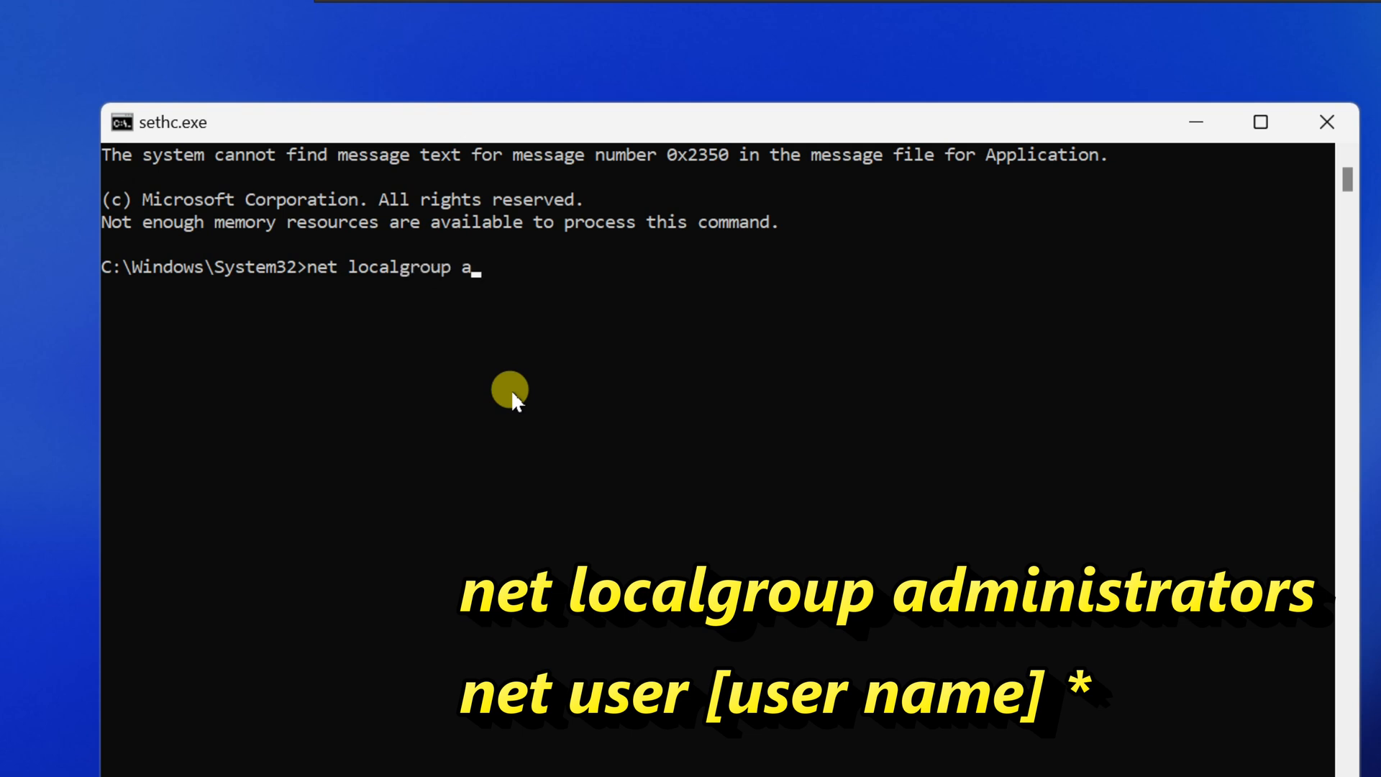
{"action": "type", "text": "dministr"}
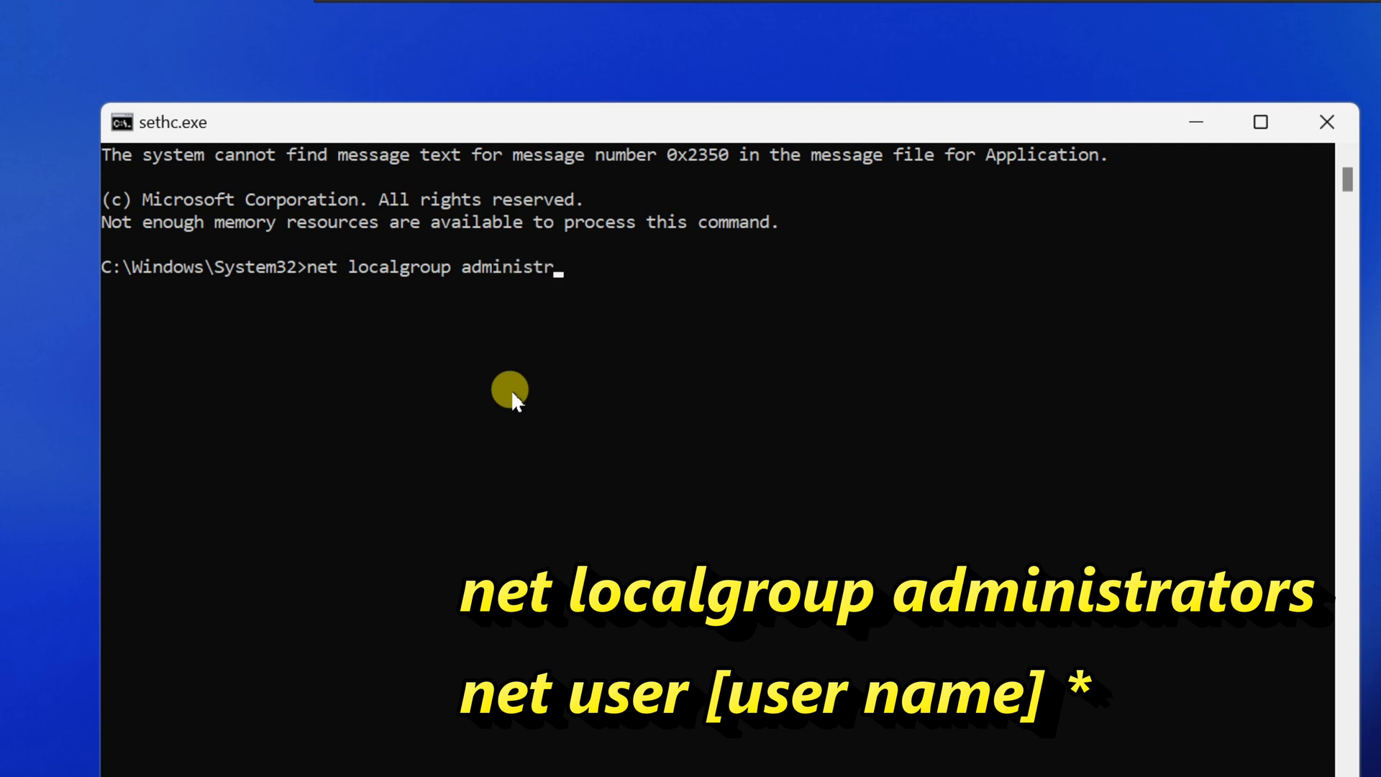
{"action": "type", "text": "ator"}
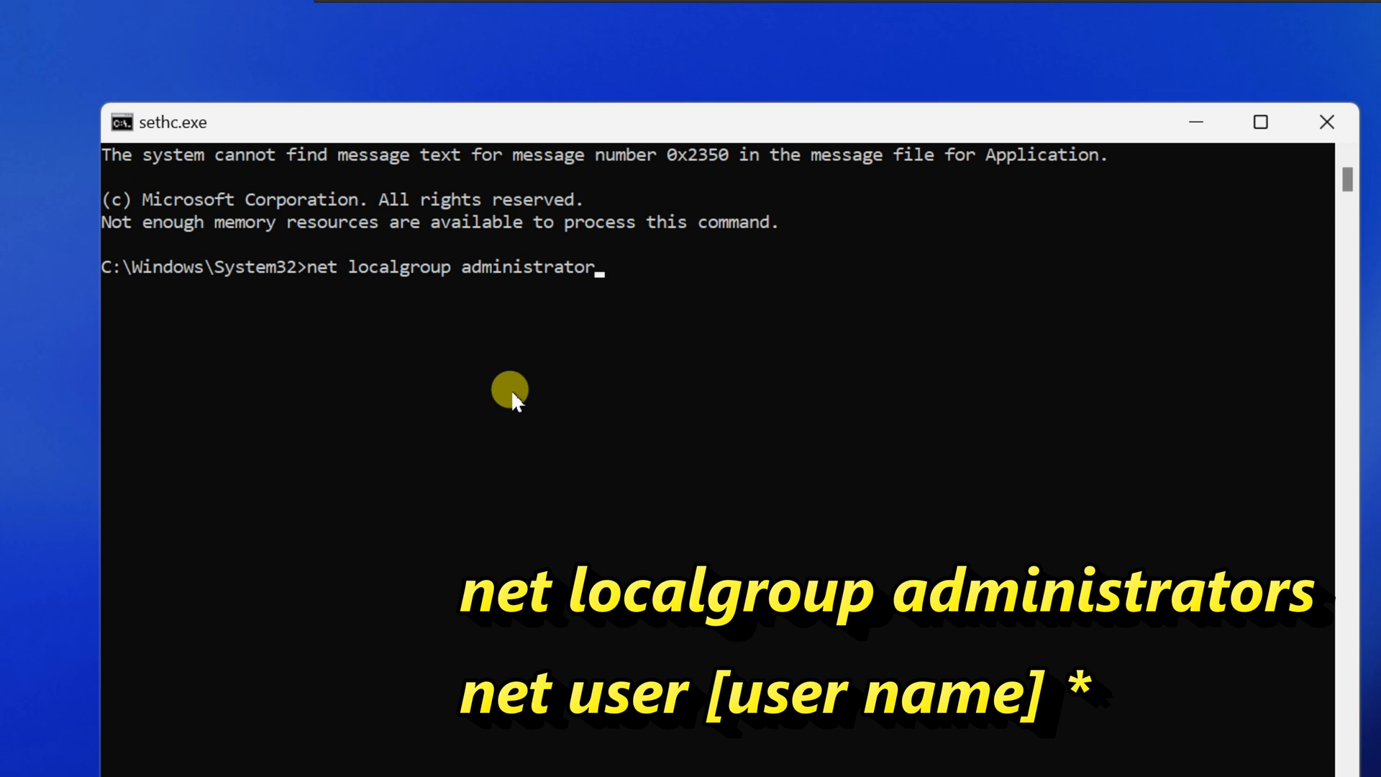
{"action": "type", "text": "s"}
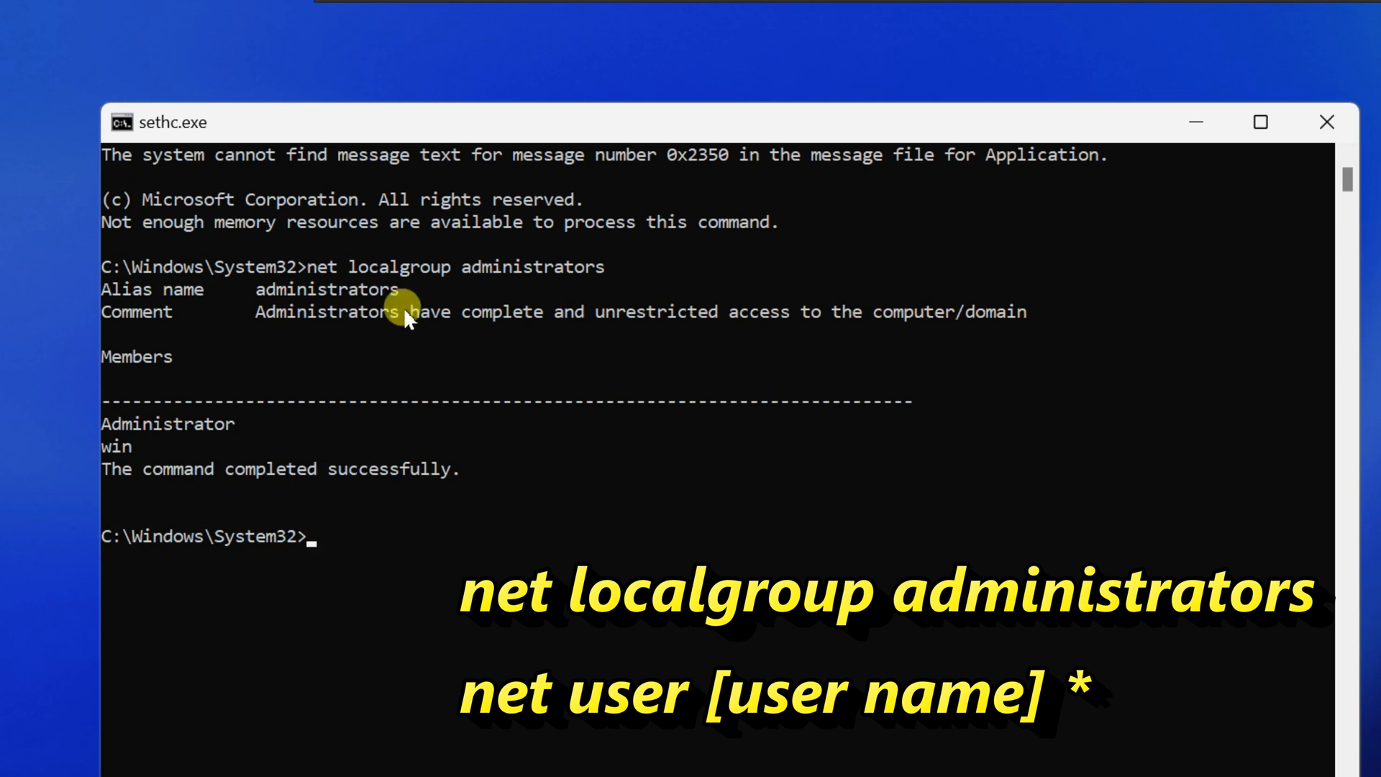
{"action": "mouse_move", "coordinate": [110, 432]}
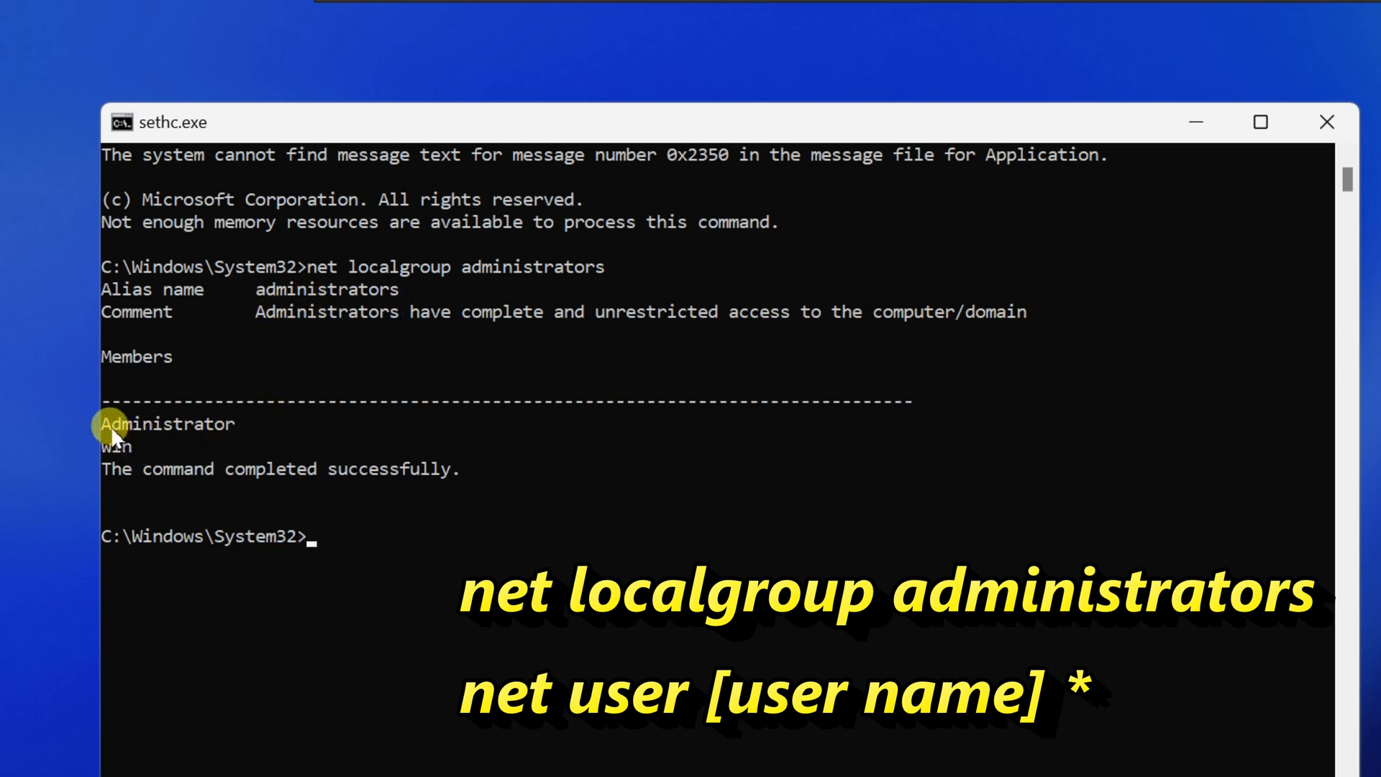
{"action": "double_click", "coordinate": [115, 445]}
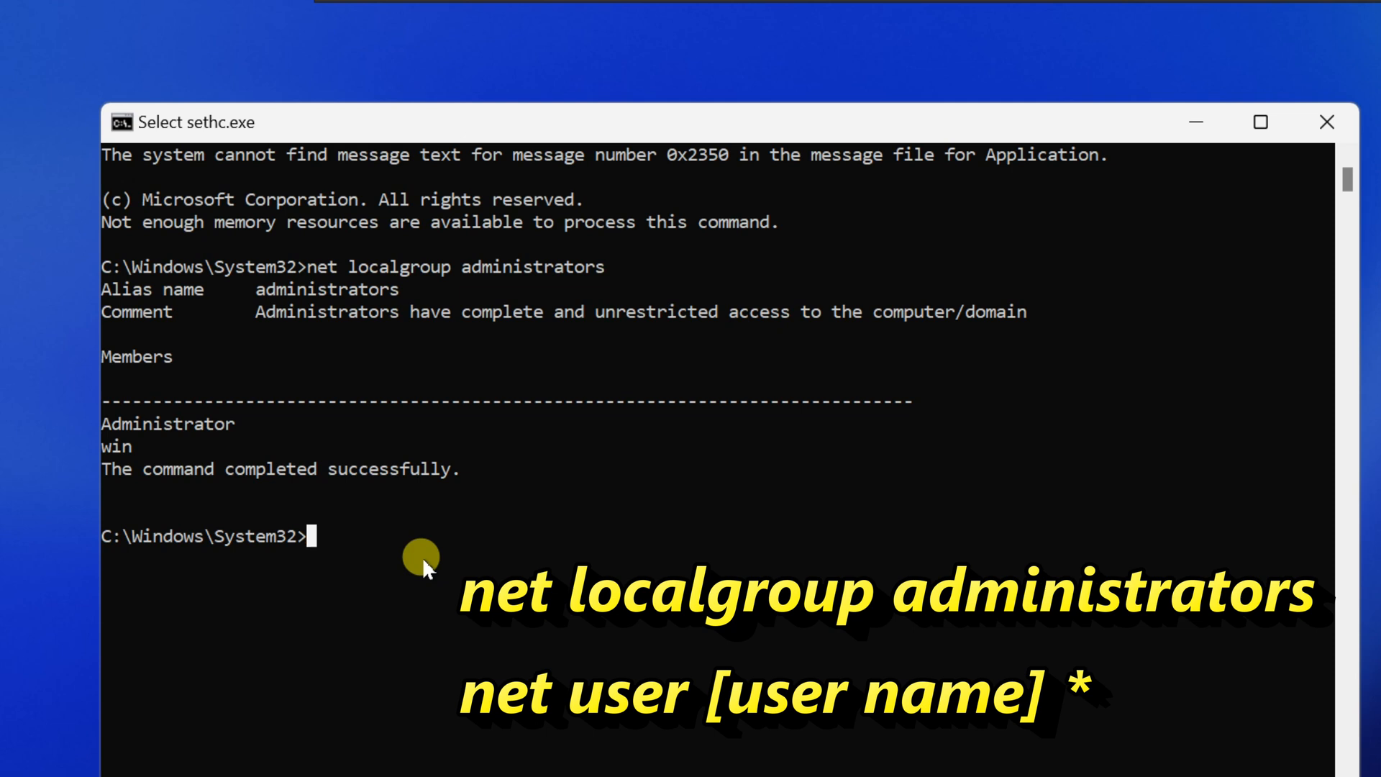
Step: Run net user win * and enter the new password for the win account
{"action": "type", "text": "net"}
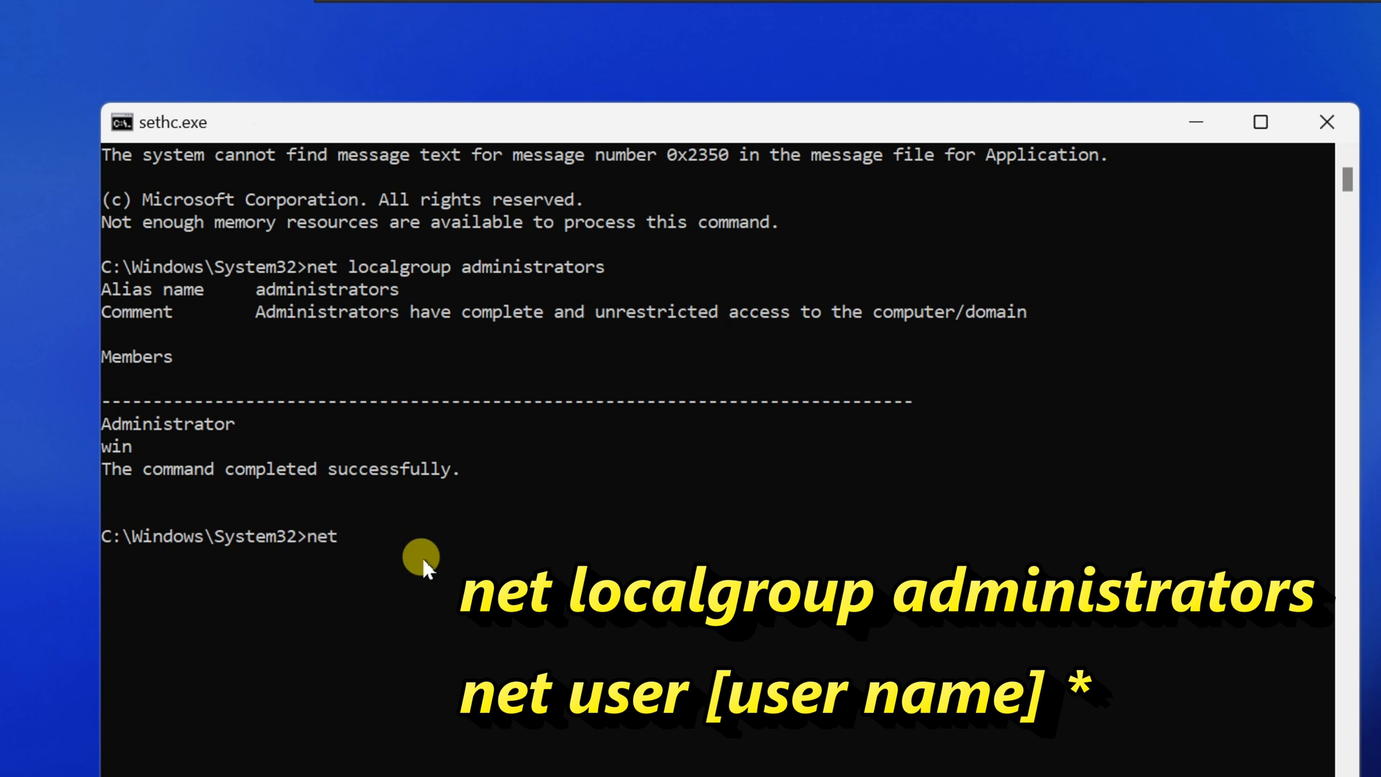
{"action": "type", "text": "user"}
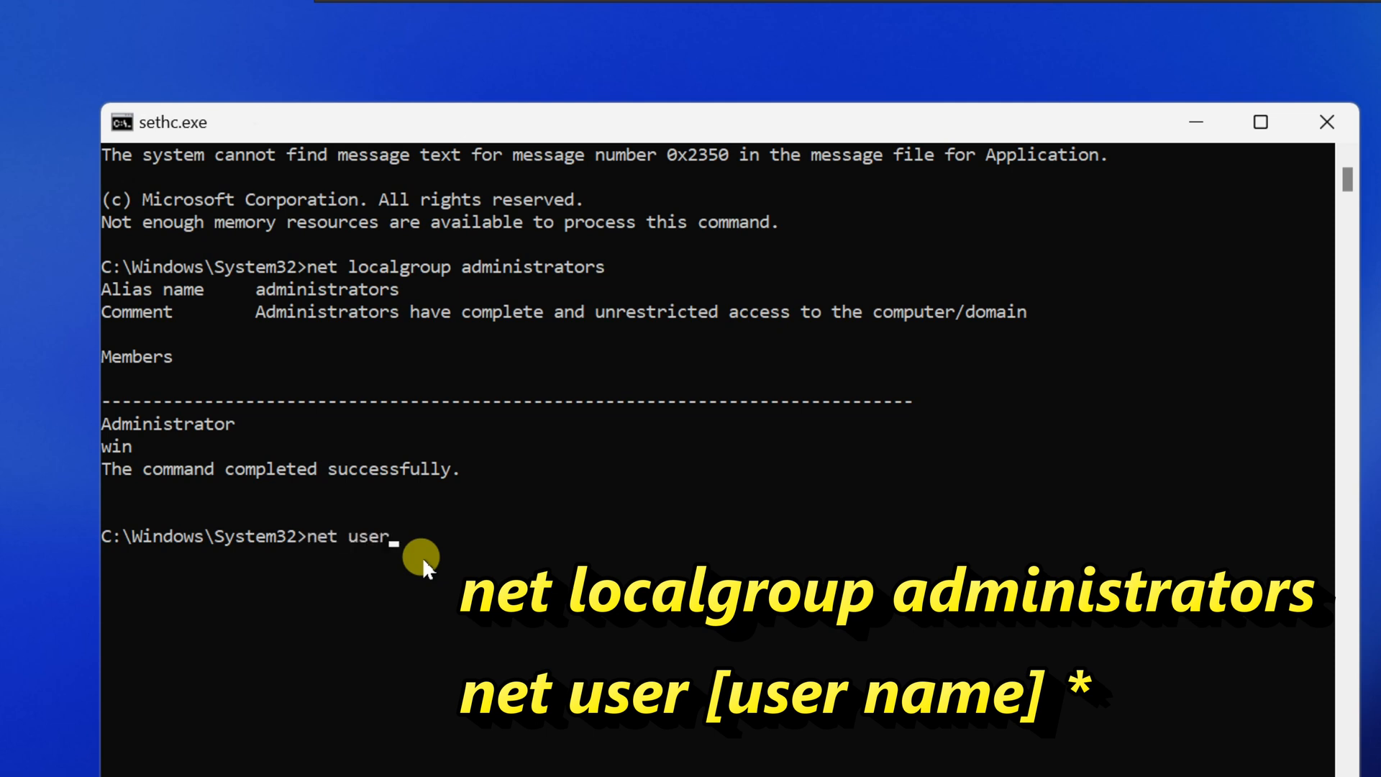
{"action": "type", "text": "w"}
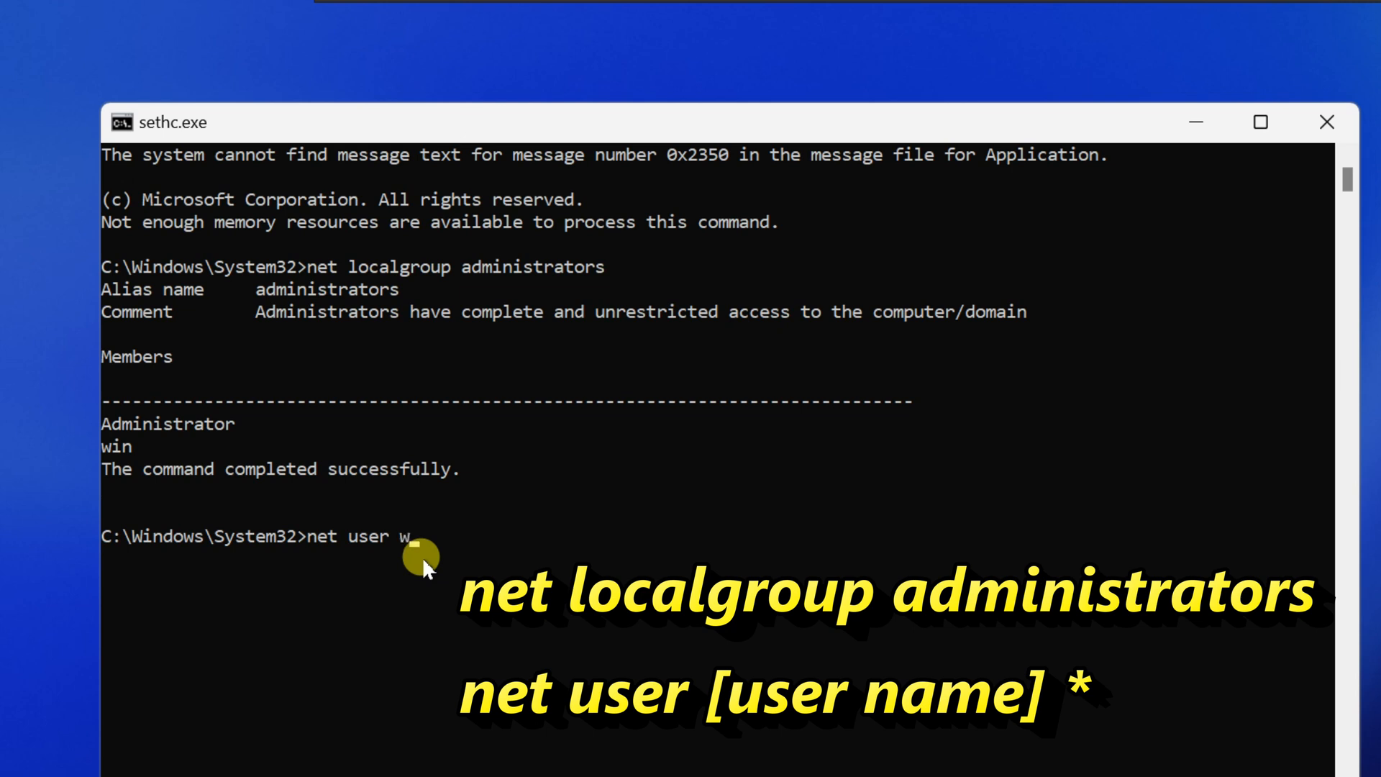
{"action": "type", "text": "in *"}
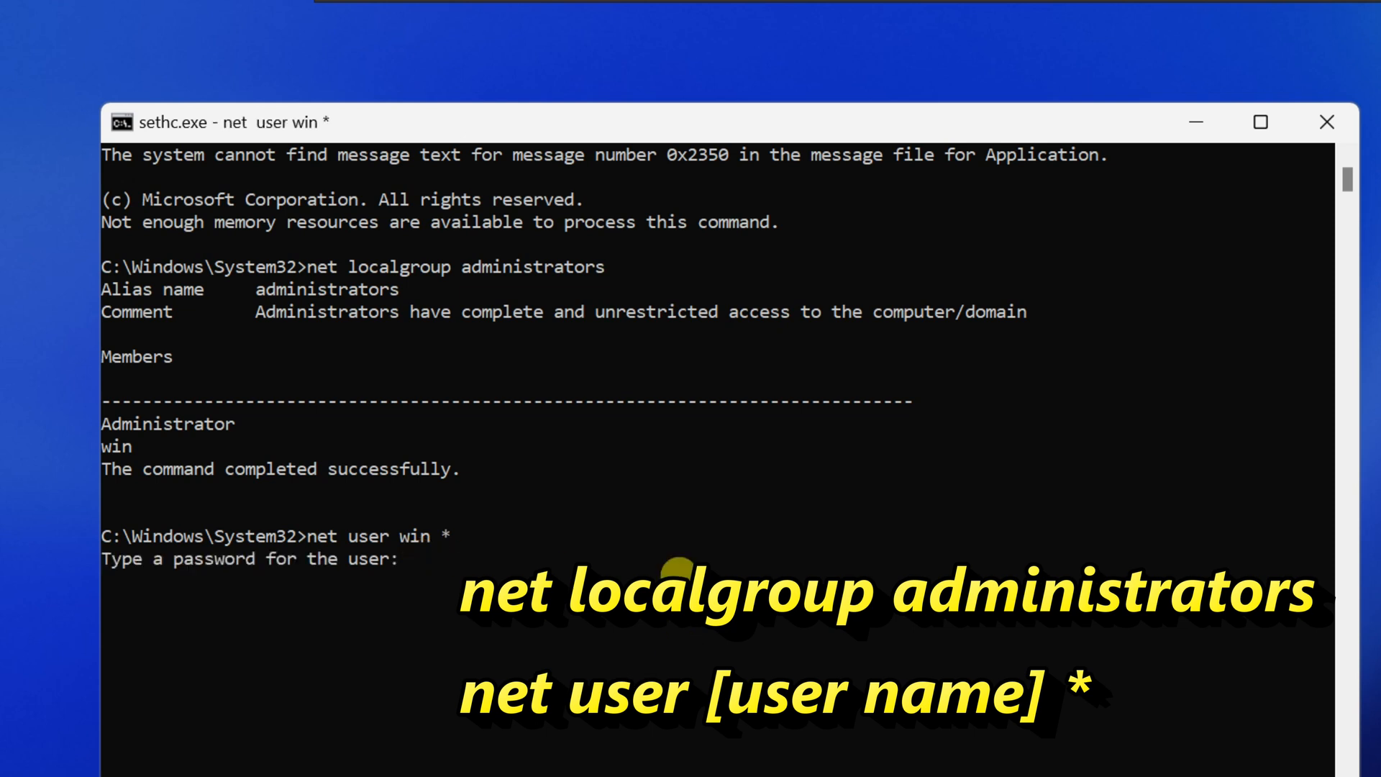
{"action": "key", "text": "Enter"}
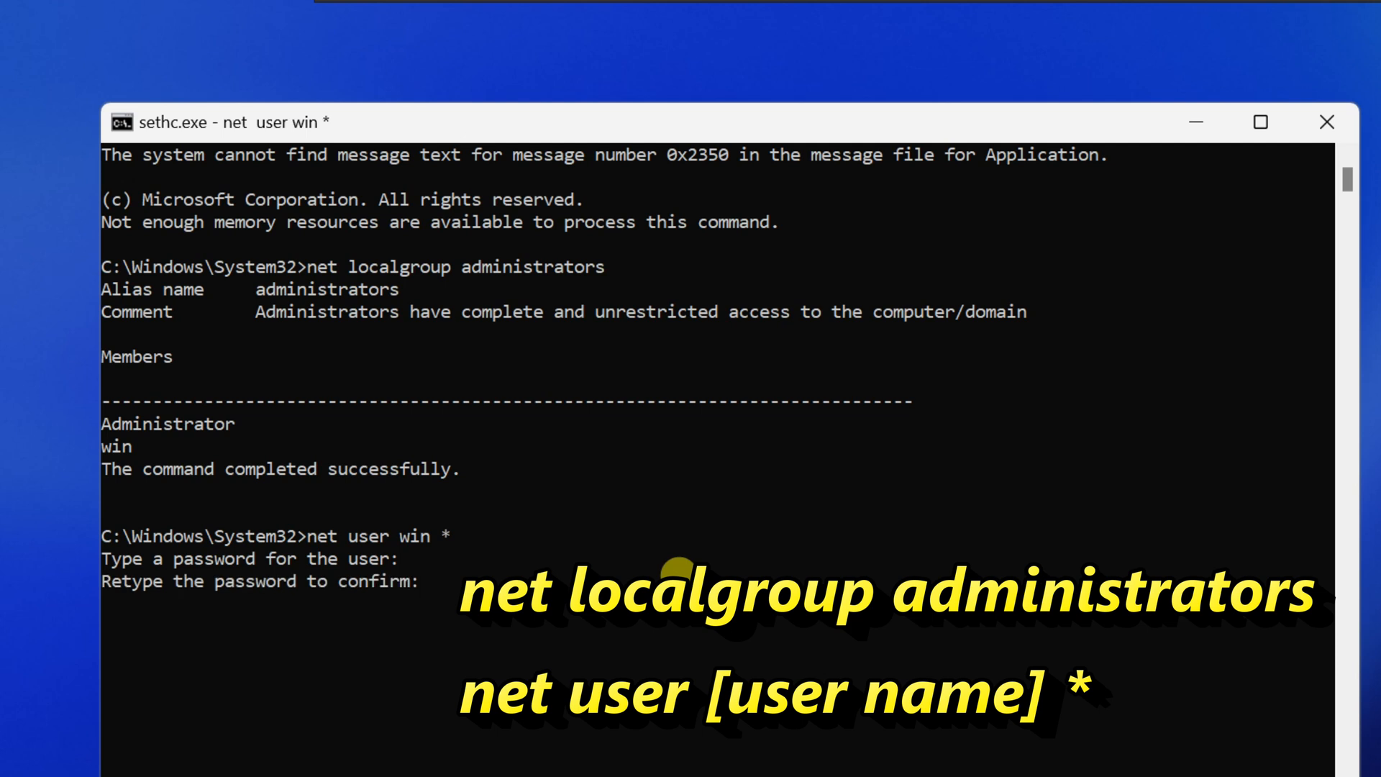
{"action": "mouse_move", "coordinate": [422, 577]}
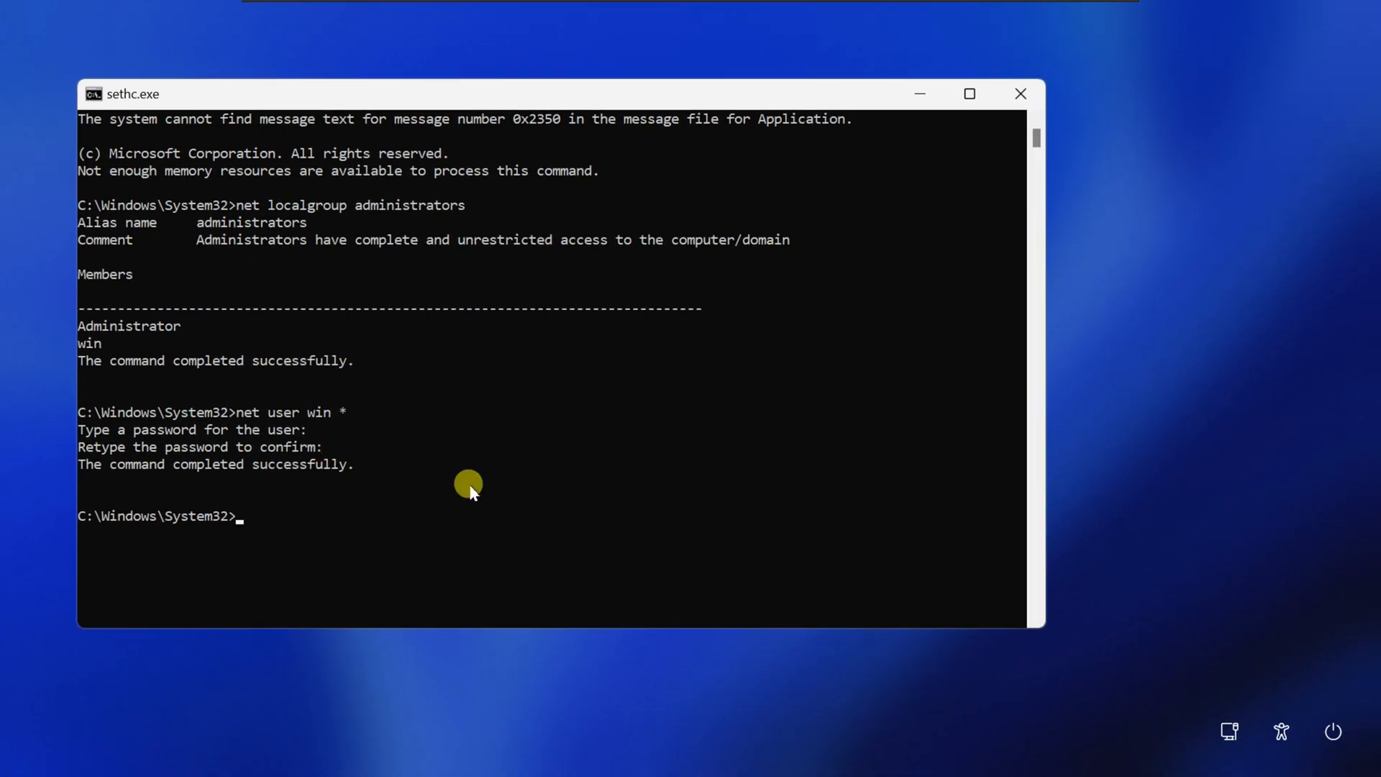
{"action": "mouse_move", "coordinate": [625, 366]}
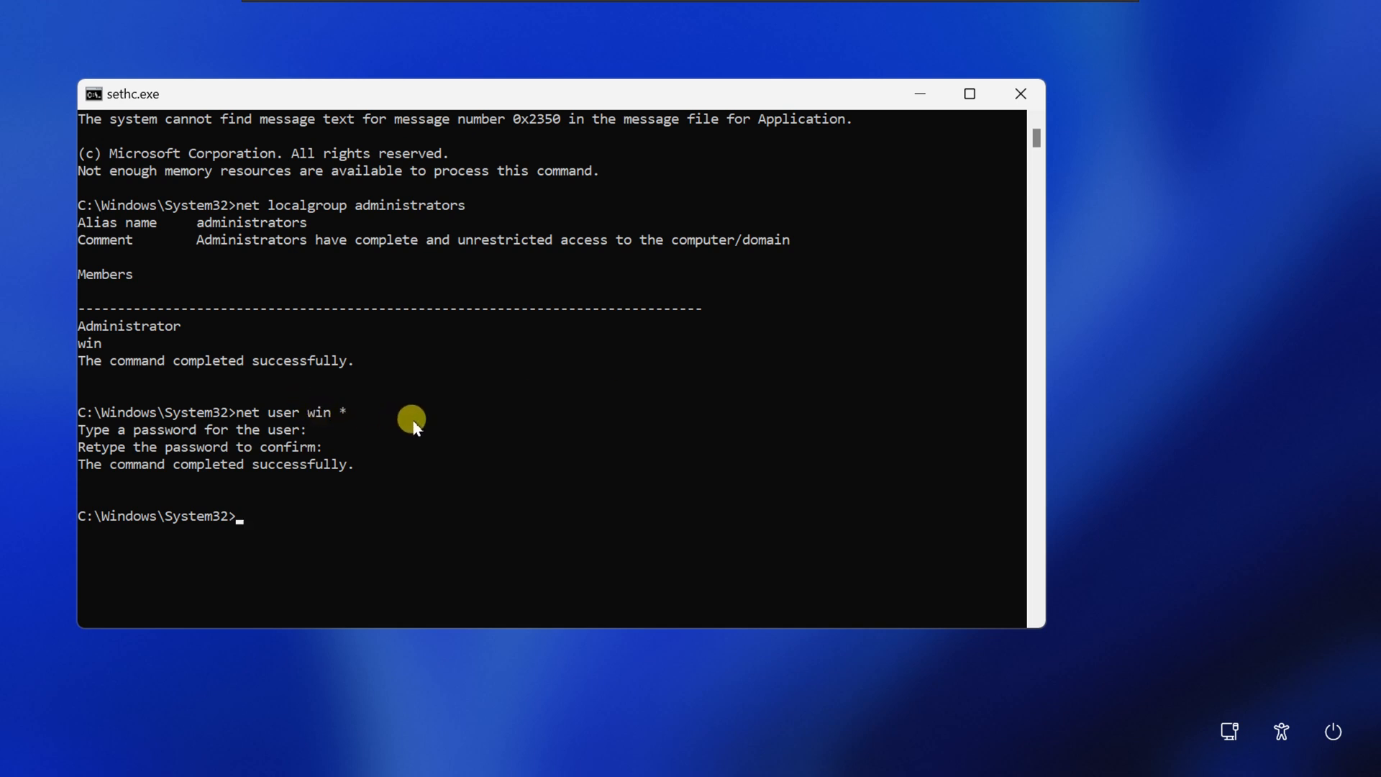
{"action": "mouse_move", "coordinate": [1020, 93]}
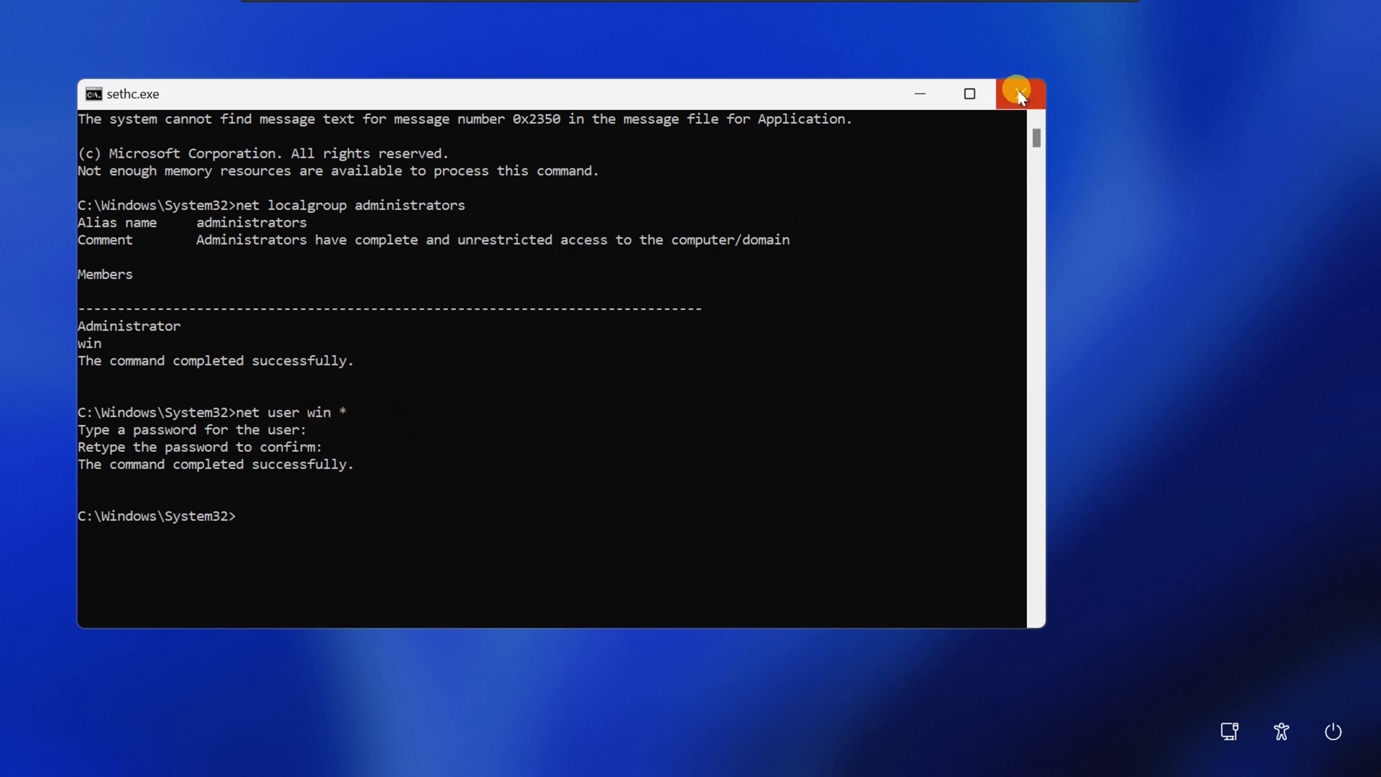
Step: Close the sethc.exe command prompt and sign in to the win account with the new password
{"action": "left_click", "coordinate": [1019, 95]}
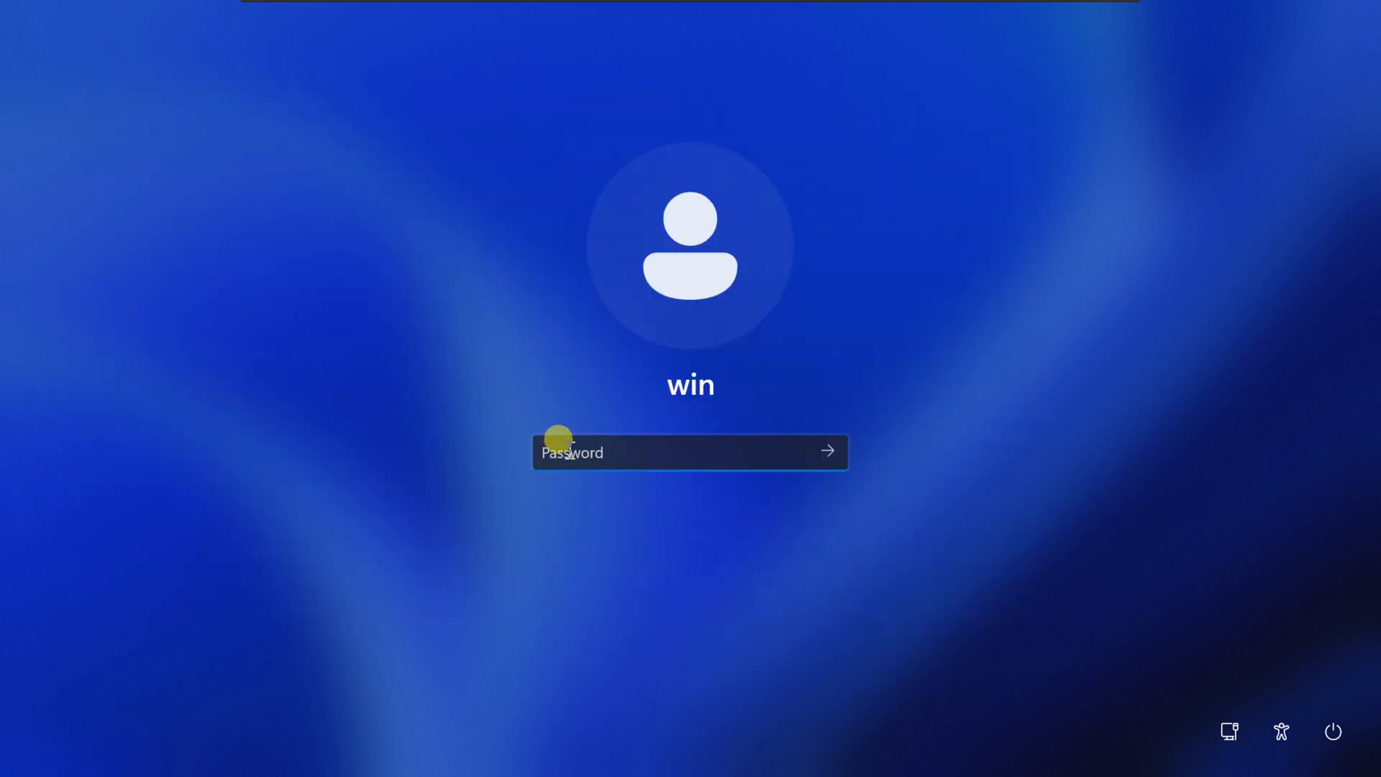
{"action": "mouse_move", "coordinate": [644, 538]}
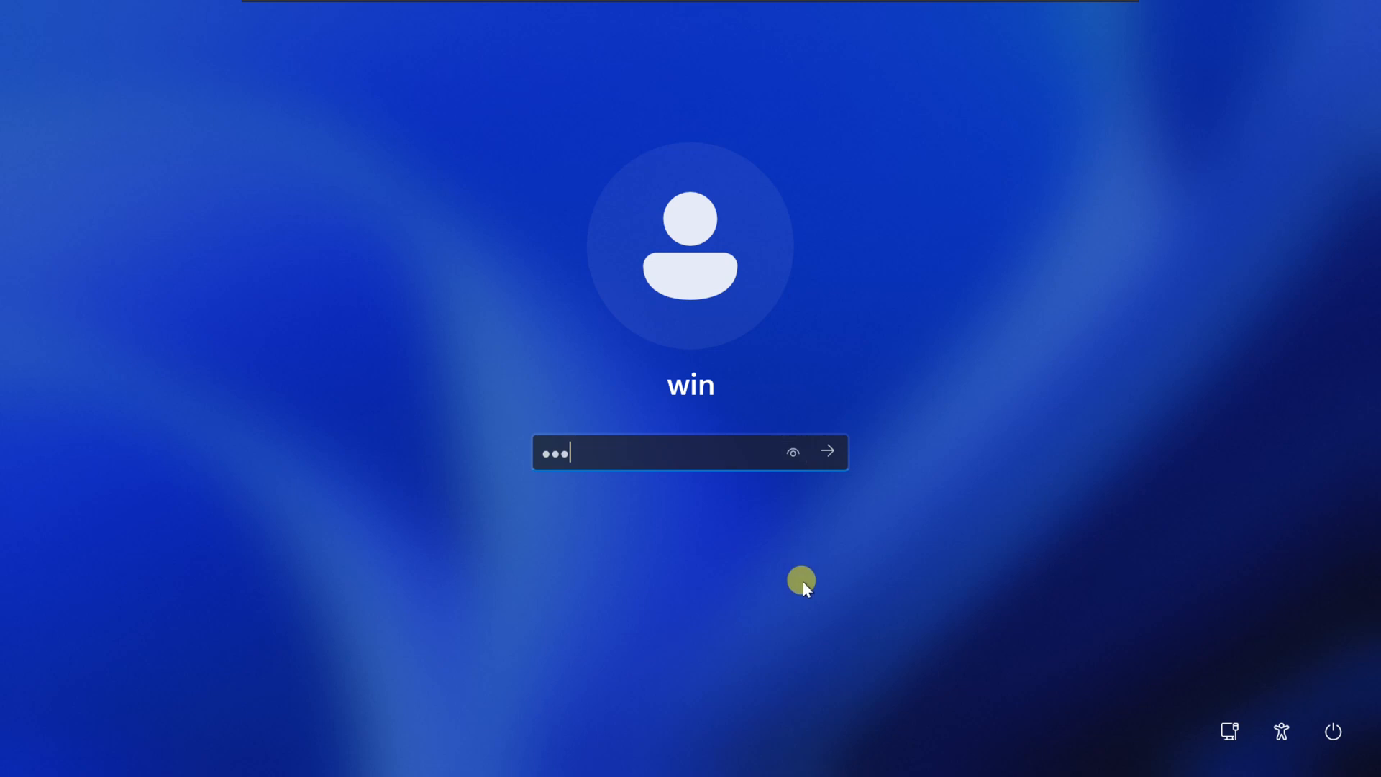
{"action": "left_click", "coordinate": [825, 450]}
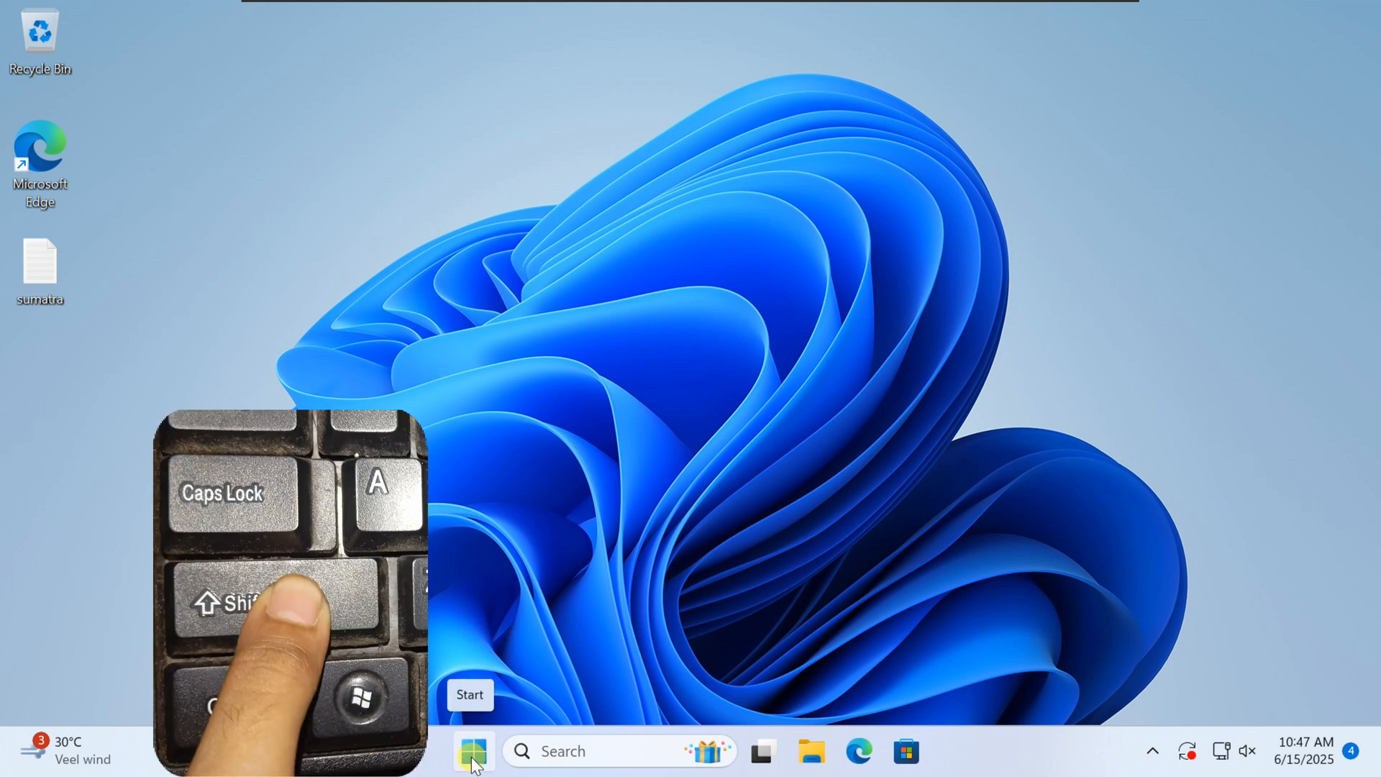
Step: Restart the PC into the recovery options from the Start menu power button
{"action": "left_click", "coordinate": [473, 751]}
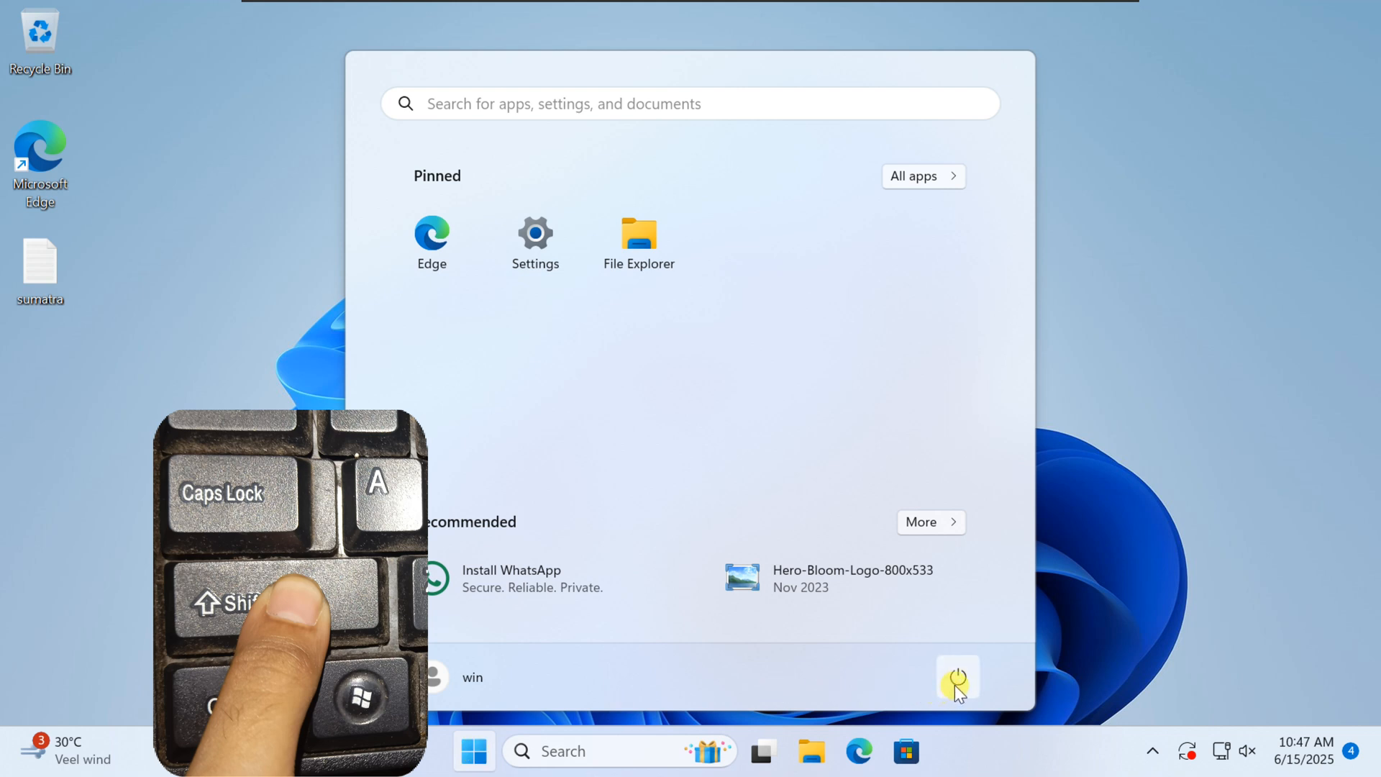
{"action": "left_click", "coordinate": [957, 677]}
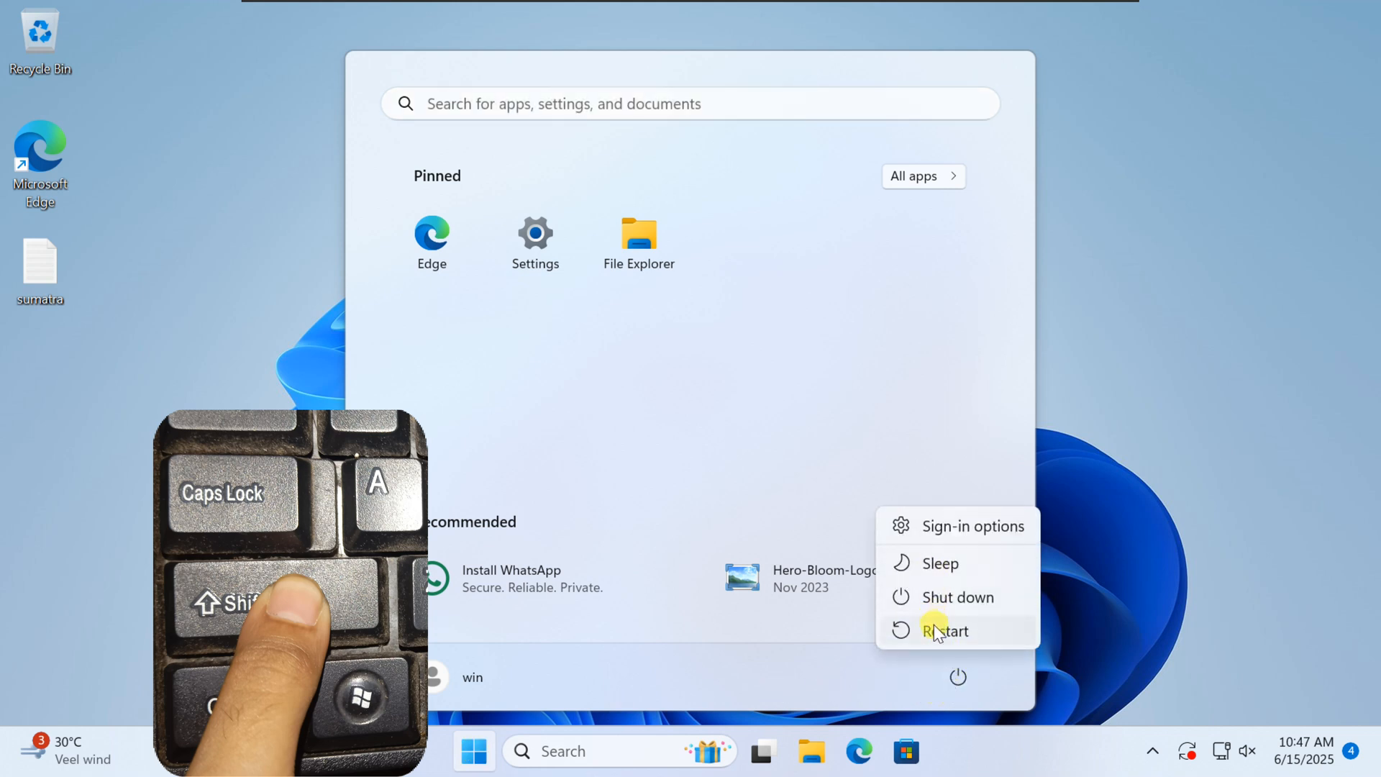
{"action": "mouse_move", "coordinate": [945, 630]}
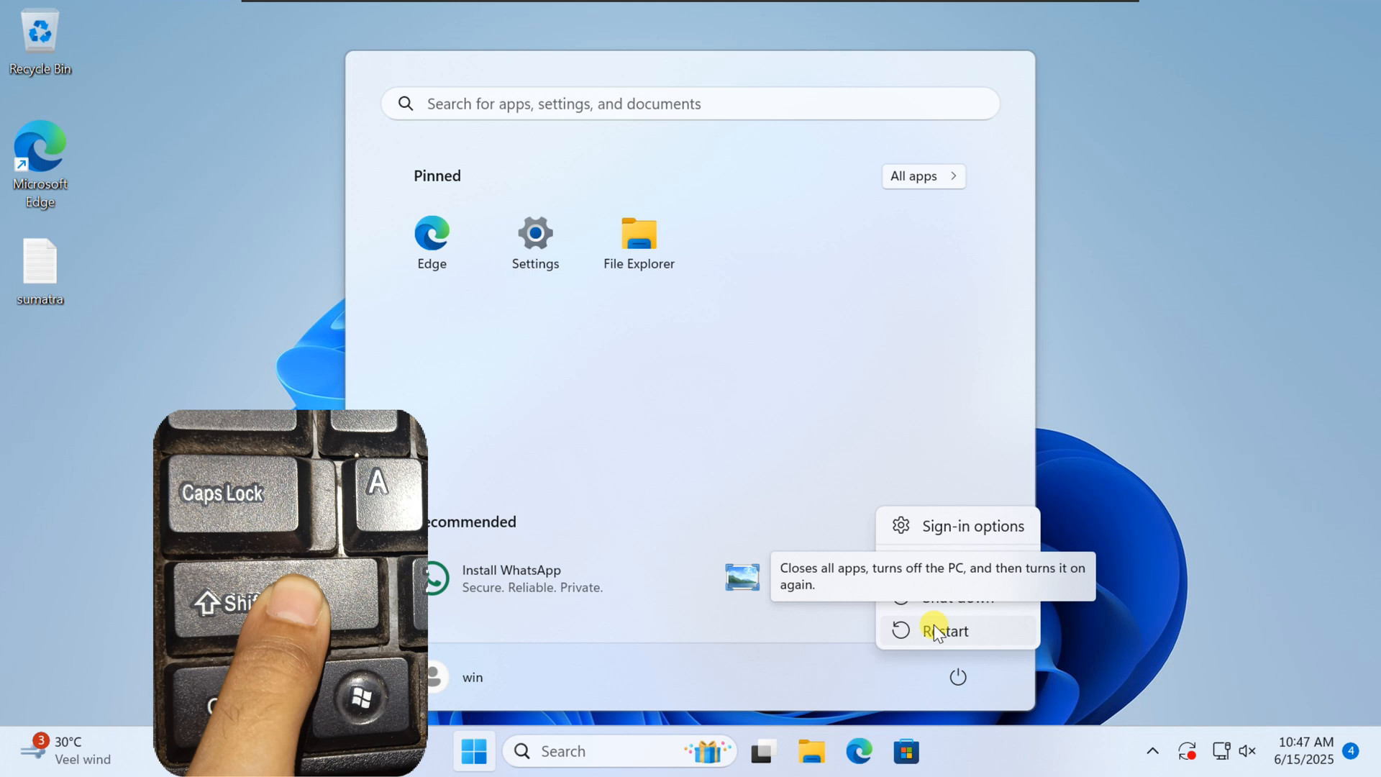
{"action": "left_click", "coordinate": [944, 630]}
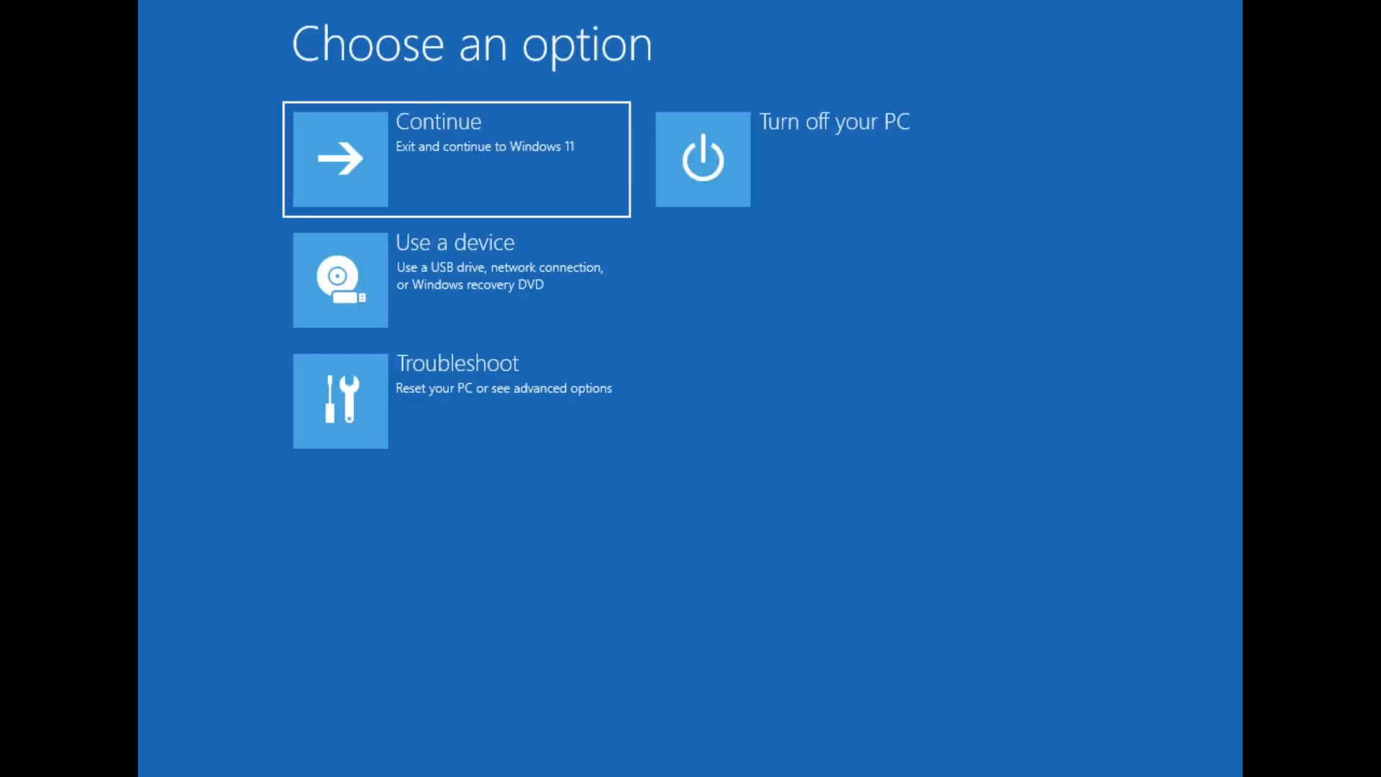
Step: Choose Troubleshoot > Advanced options > Command Prompt to get the recovery command line
{"action": "left_click", "coordinate": [456, 401]}
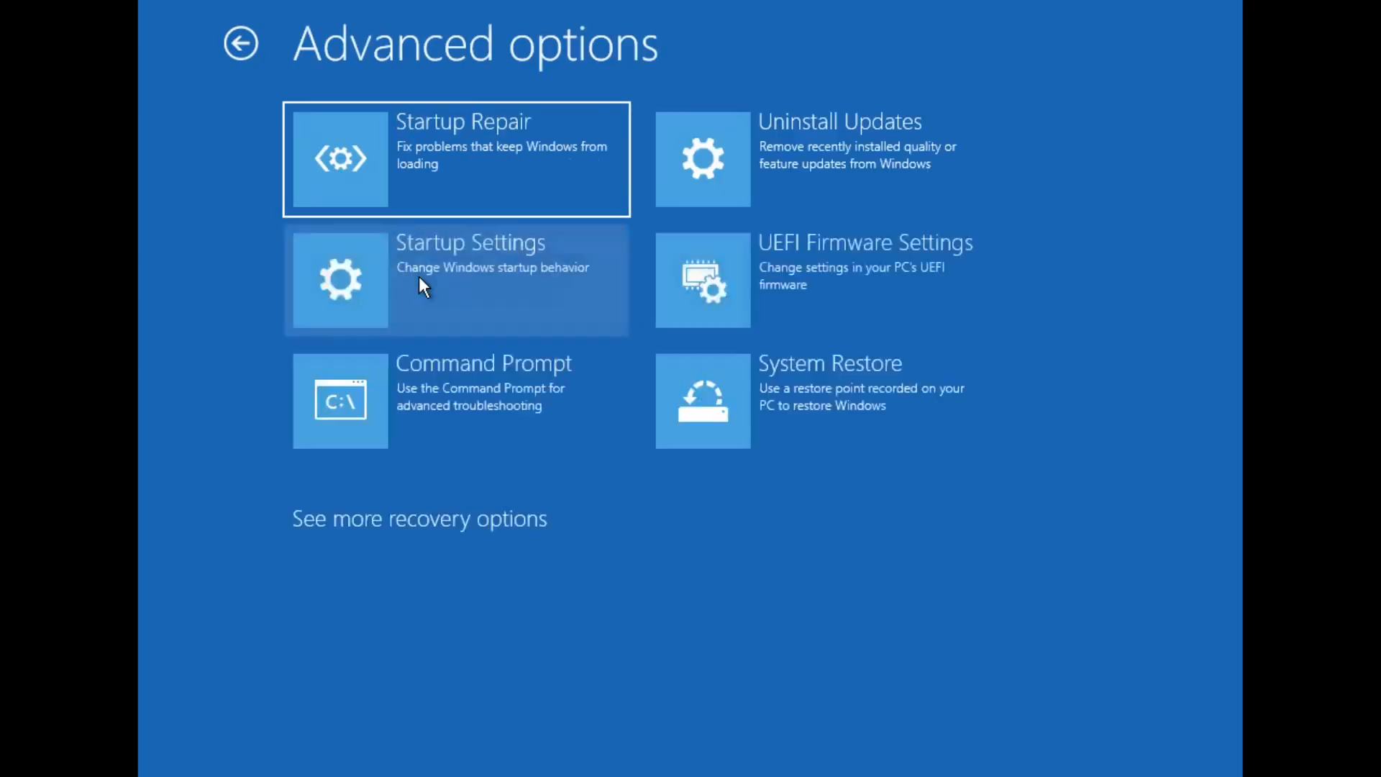
{"action": "left_click", "coordinate": [339, 400]}
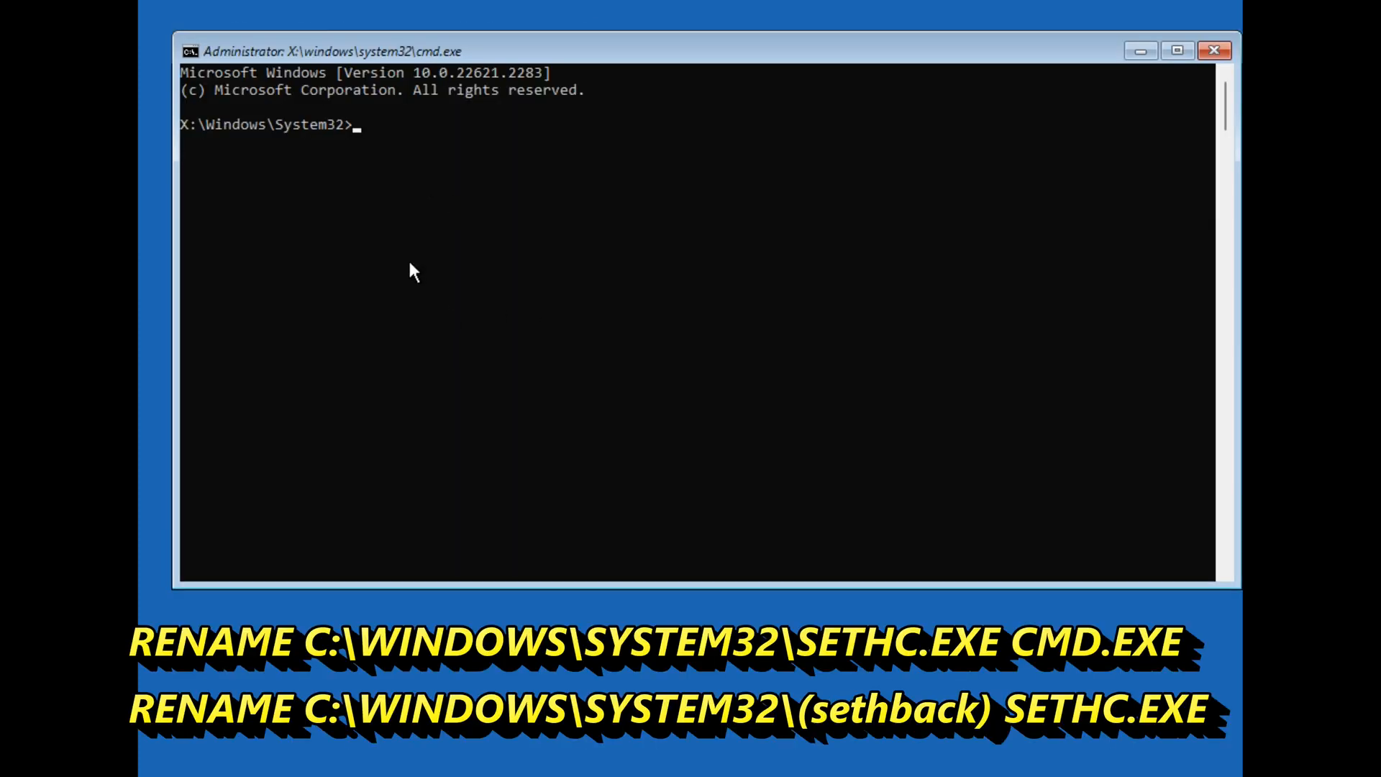
Step: Switch to drive C: and run rename c:\windows\system32\sethc.exe cmd.exe, starting the next rename
{"action": "type", "text": "c:"}
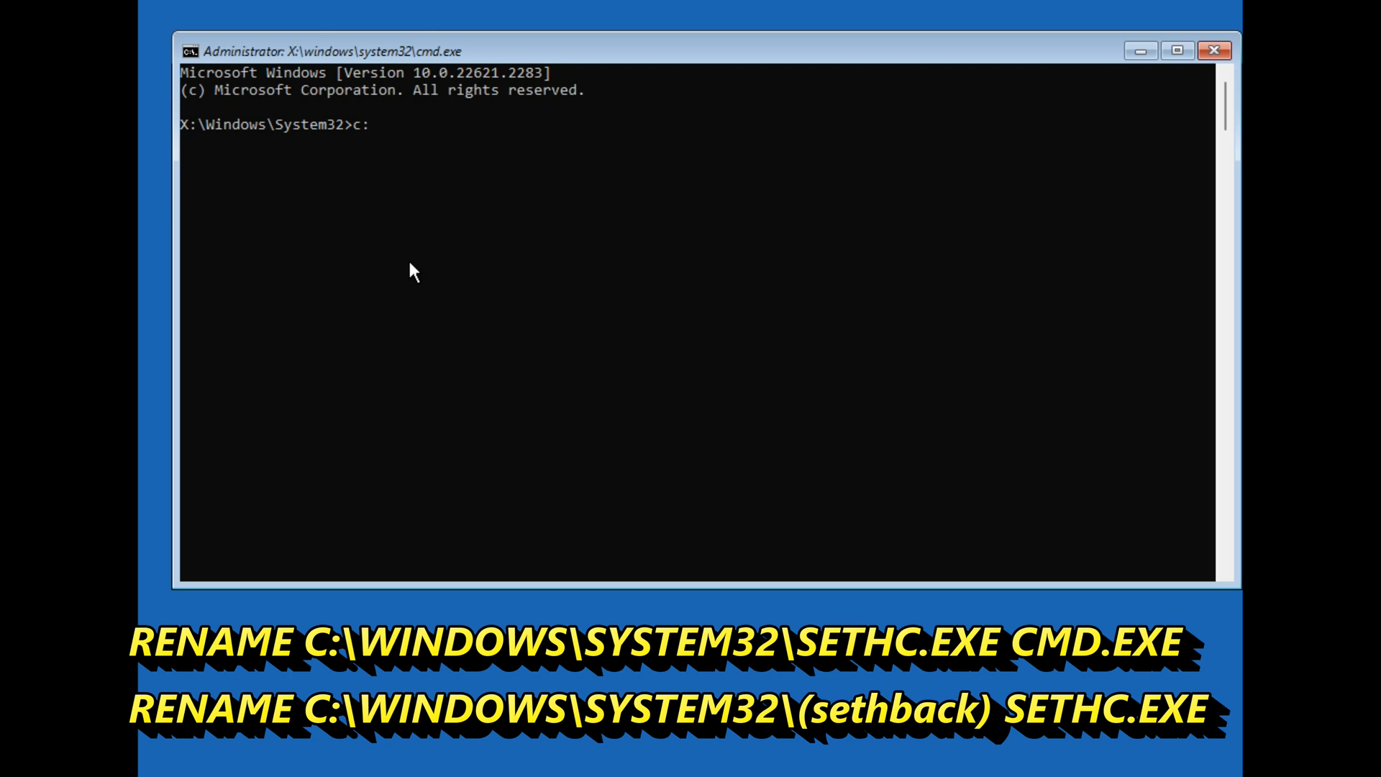
{"action": "type", "text": "rename c:\\"}
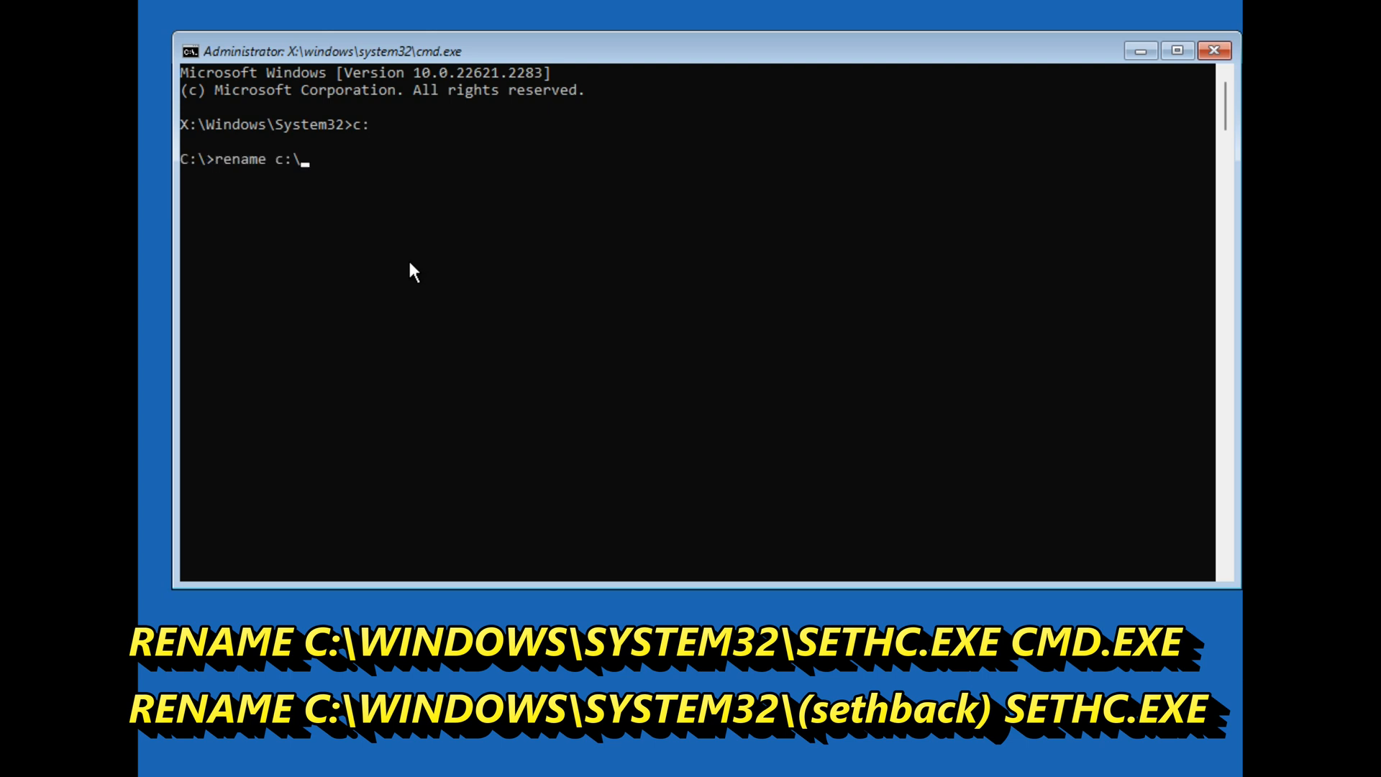
{"action": "type", "text": "windows"}
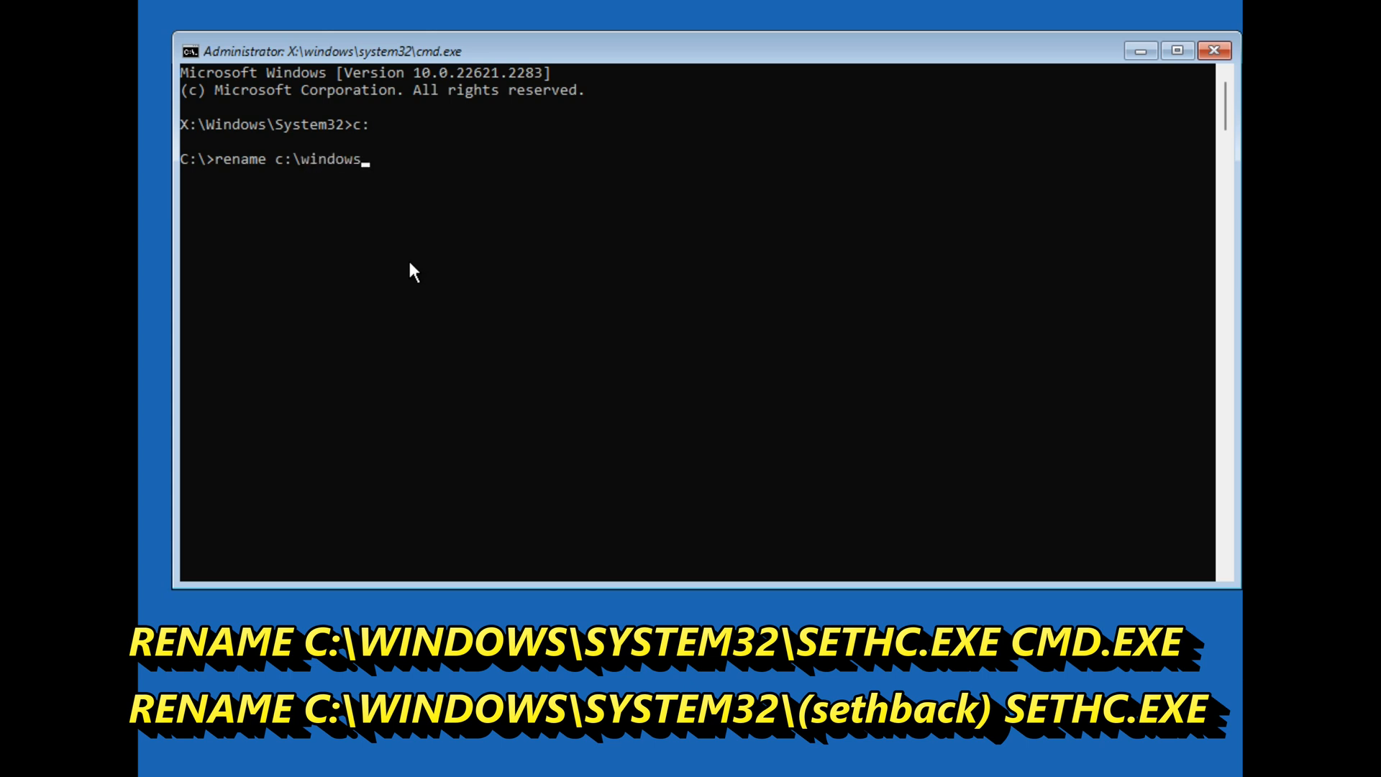
{"action": "type", "text": "\\system"}
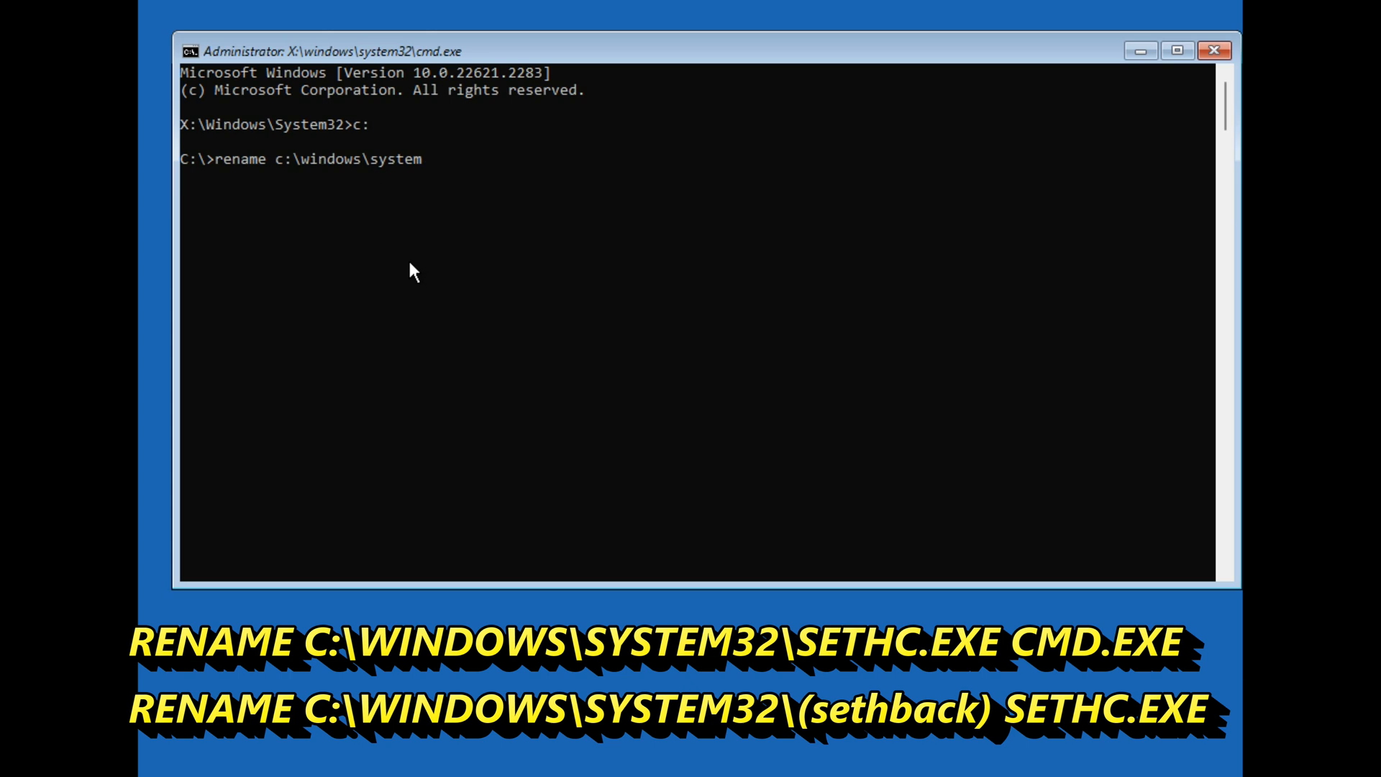
{"action": "type", "text": "32\\"}
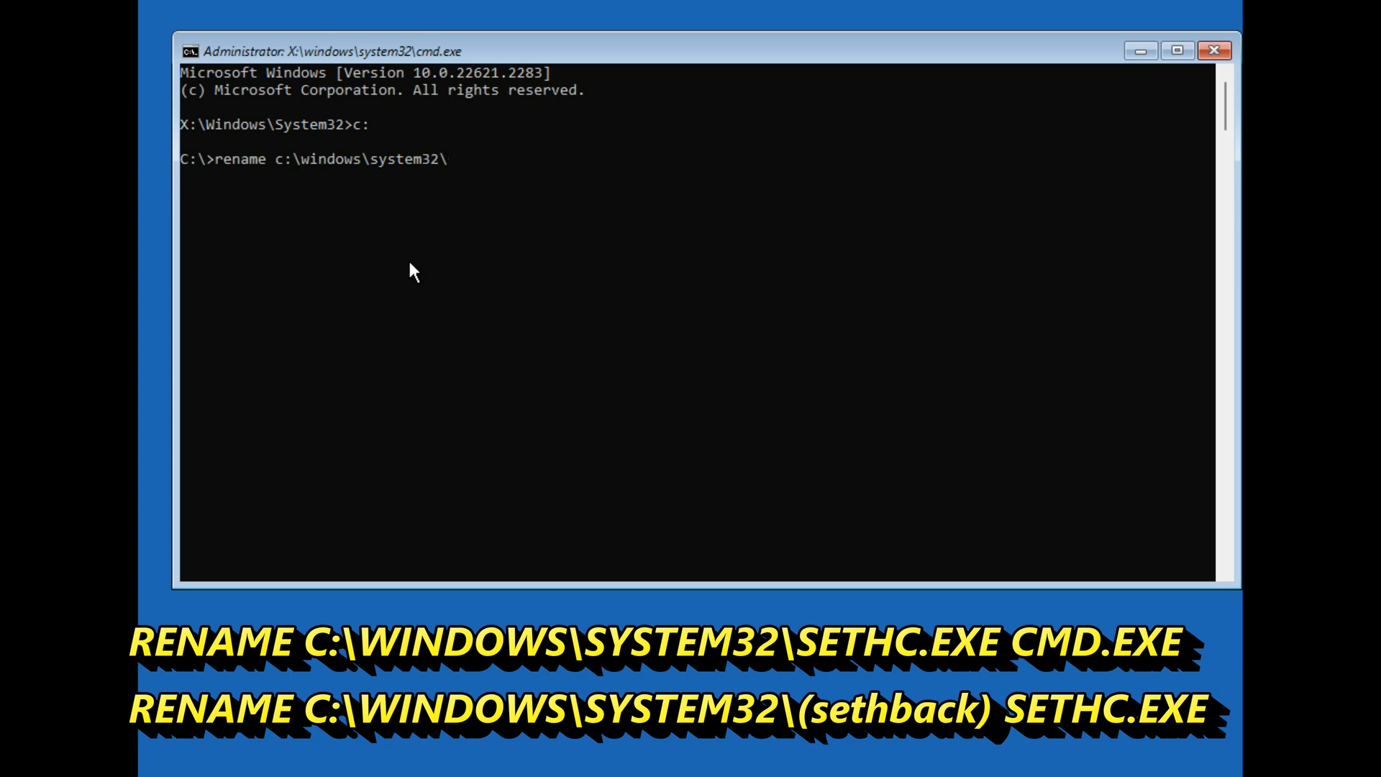
{"action": "type", "text": "sethc"}
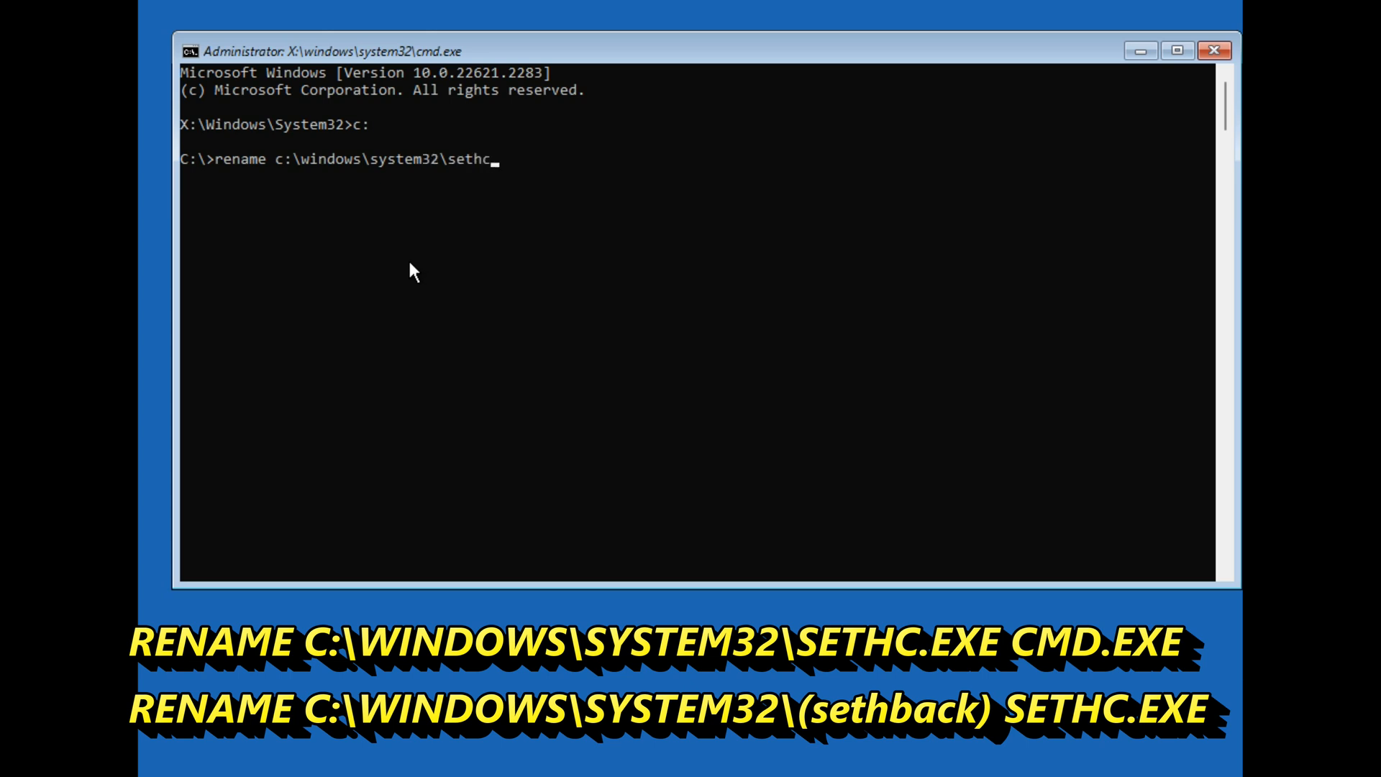
{"action": "type", "text": ".exe"}
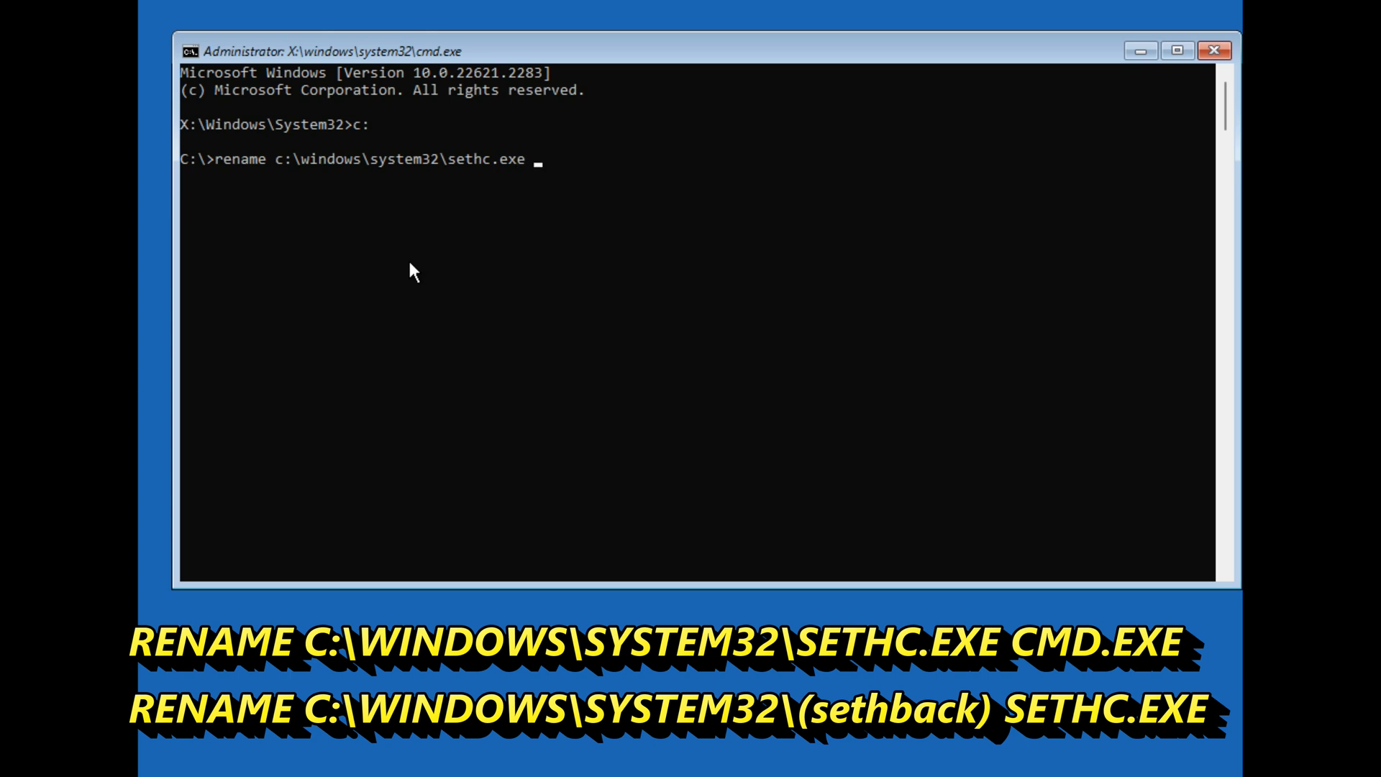
{"action": "type", "text": "cmd.exe"}
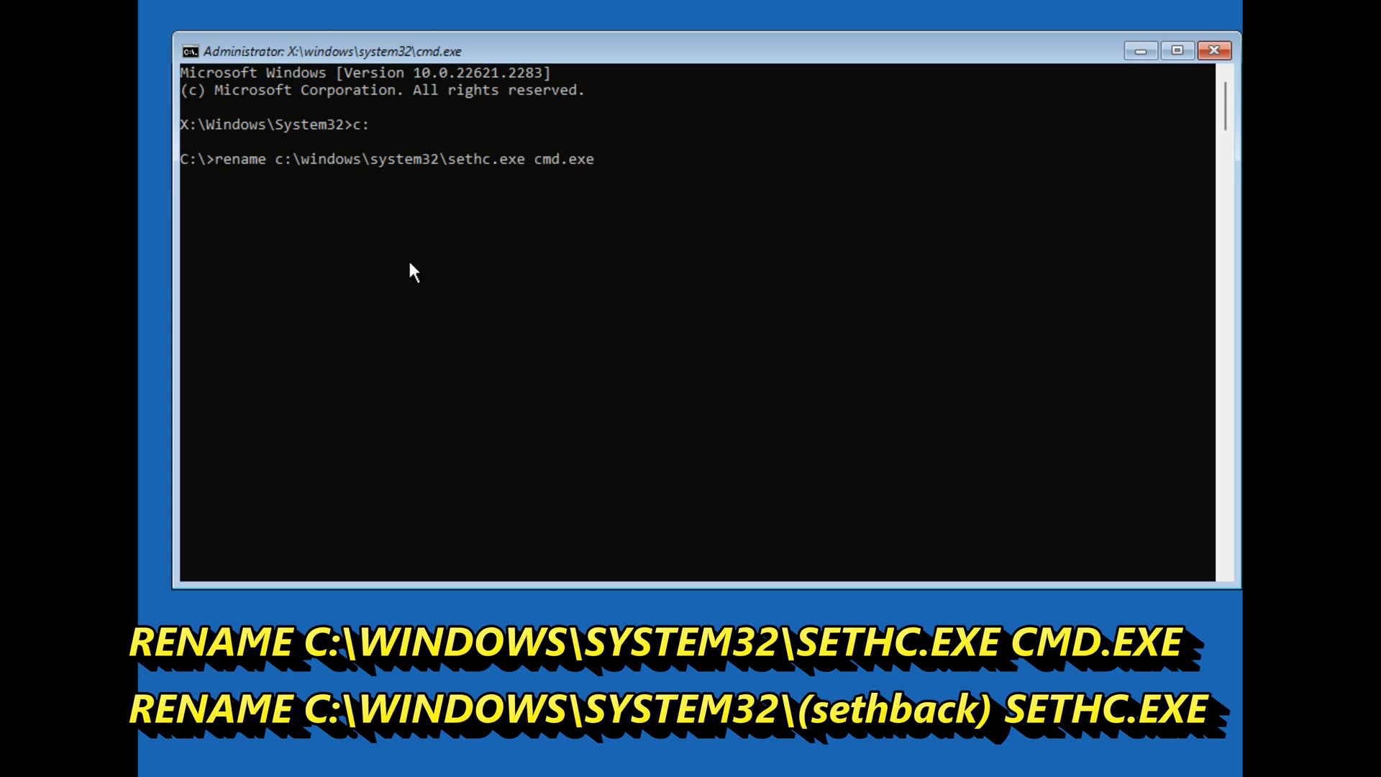
{"action": "type", "text": "rename c;\\"}
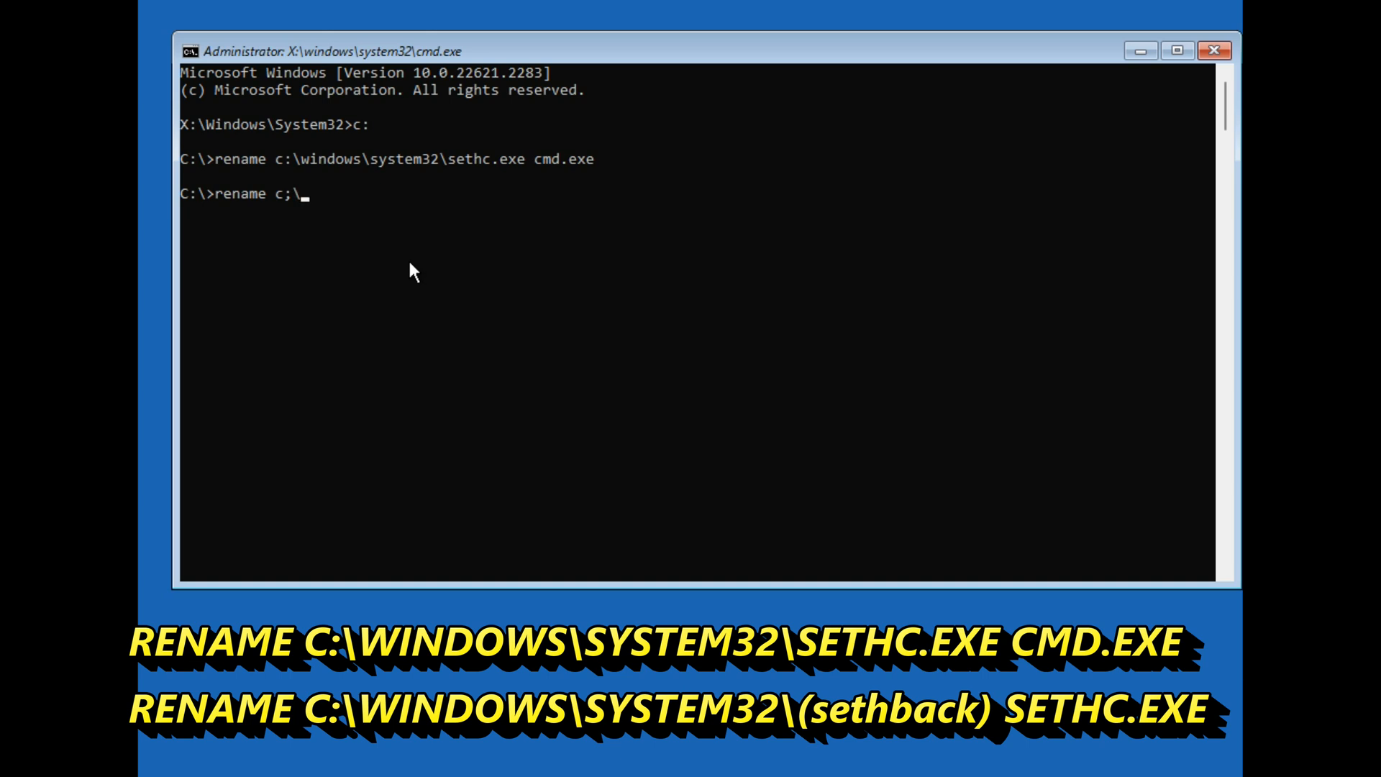
Step: Enter rename windows\system32\sethback sethc.exe, which is rejected as a syntax error
{"action": "type", "text": "windows"}
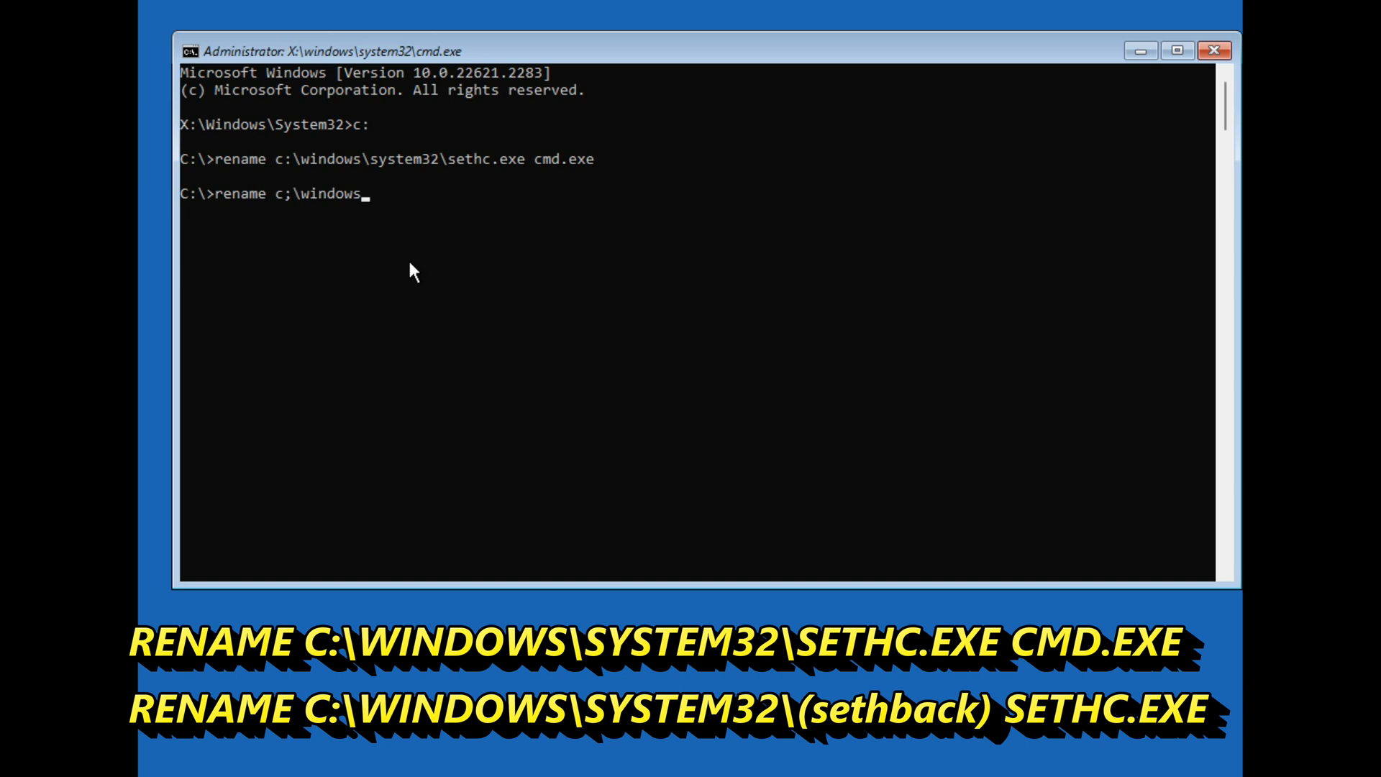
{"action": "type", "text": "\\syste"}
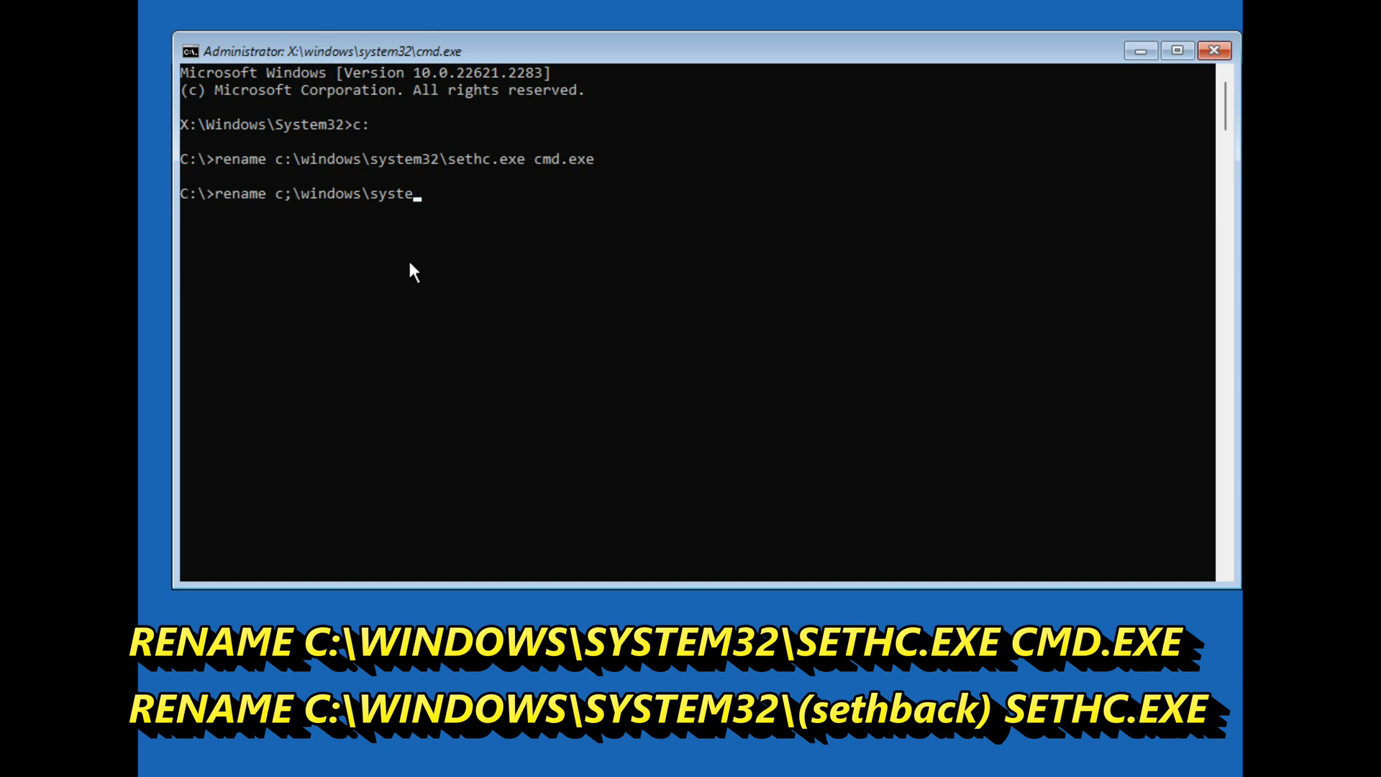
{"action": "type", "text": "m32\\"}
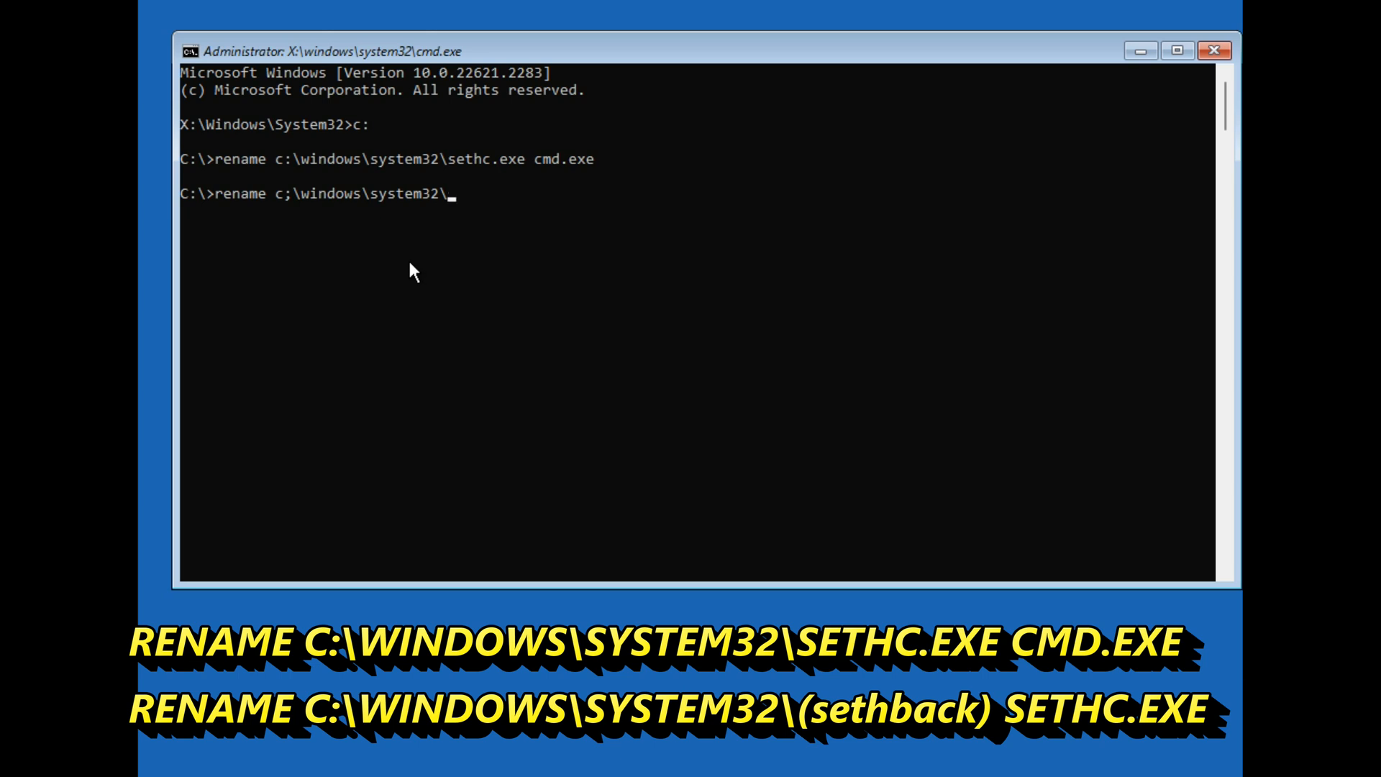
{"action": "type", "text": "sethba"}
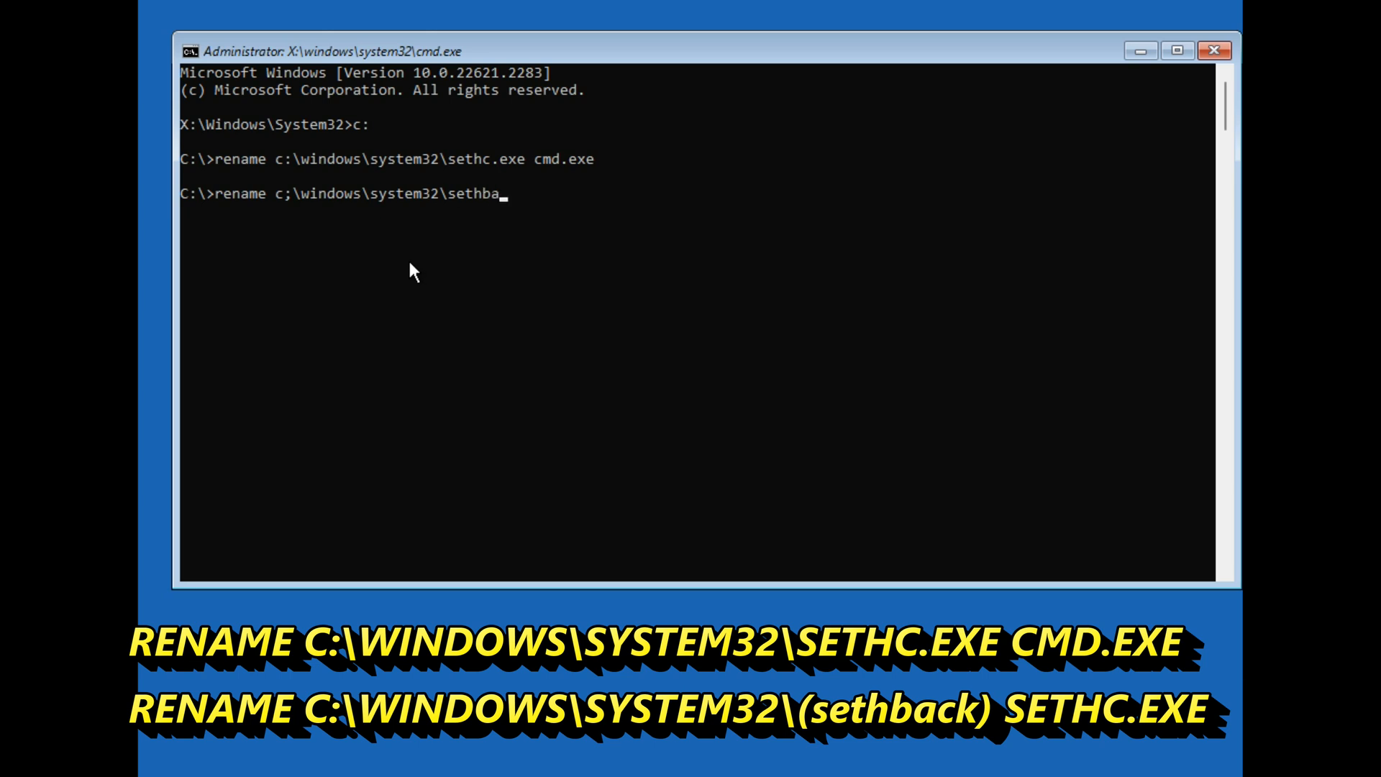
{"action": "type", "text": "ck"}
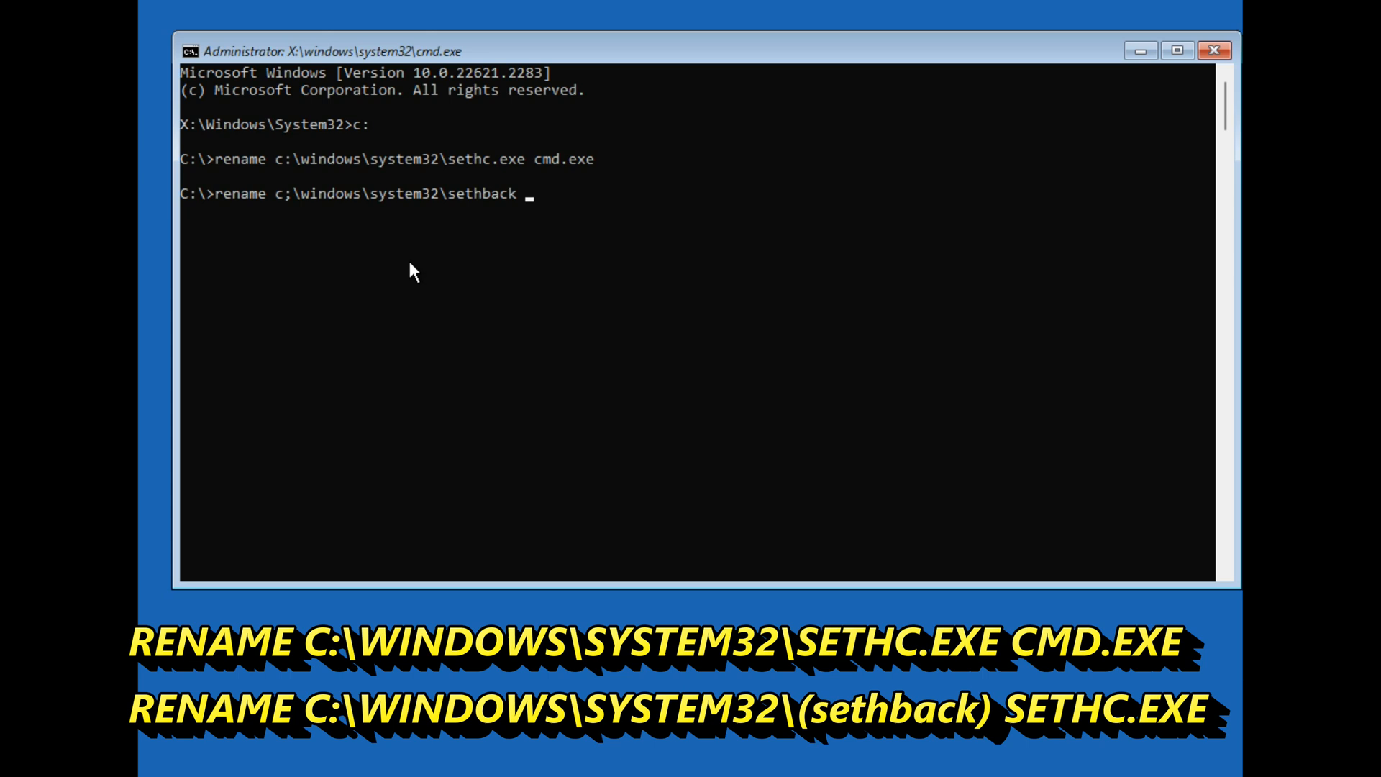
{"action": "type", "text": "sethc."}
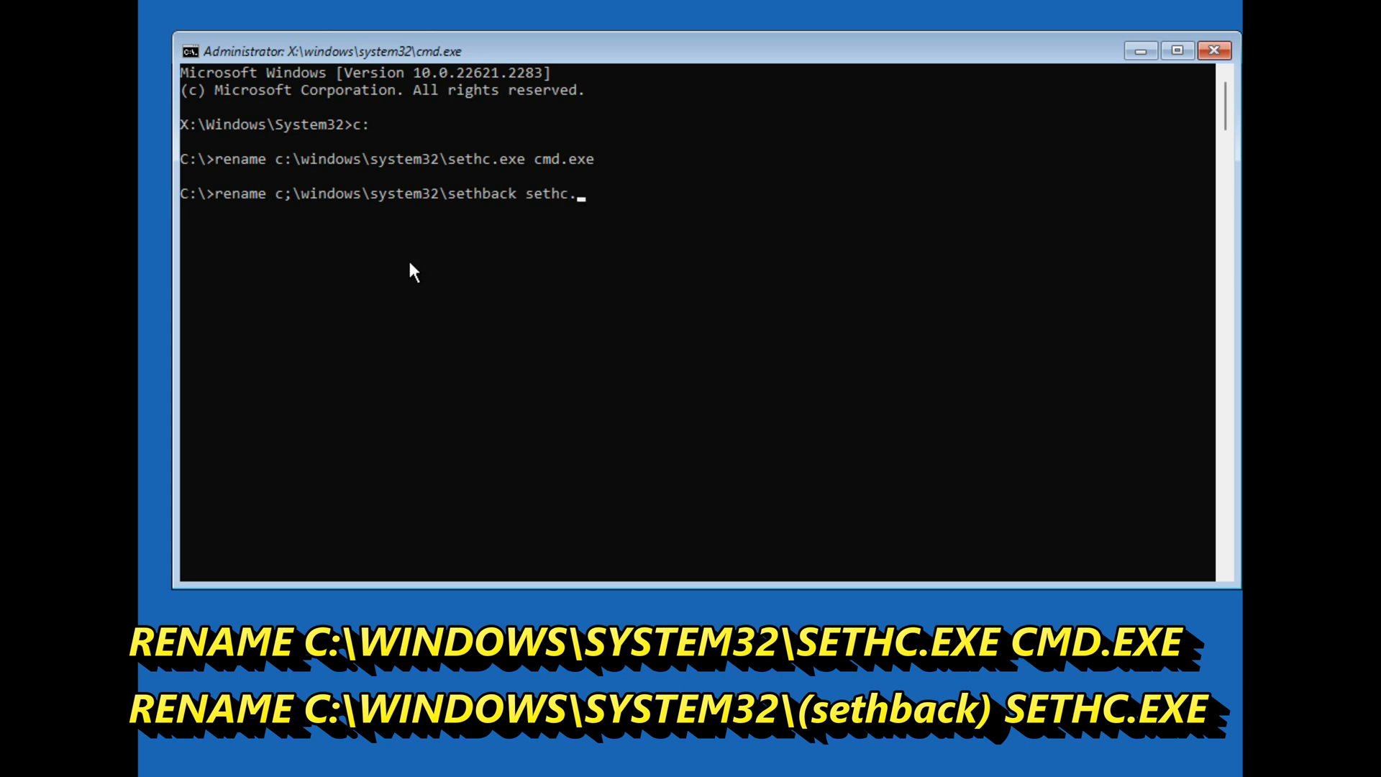
{"action": "type", "text": "exe"}
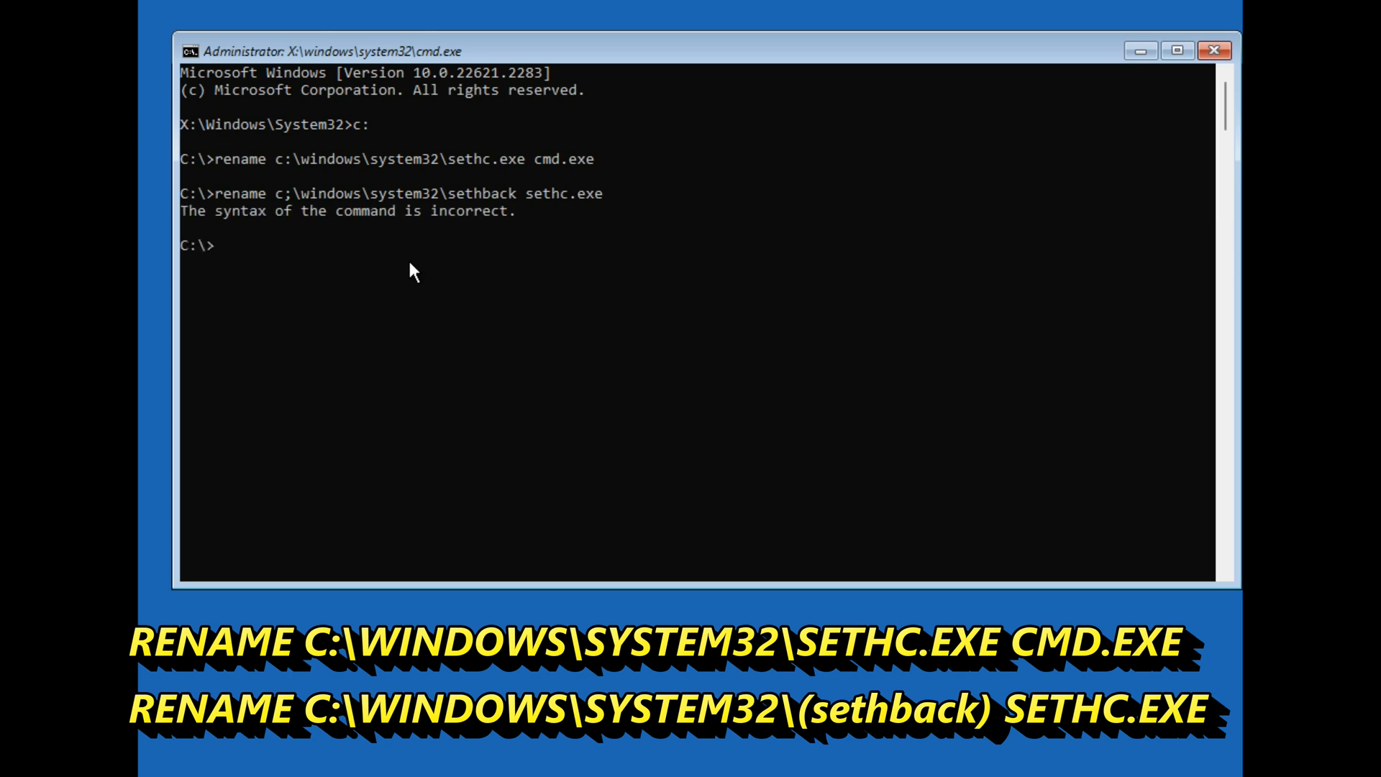
Step: Rerun the corrected rename c:\windows\system32\sethback sethc.exe to restore the original sethc.exe
{"action": "type", "text": "rename c;\\windows\\system32\\sethback sethc.exe"}
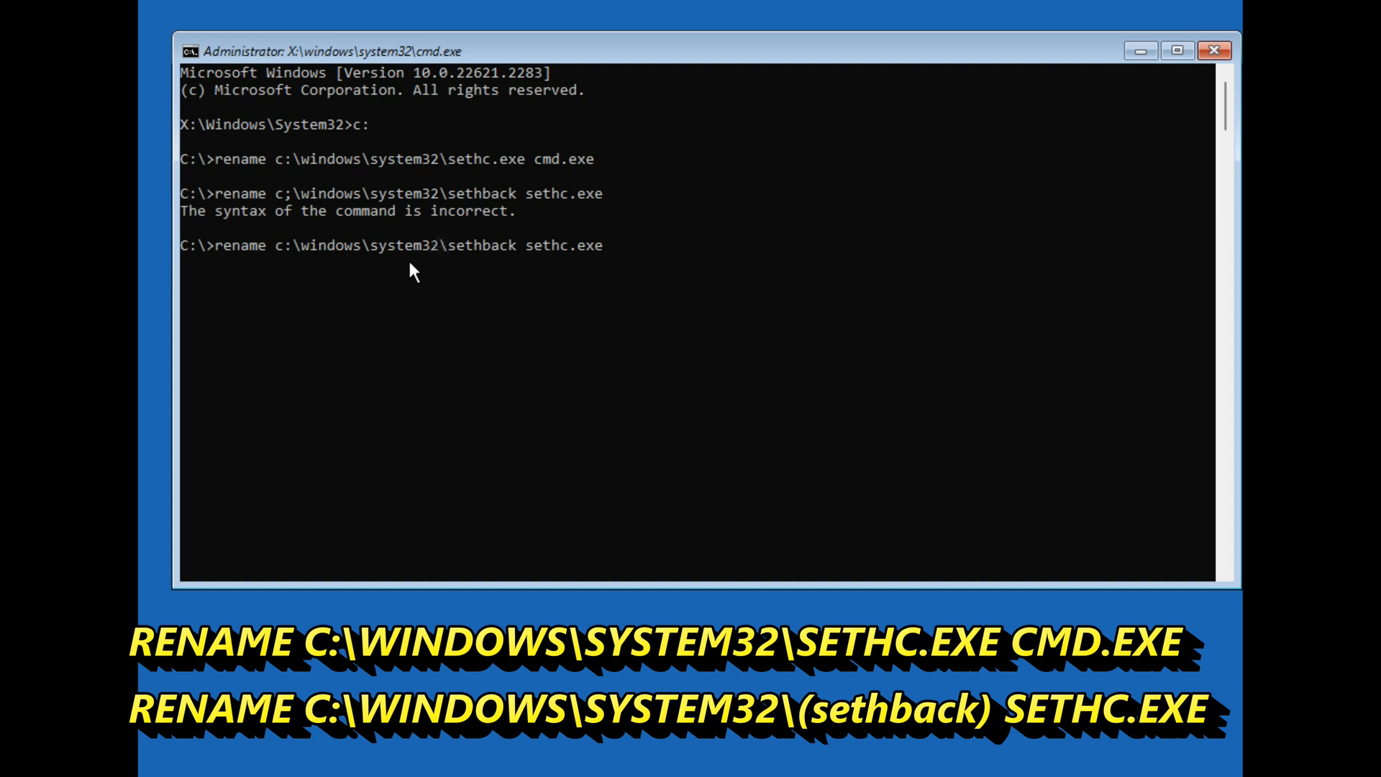
{"action": "key", "text": "enter"}
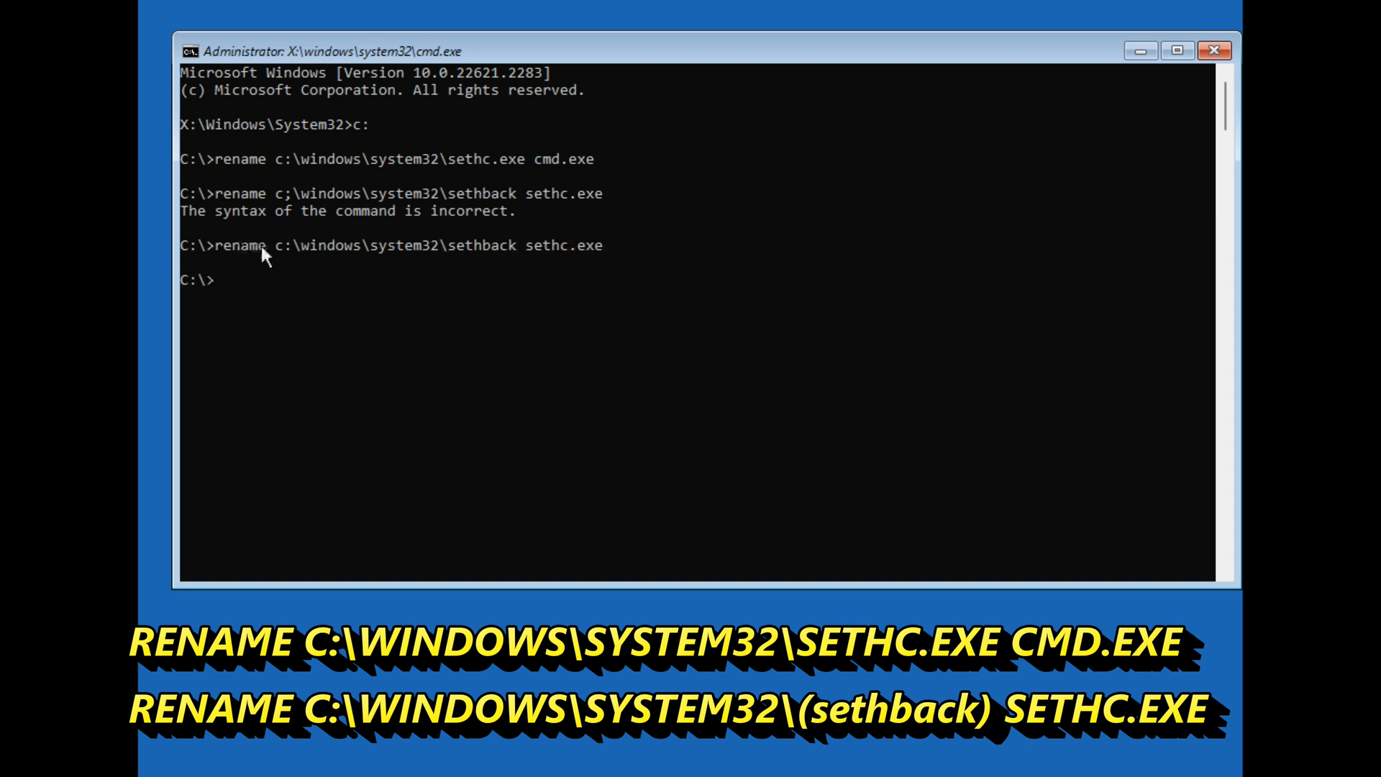